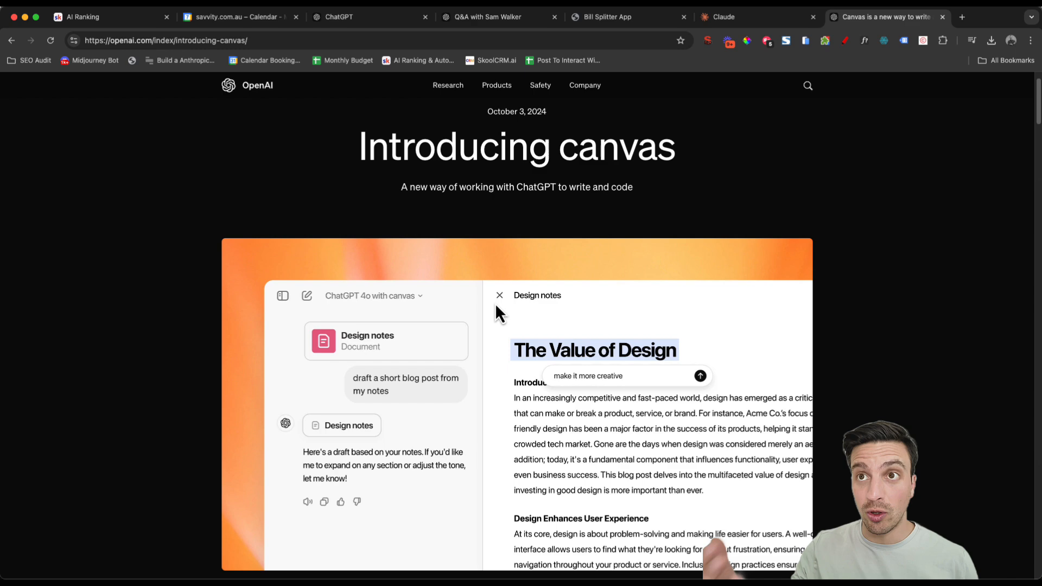
- Scroll through the ChatGPT chat and bring up the list of available models
scroll(down, 3)
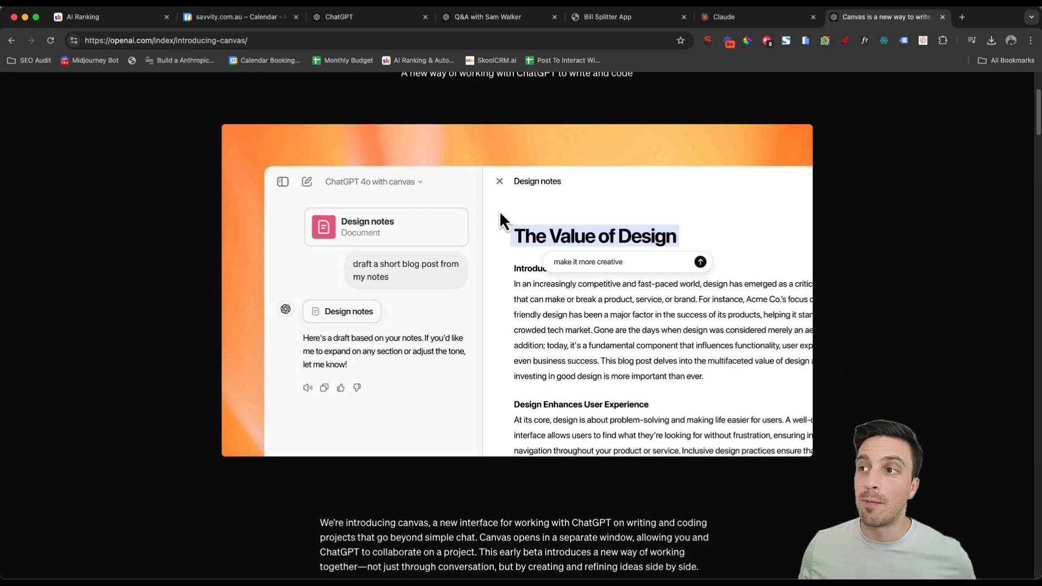
scroll(down, 3)
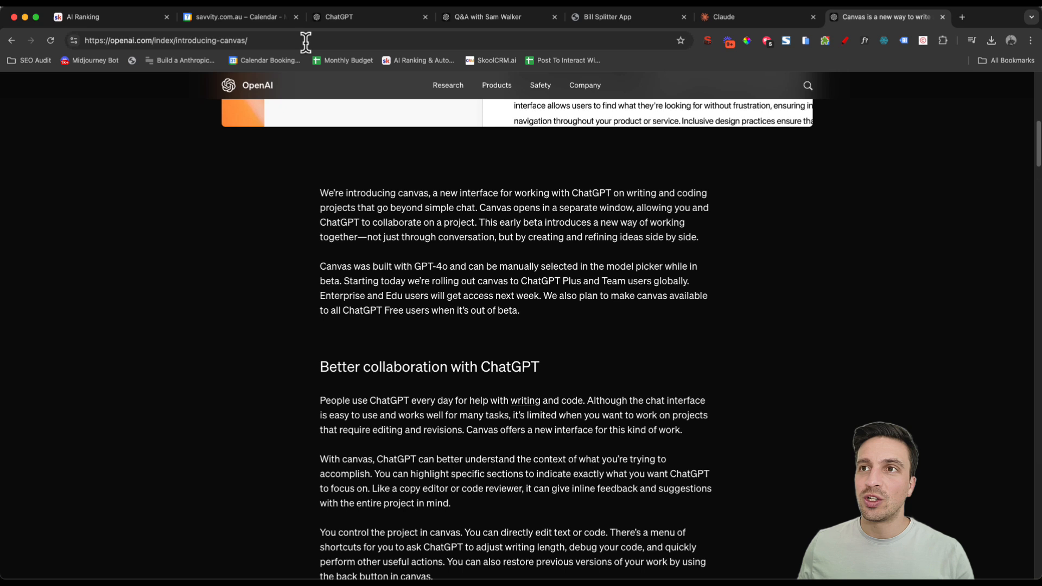
click(338, 17)
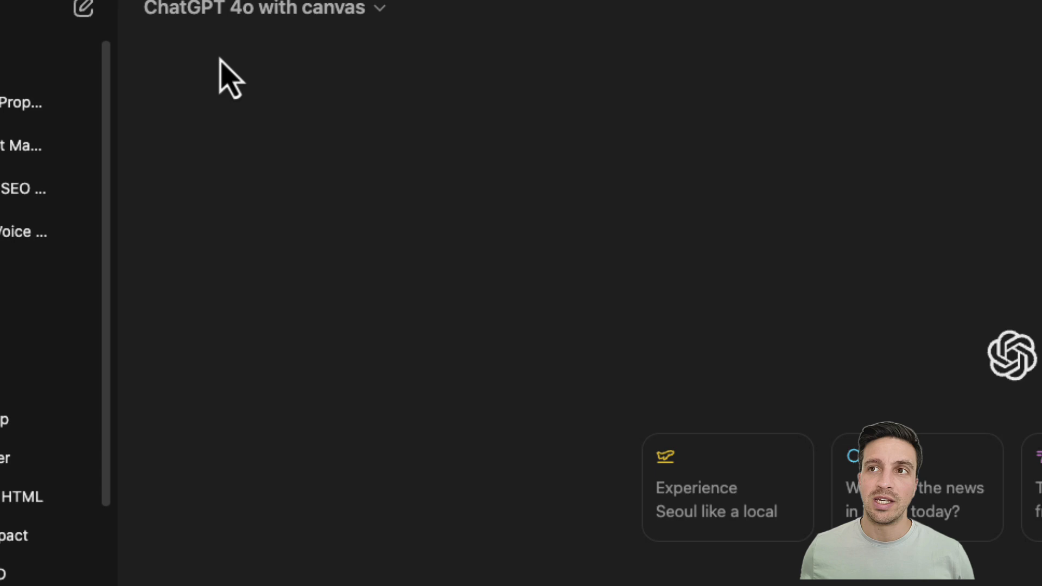
click(263, 10)
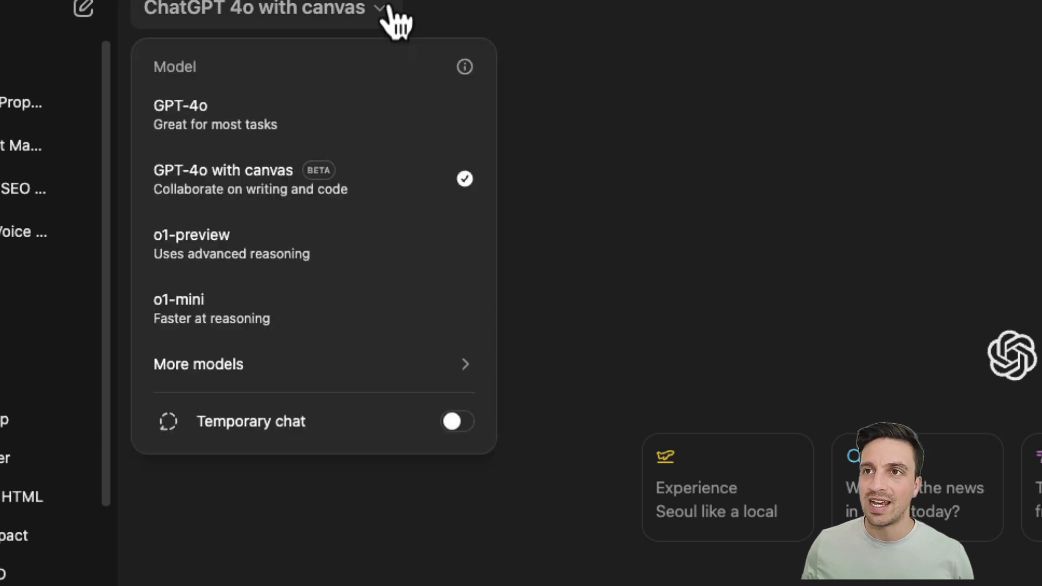
mouse_move(179, 113)
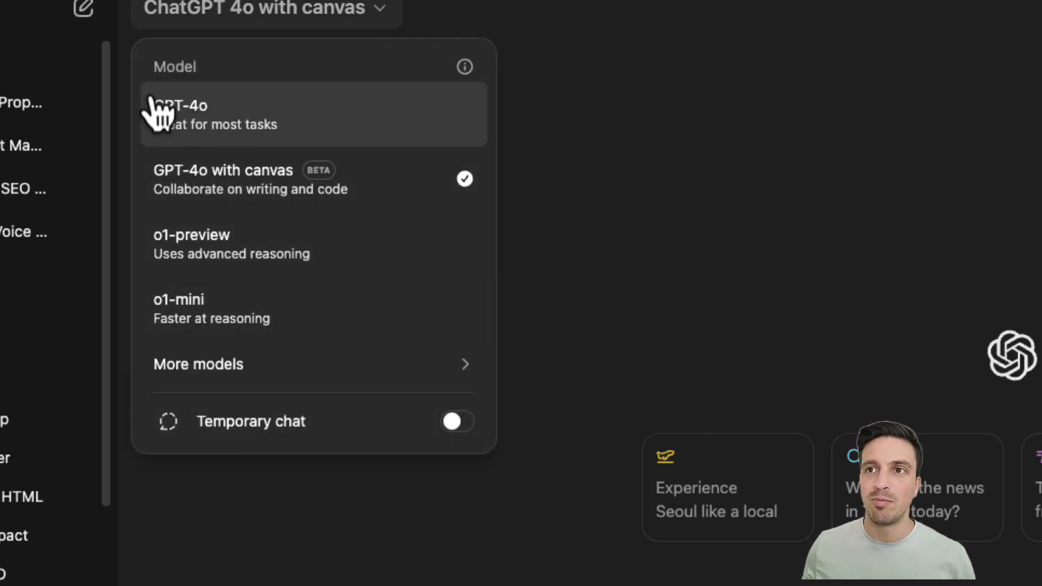
mouse_move(538, 209)
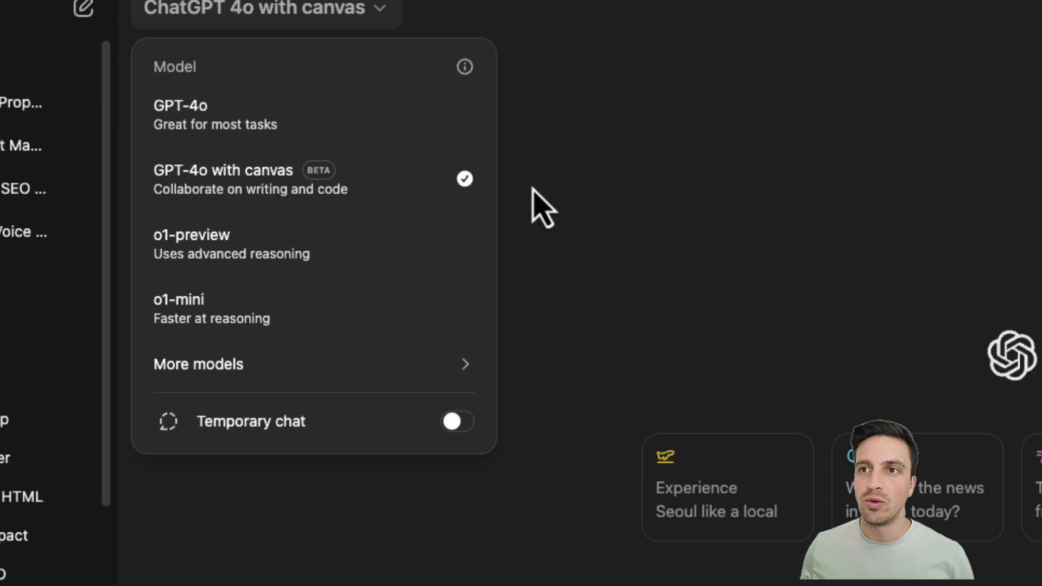
mouse_move(223, 196)
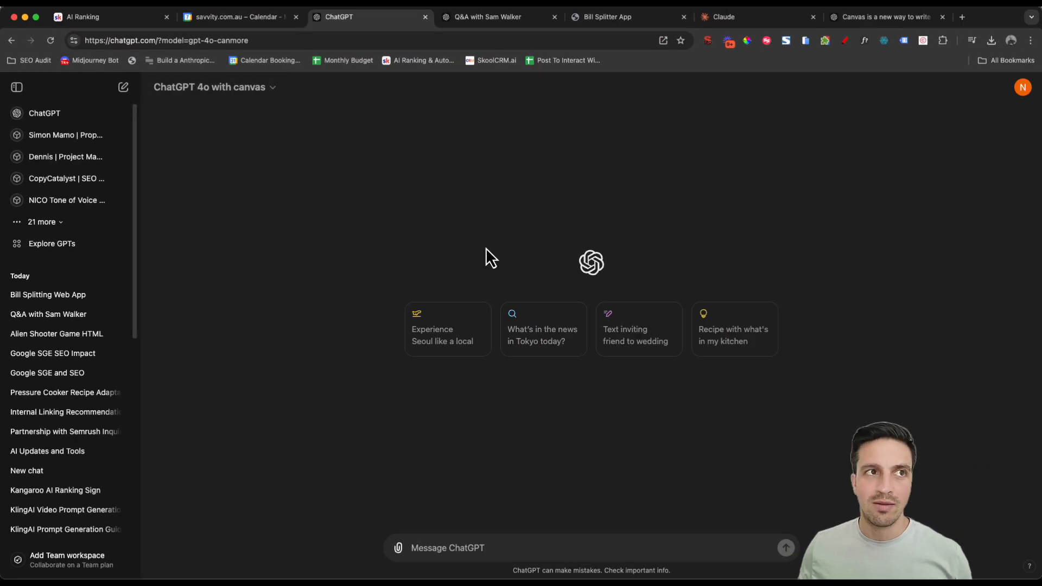
click(678, 17)
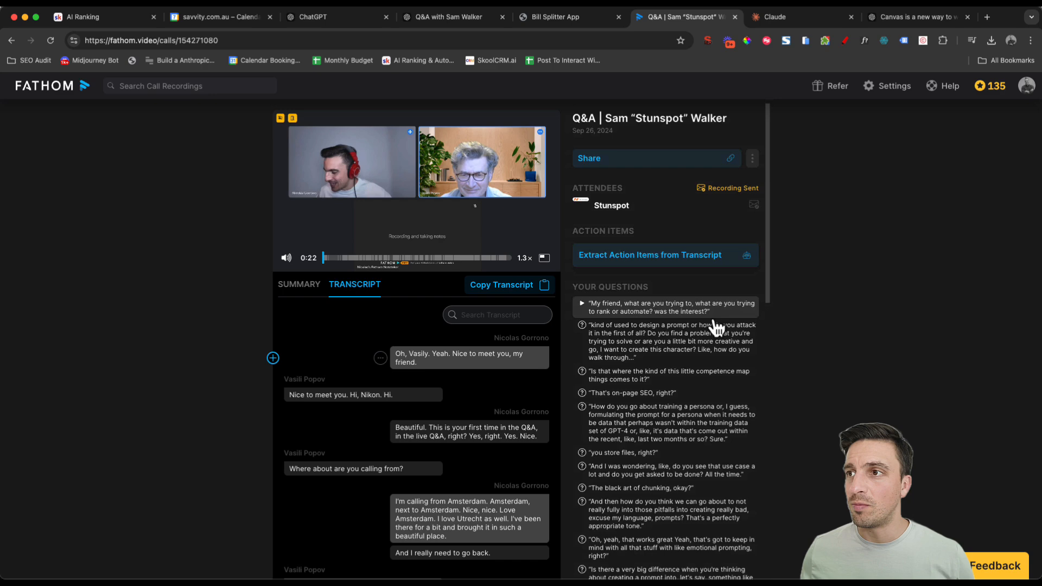
click(345, 258)
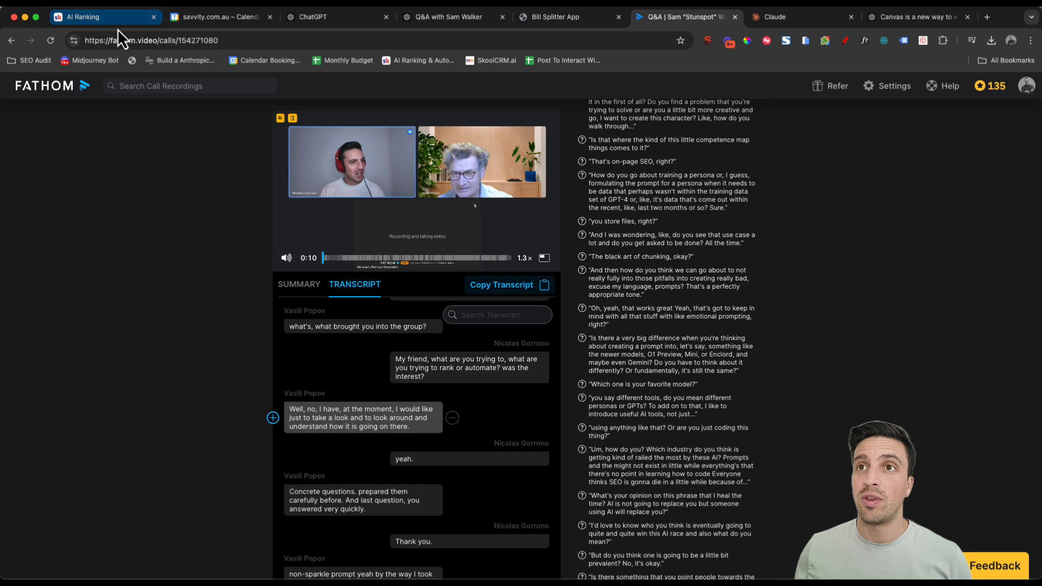
click(100, 17)
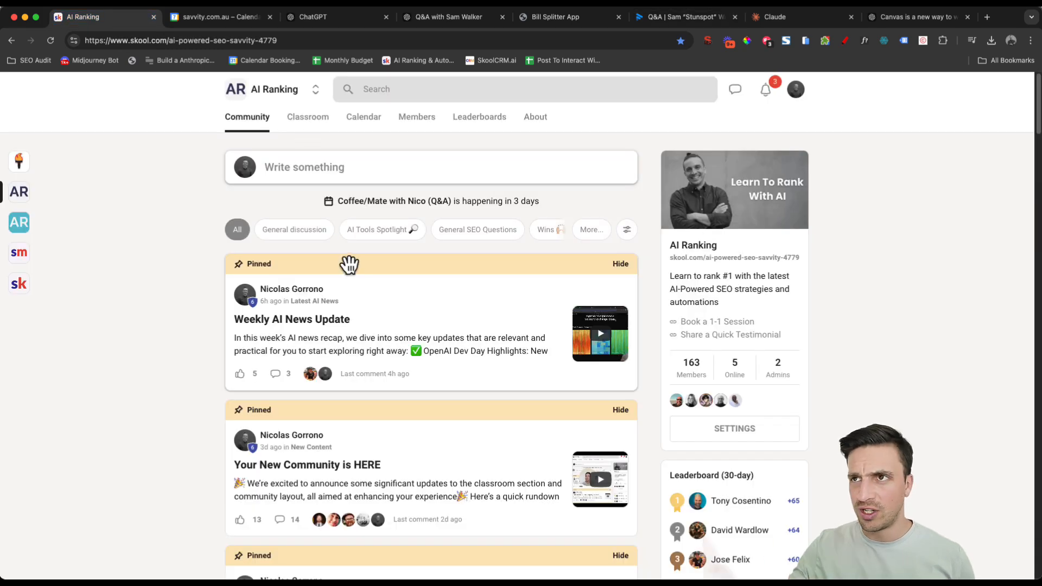
click(313, 16)
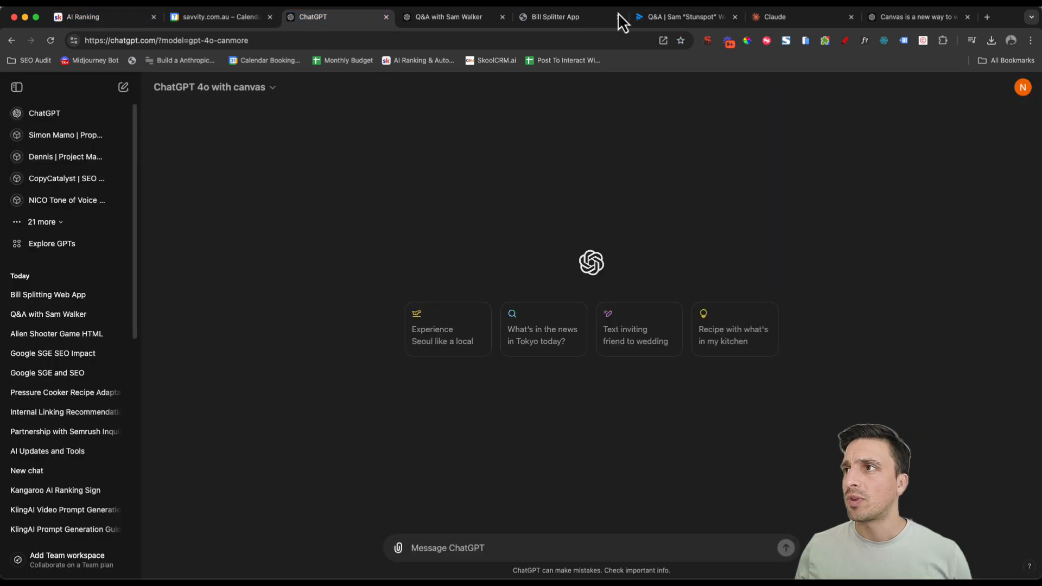
click(677, 16)
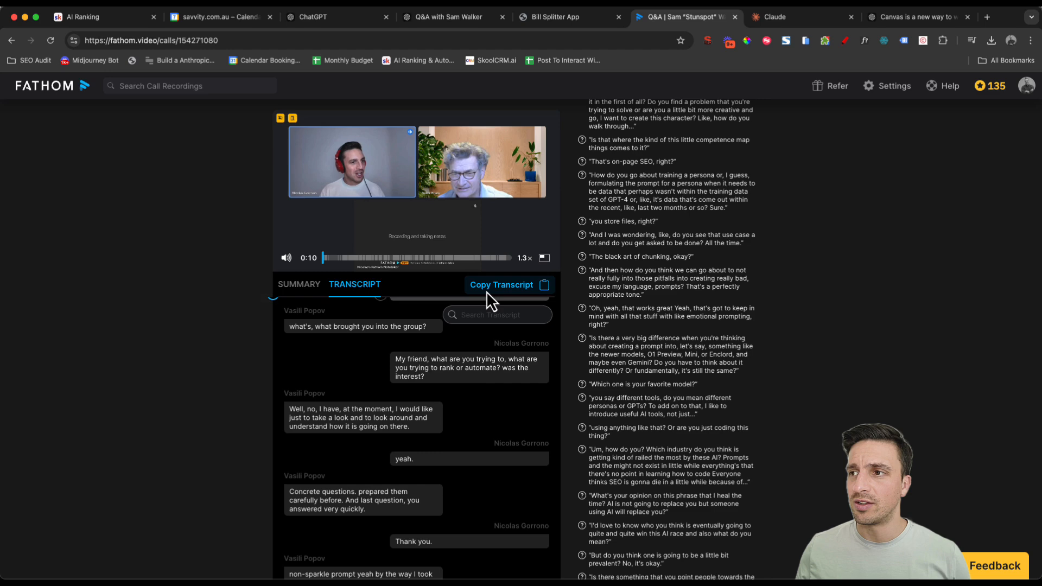
click(501, 284)
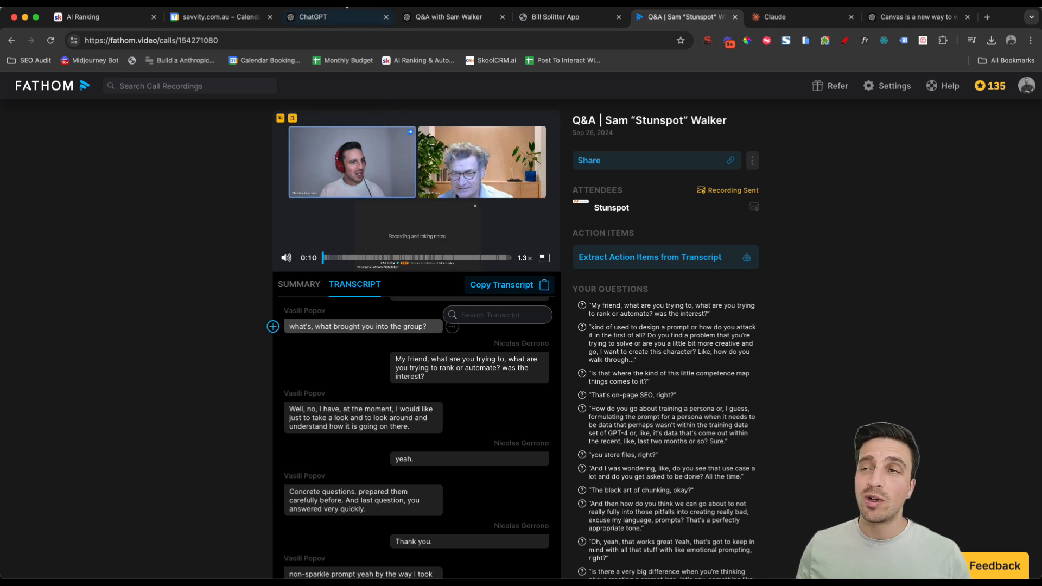
click(313, 16)
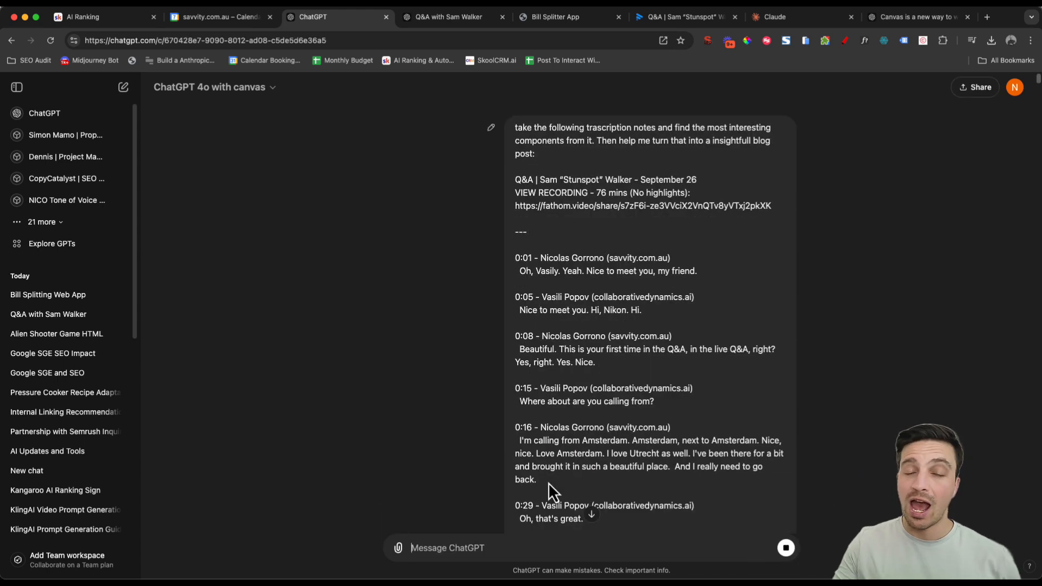
- Send the pasted call transcript with a request to turn its most interesting points into a blog post
click(117, 87)
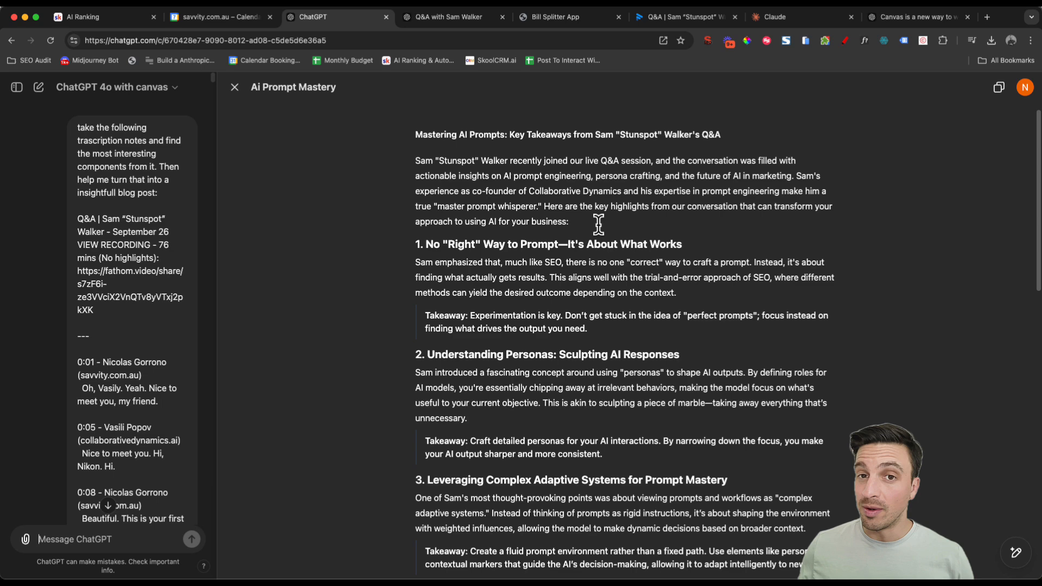
scroll(down, 3)
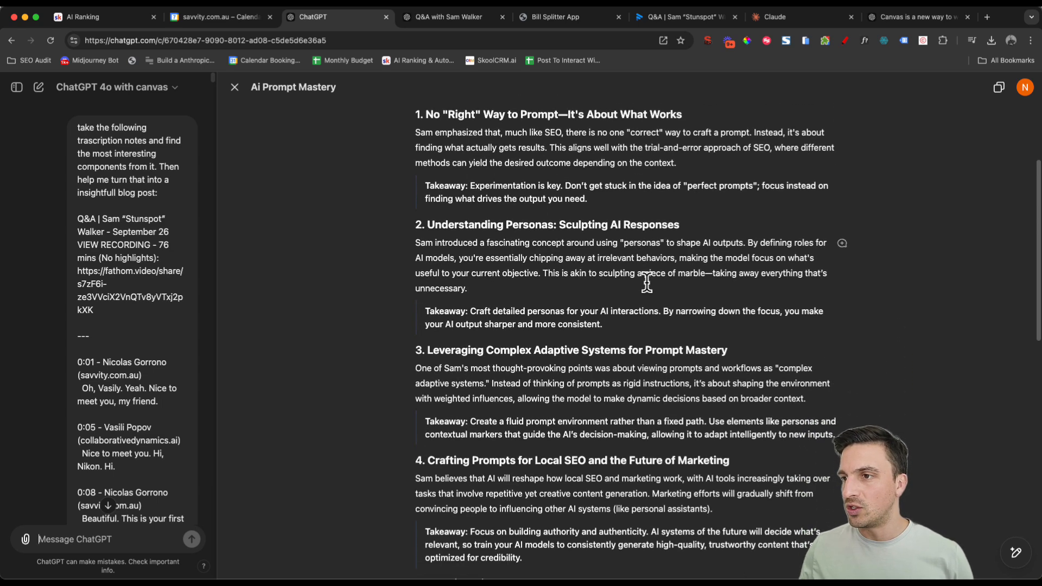
scroll(down, 3)
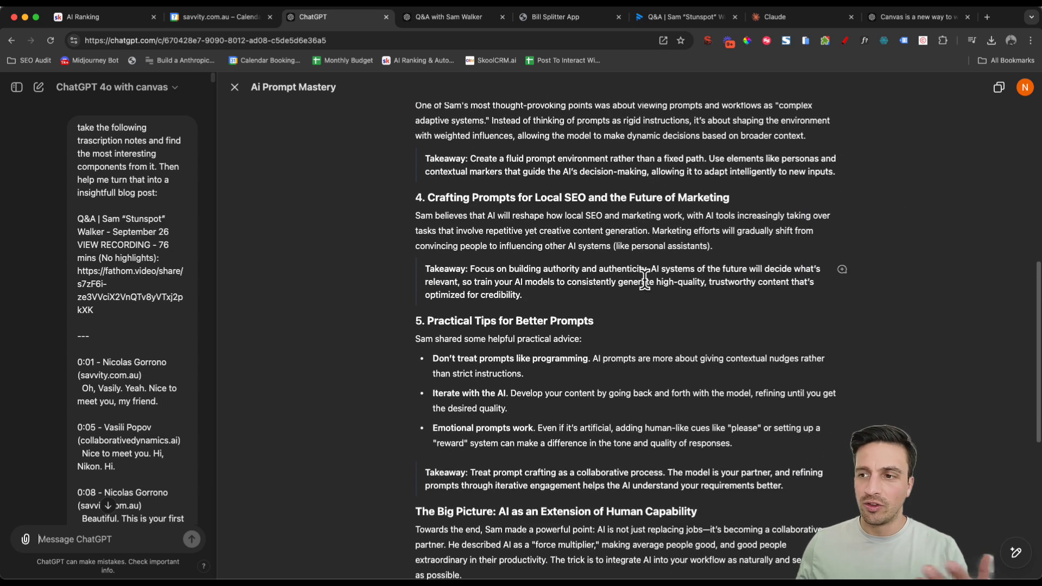
scroll(down, 3)
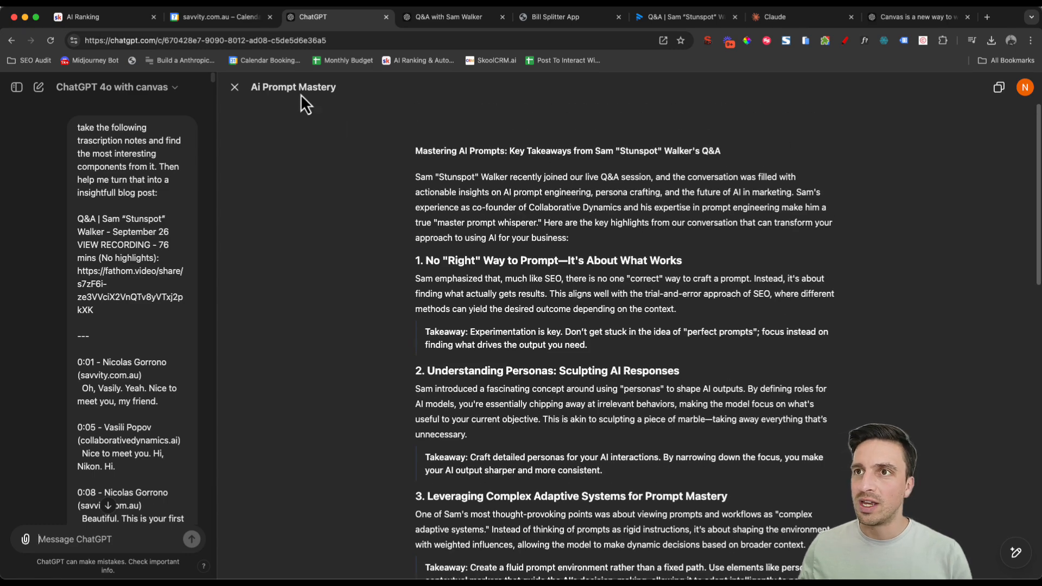
click(235, 87)
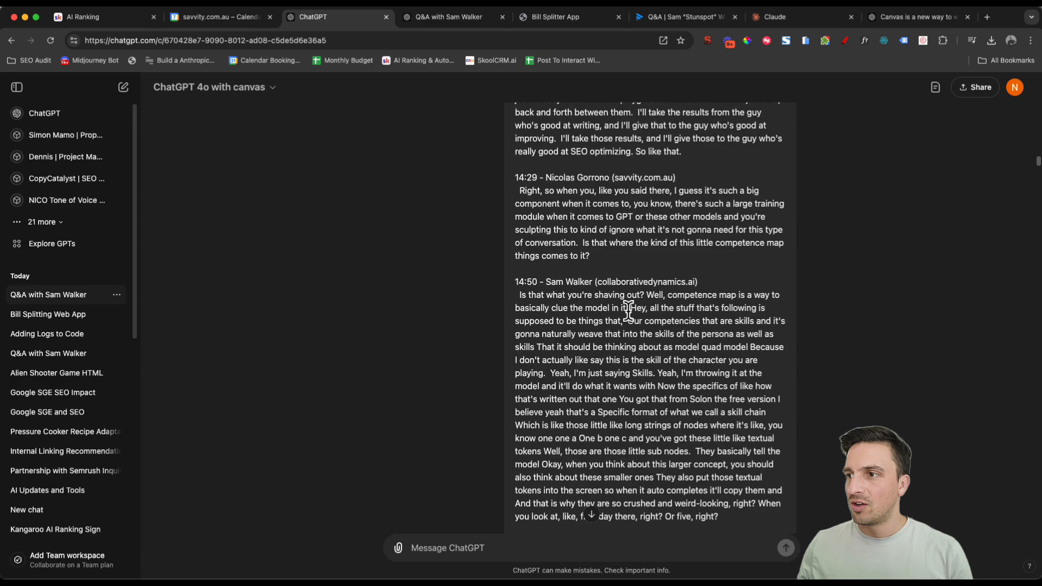
scroll(down, 3)
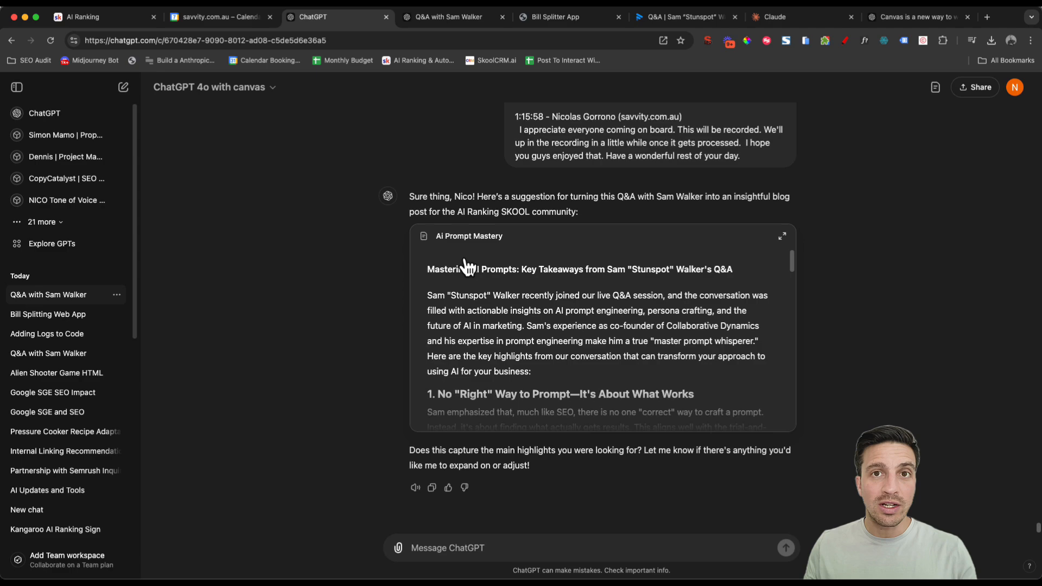
mouse_move(548, 299)
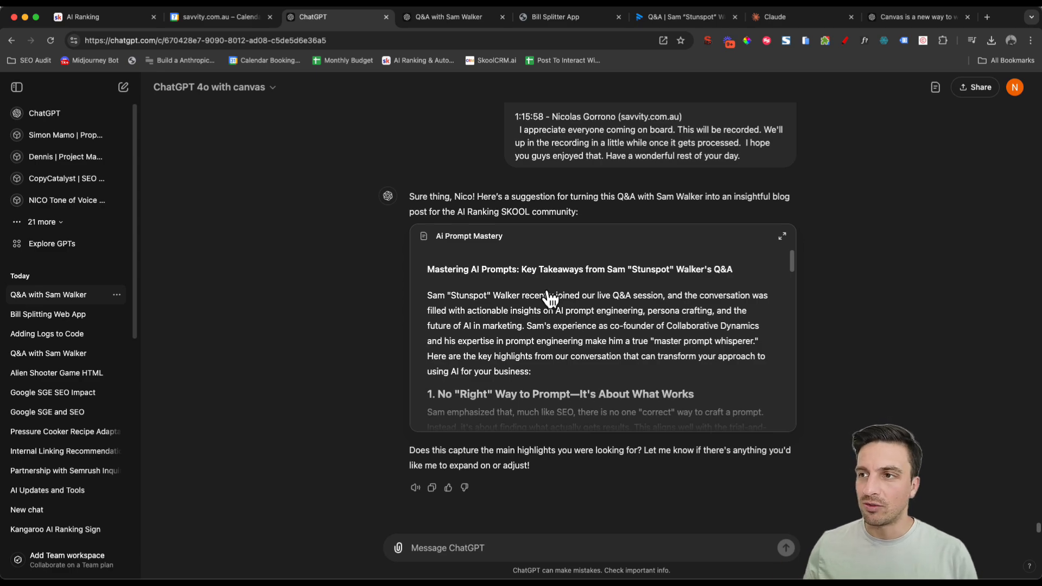
click(781, 235)
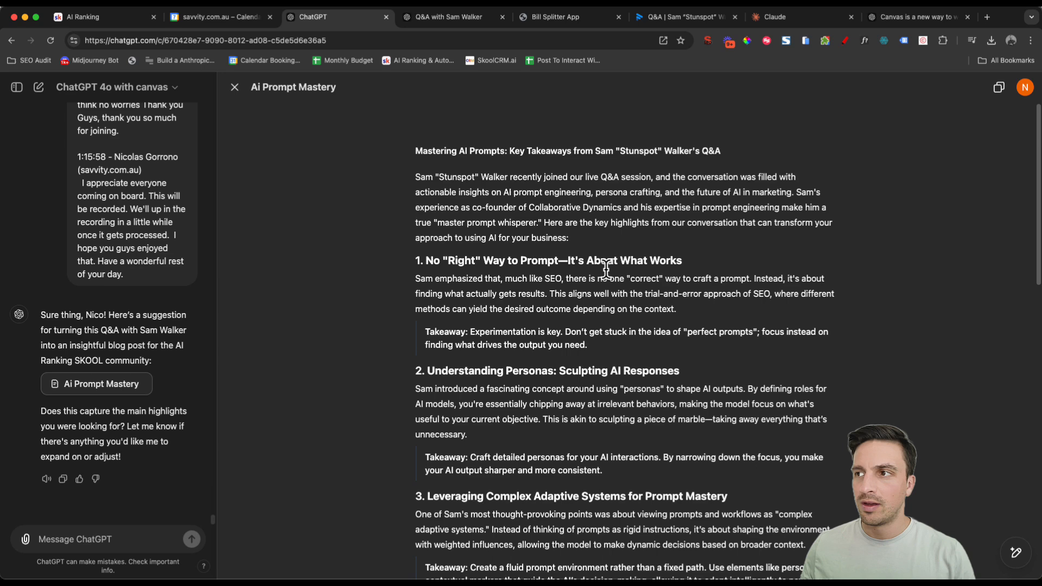
- Switch to the Claude Bill Splitting App chat with its Advanced Bill Splitter preview
click(772, 16)
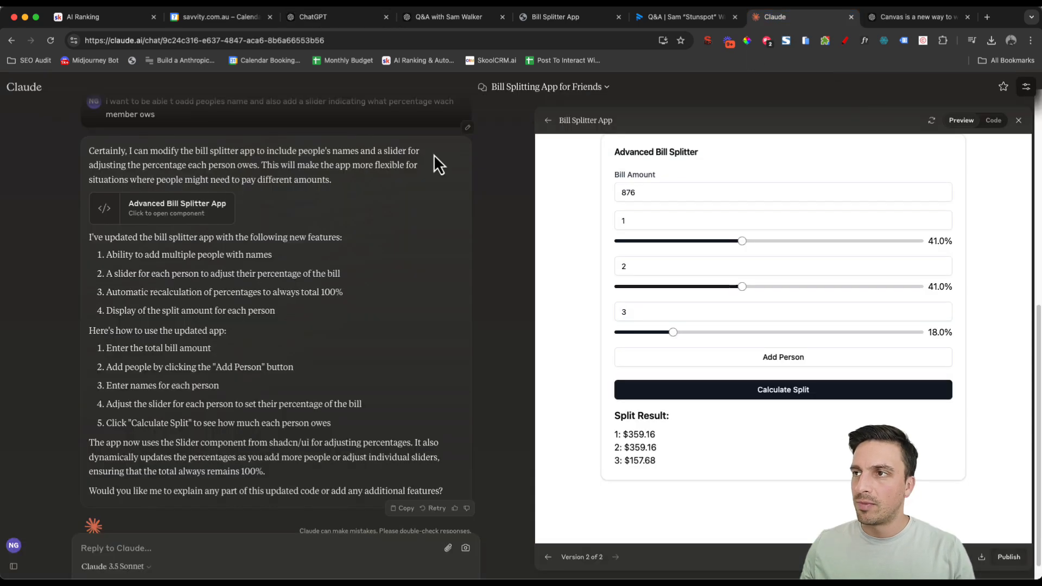
click(451, 16)
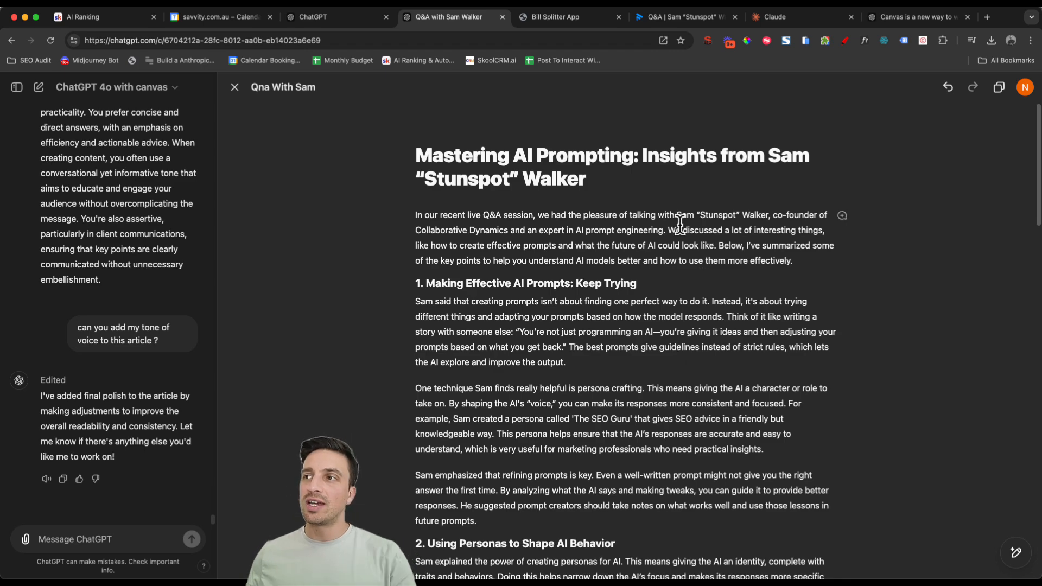
- Select the article's introductory paragraph and submit the inline request 'explain this section in detail'
scroll(down, 3)
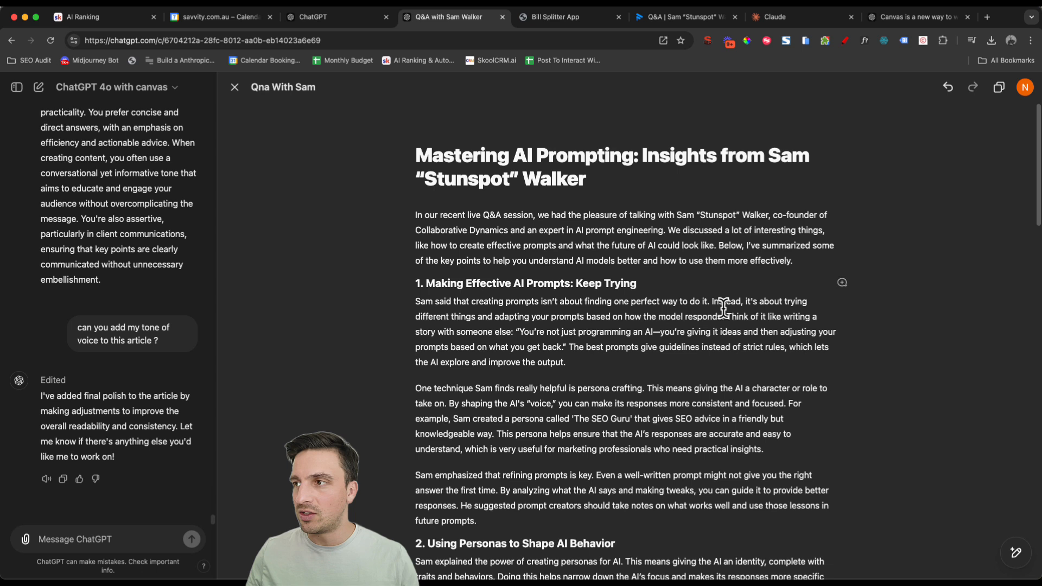
drag(416, 215, 792, 261)
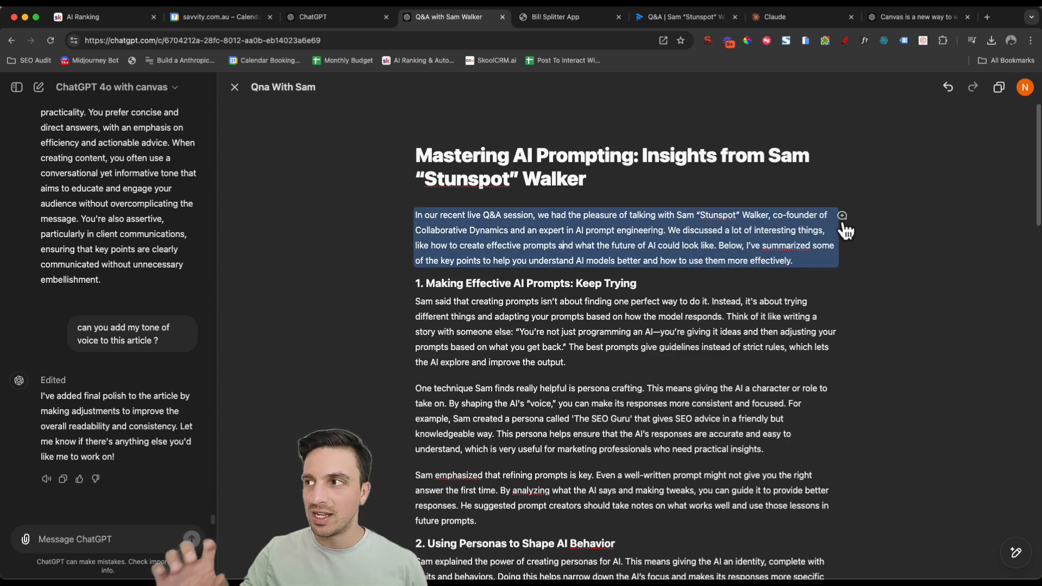
click(842, 215)
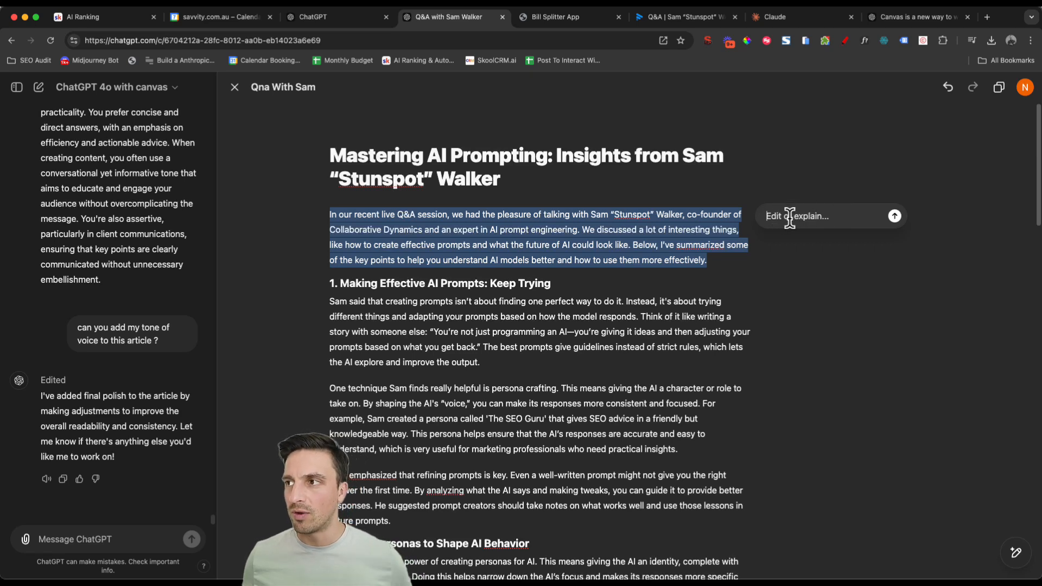
text(explain this section in detail)
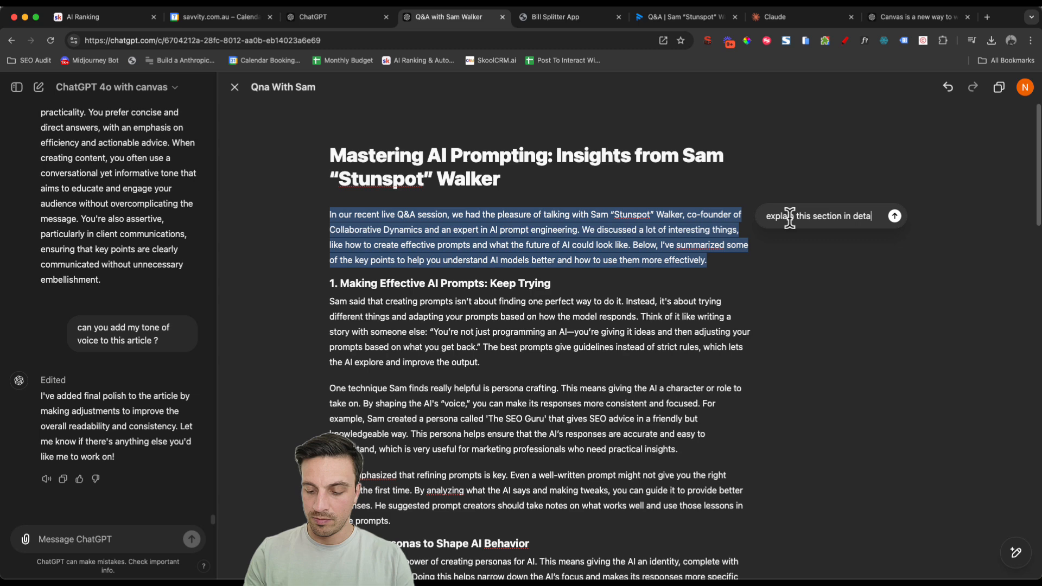
click(893, 216)
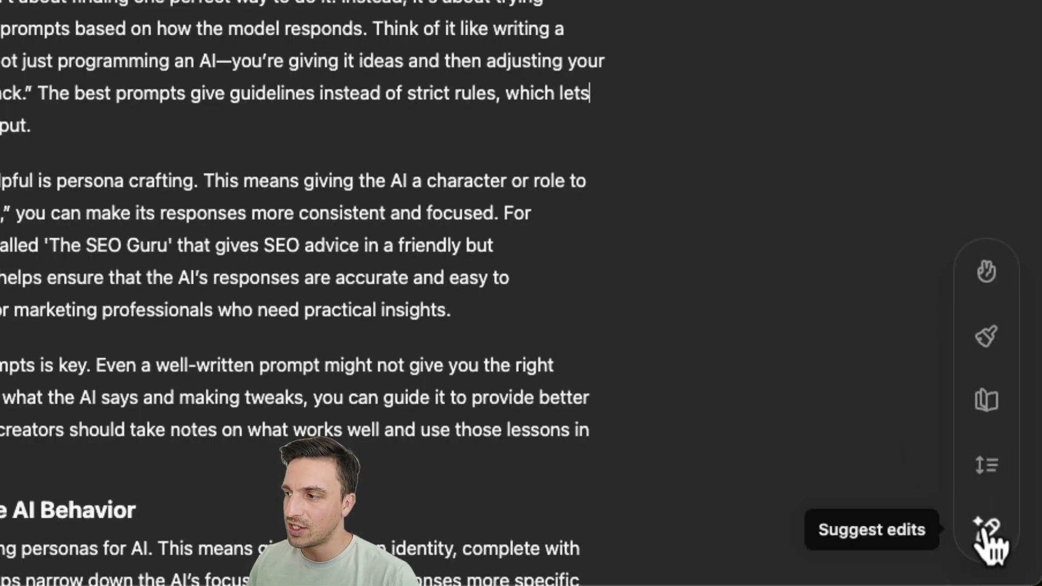
mouse_move(988, 401)
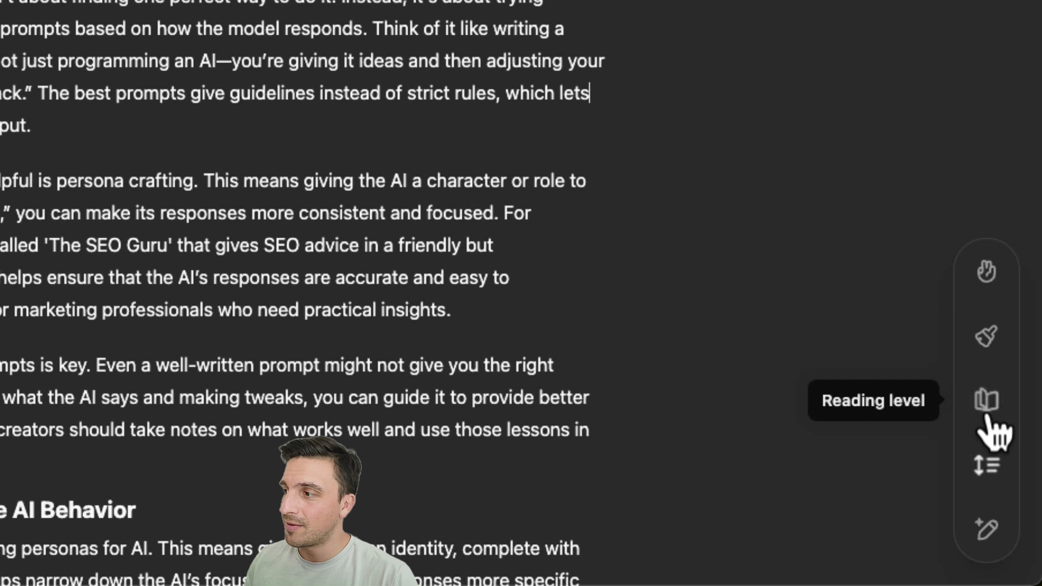
mouse_move(988, 336)
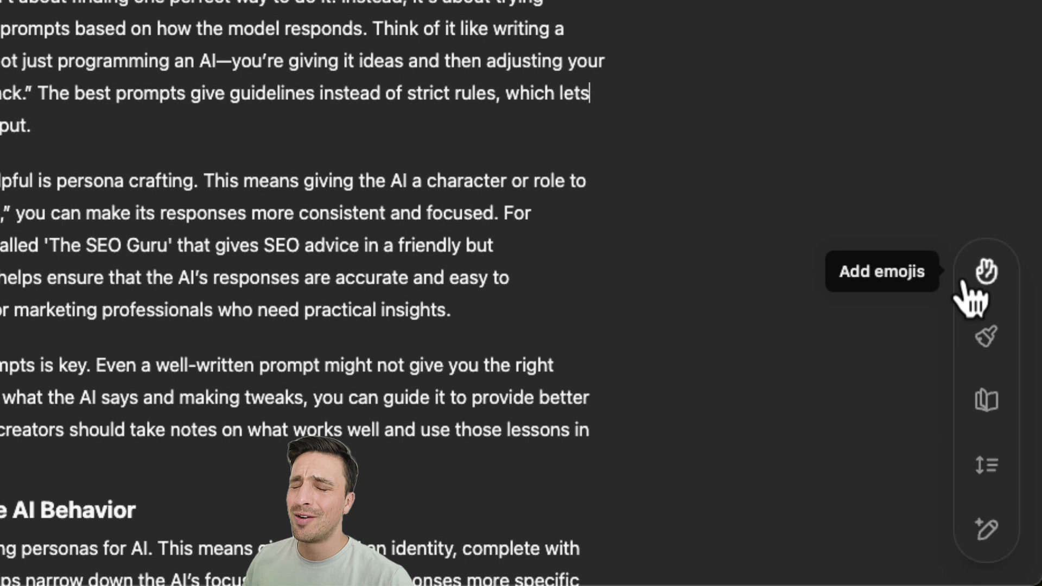
mouse_move(987, 528)
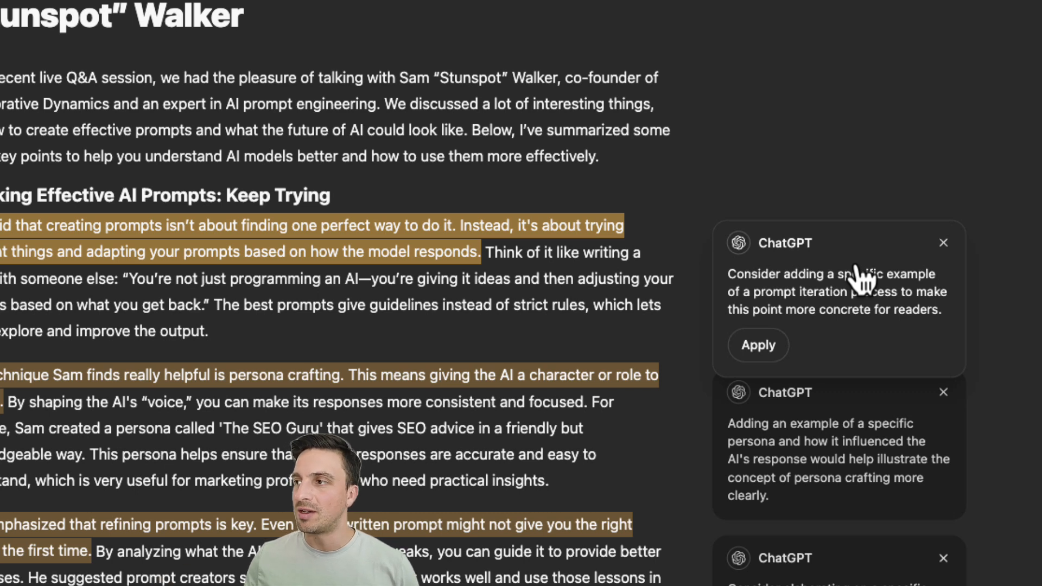
mouse_move(878, 319)
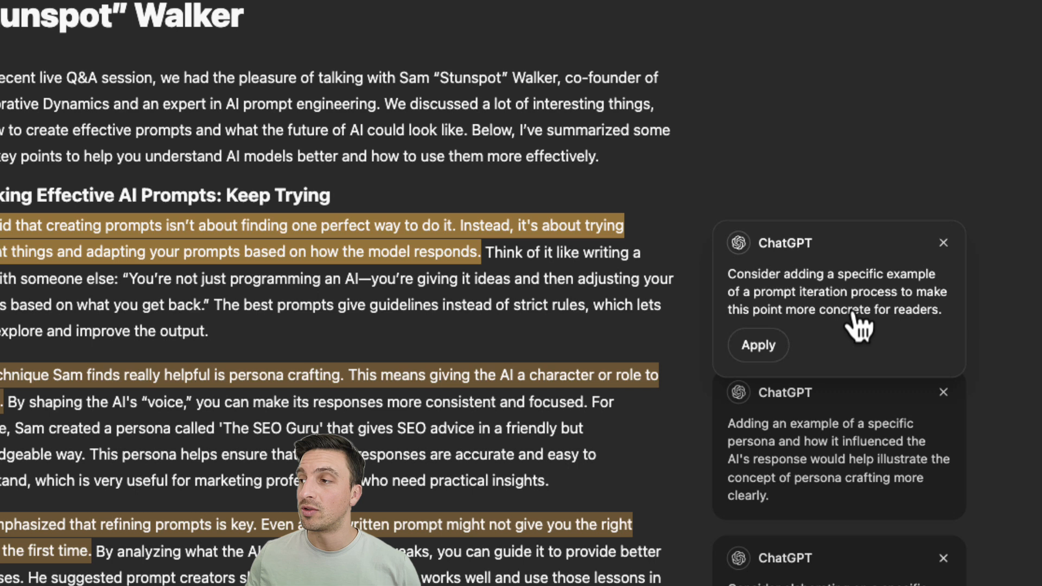
- Apply the prompt-iteration example and persona example suggestions, then review the remaining comments
click(757, 345)
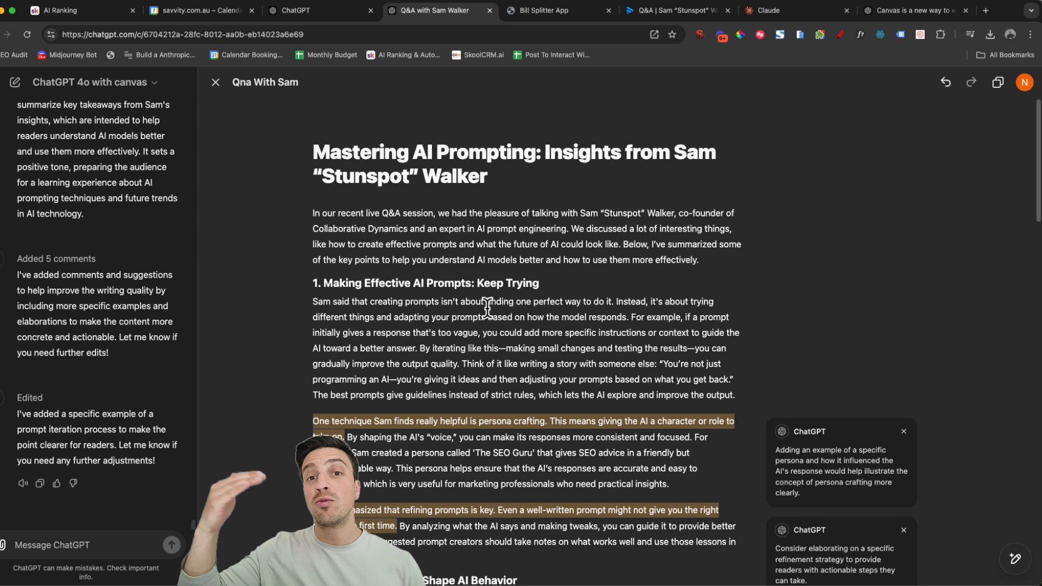
scroll(down, 3)
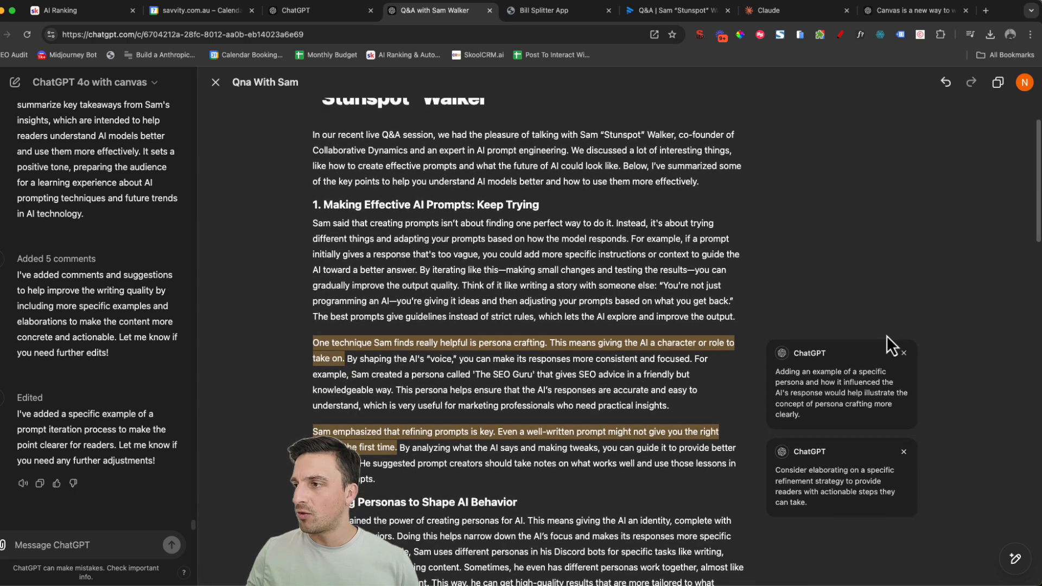
scroll(down, 3)
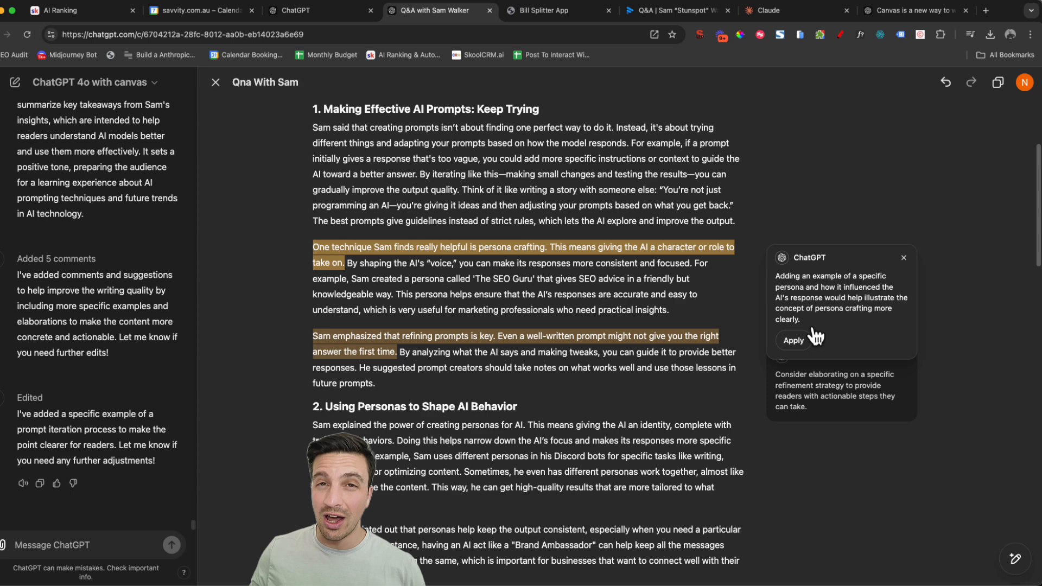
click(793, 340)
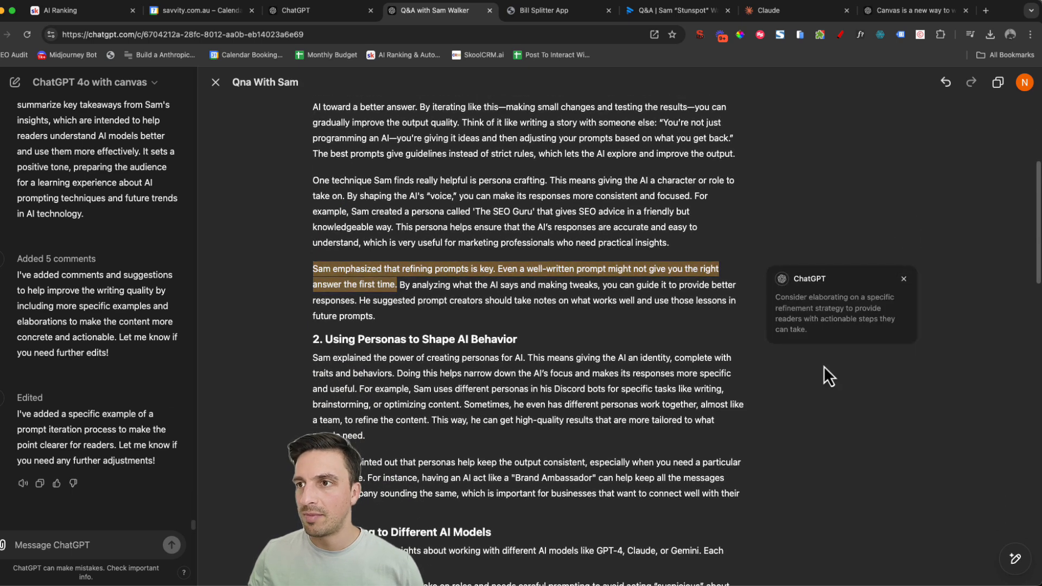
scroll(down, 3)
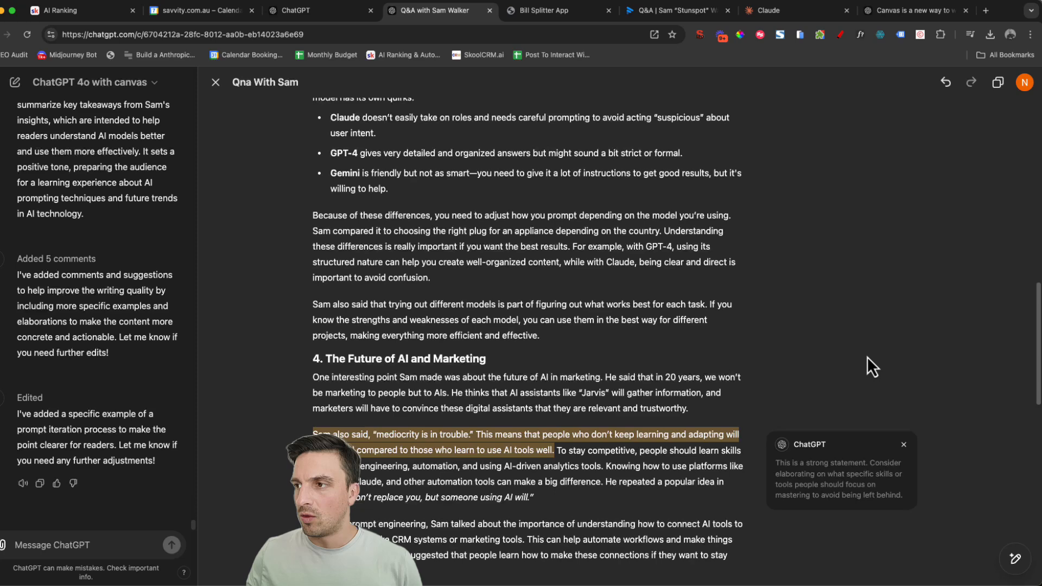
scroll(down, 3)
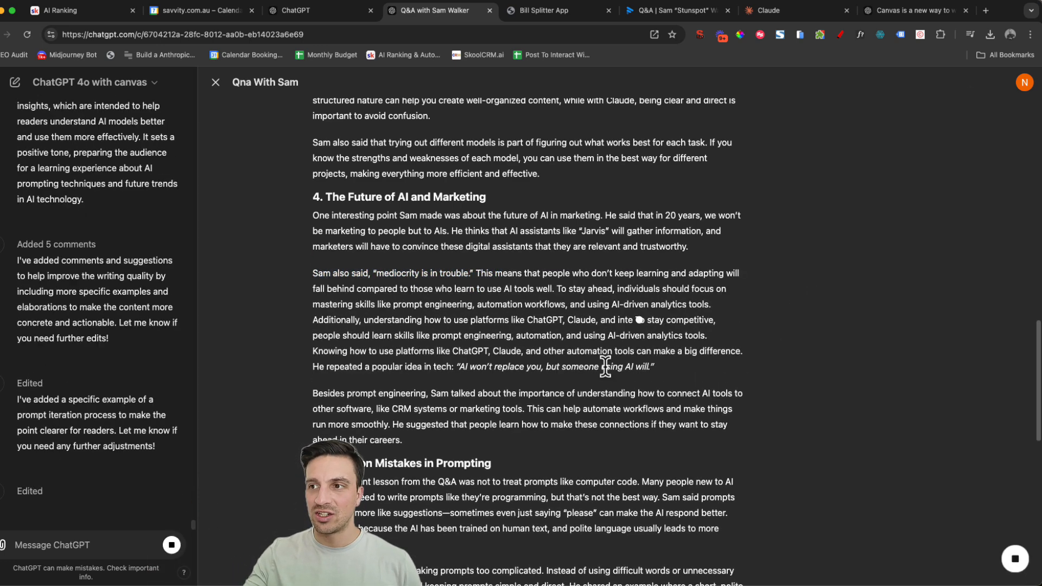
- Scroll through the article as the skills elaboration and length shortening are applied
scroll(down, 3)
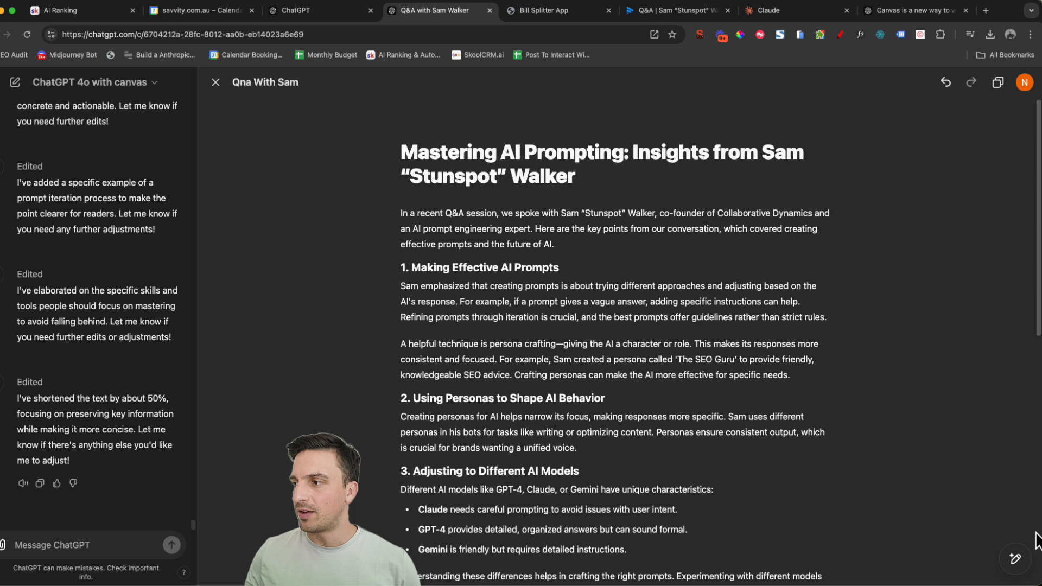
mouse_move(1016, 499)
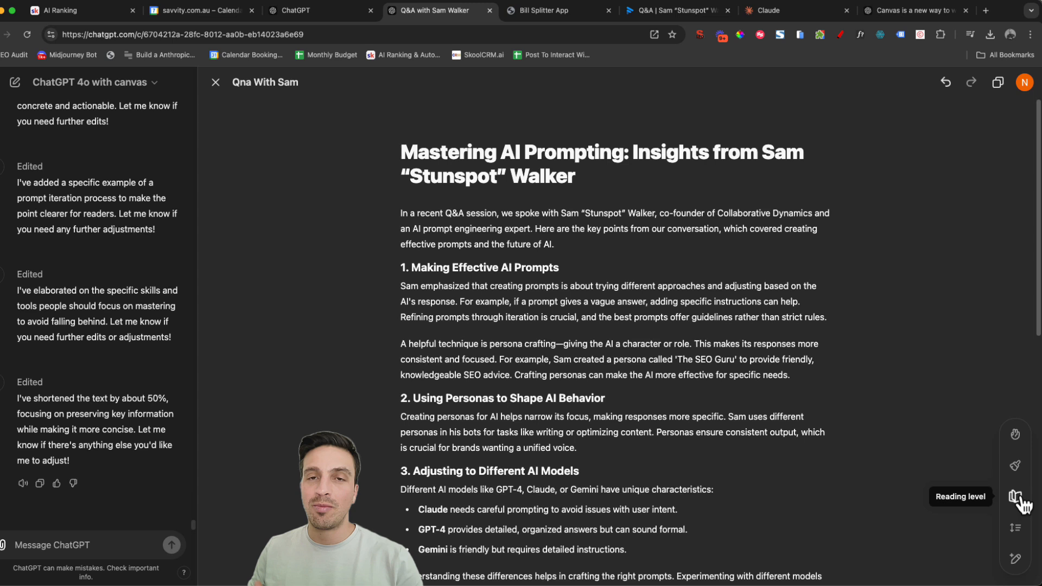
- Set the canvas reading level to High School
click(1015, 496)
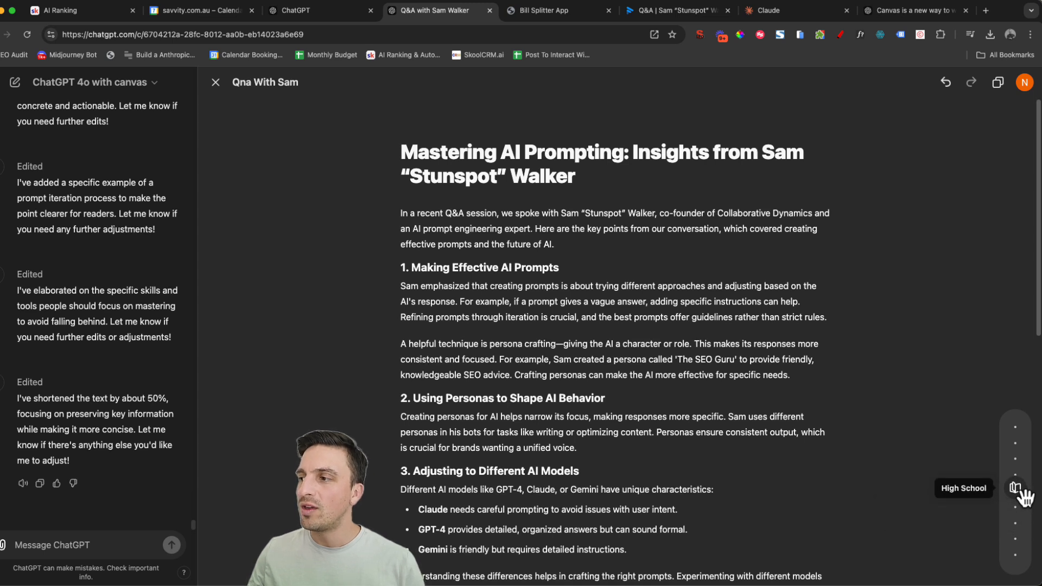
click(1015, 487)
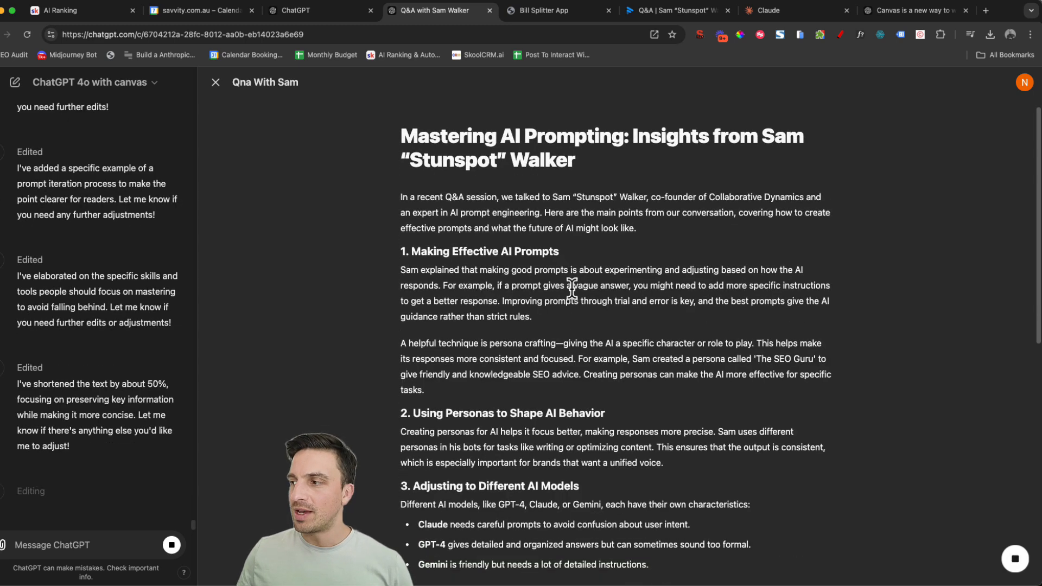
- Scroll through the high-school rewrite and its final grammar and consistency polish
scroll(down, 3)
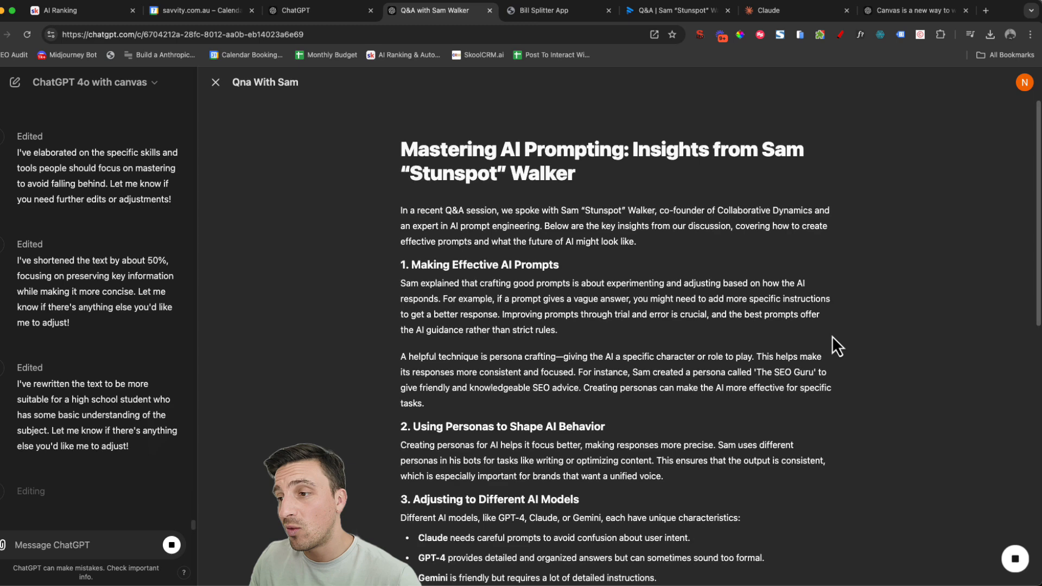
scroll(down, 3)
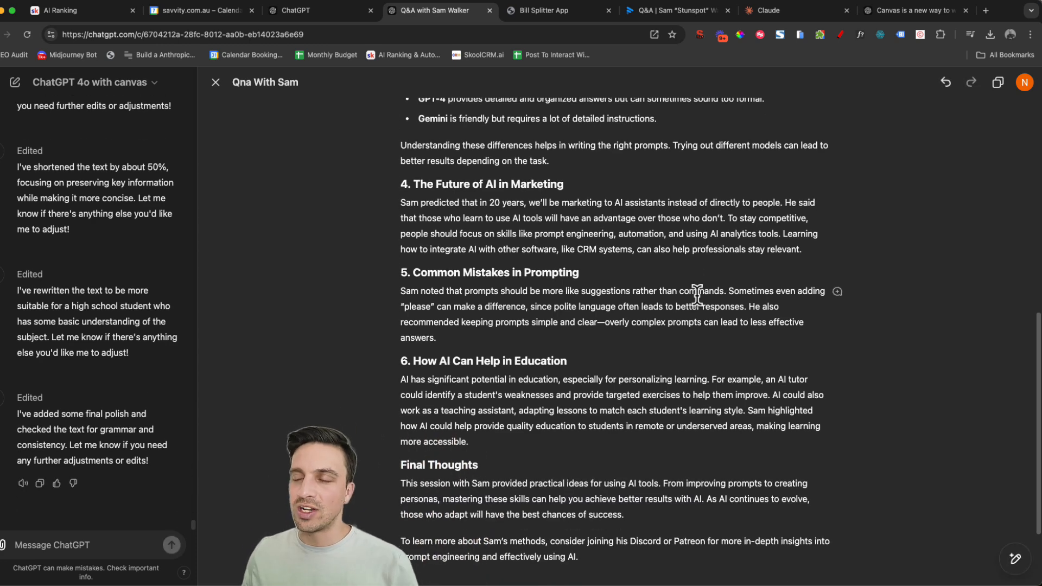
scroll(down, 3)
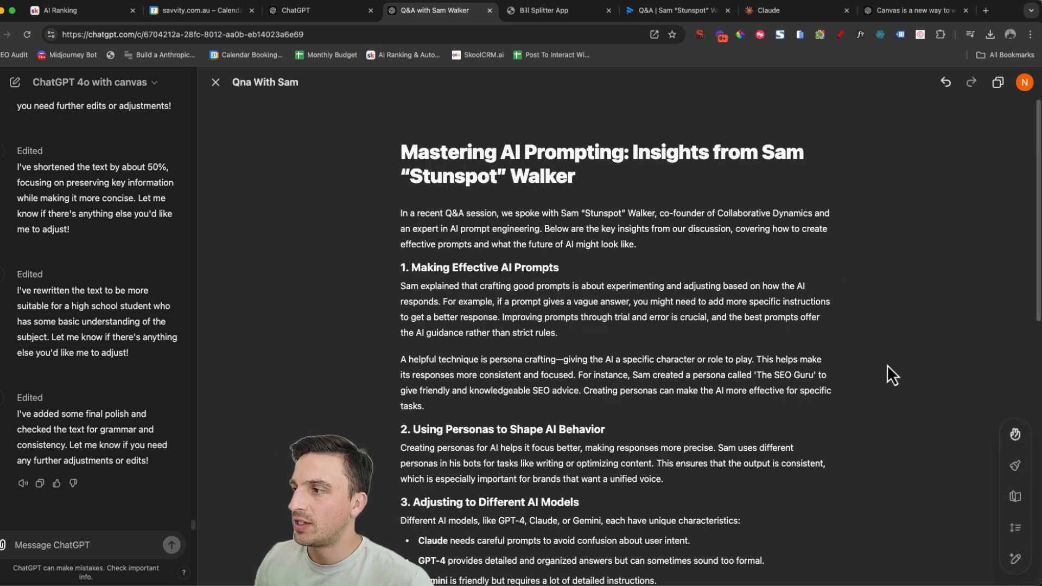
mouse_move(1015, 434)
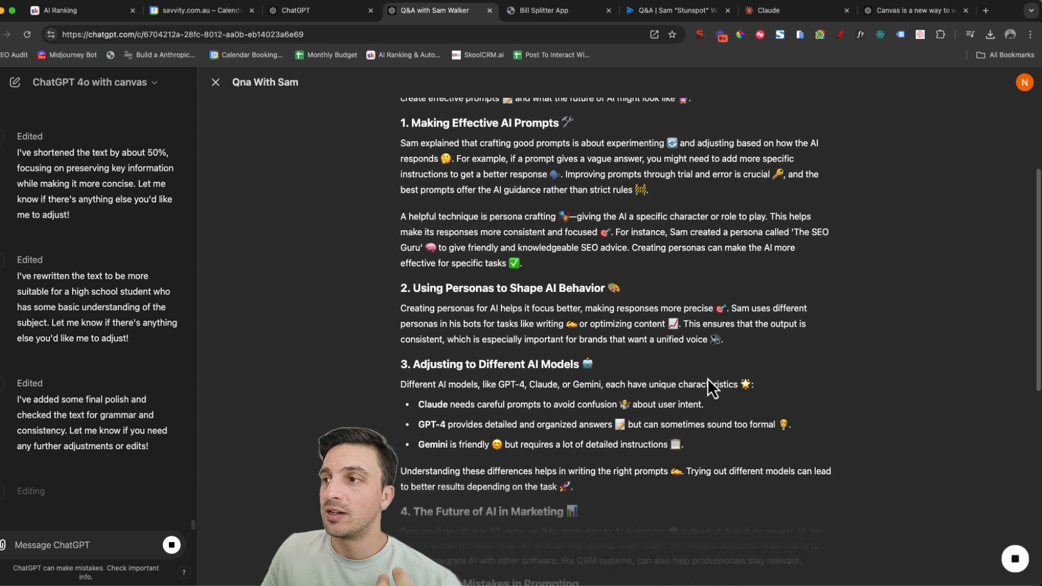
- Scroll to review the emojis added throughout the article's headings and paragraphs
scroll(down, 3)
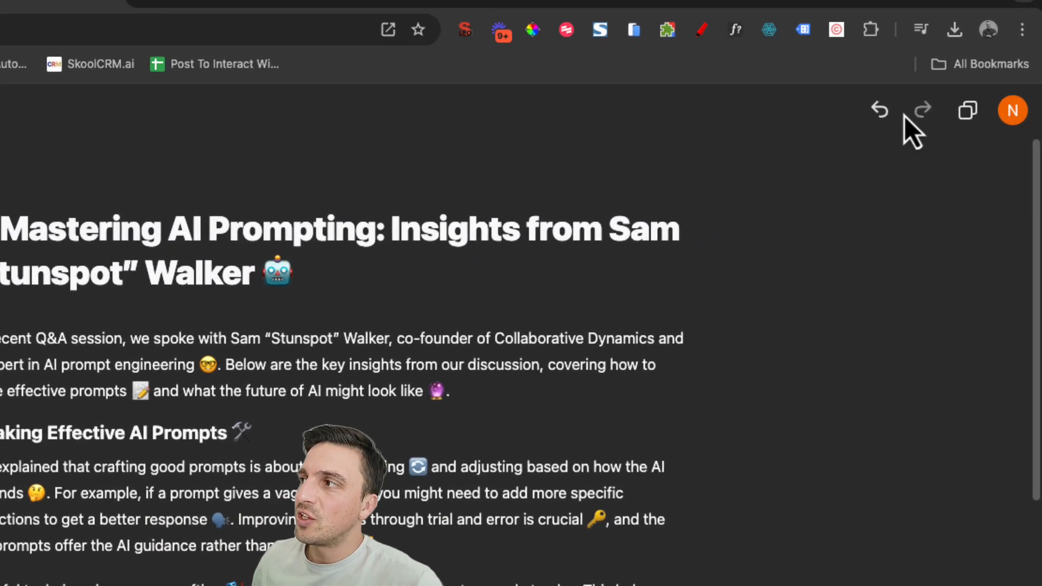
- Undo the emoji addition and close the canvas to return to the chat
click(878, 110)
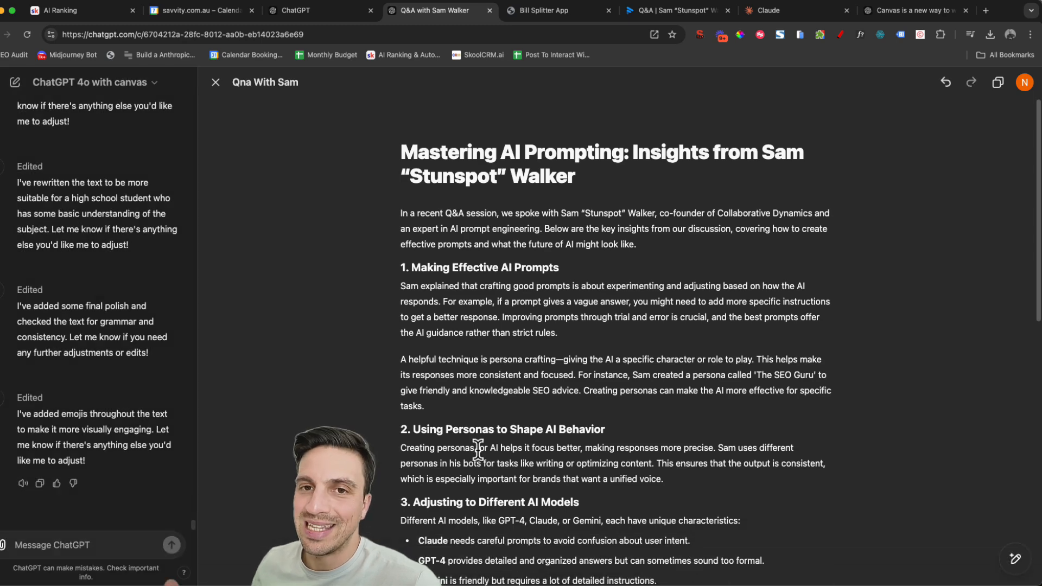
mouse_move(657, 415)
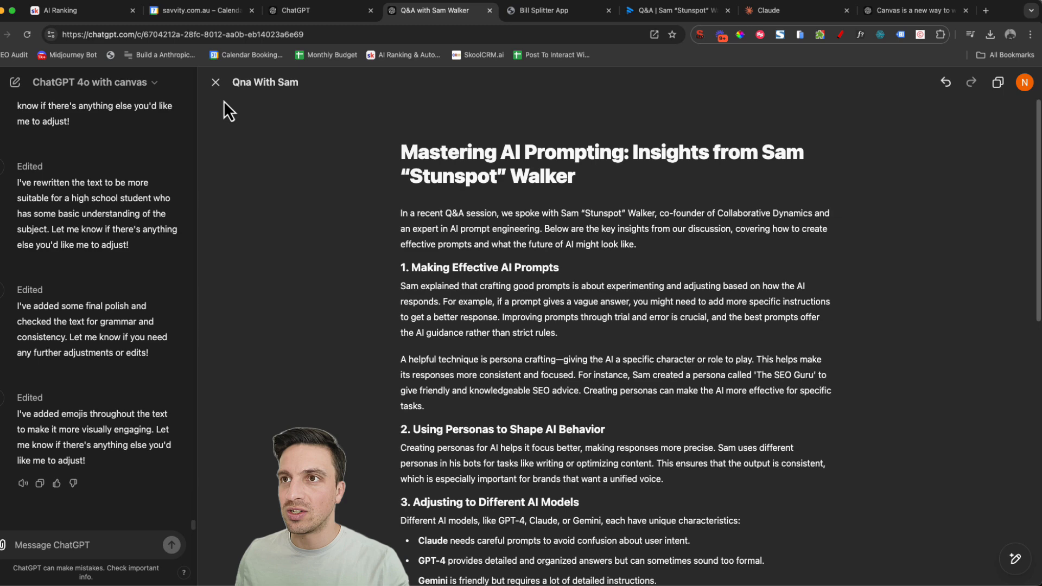
click(215, 82)
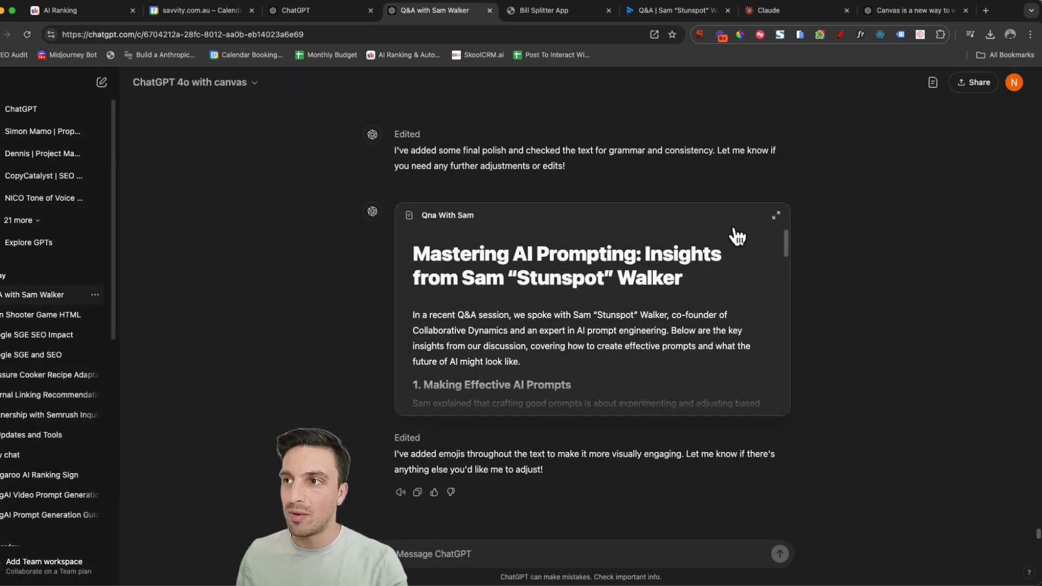
- Copy the whole article from the canvas and paste it into a new blank Google Doc
click(775, 215)
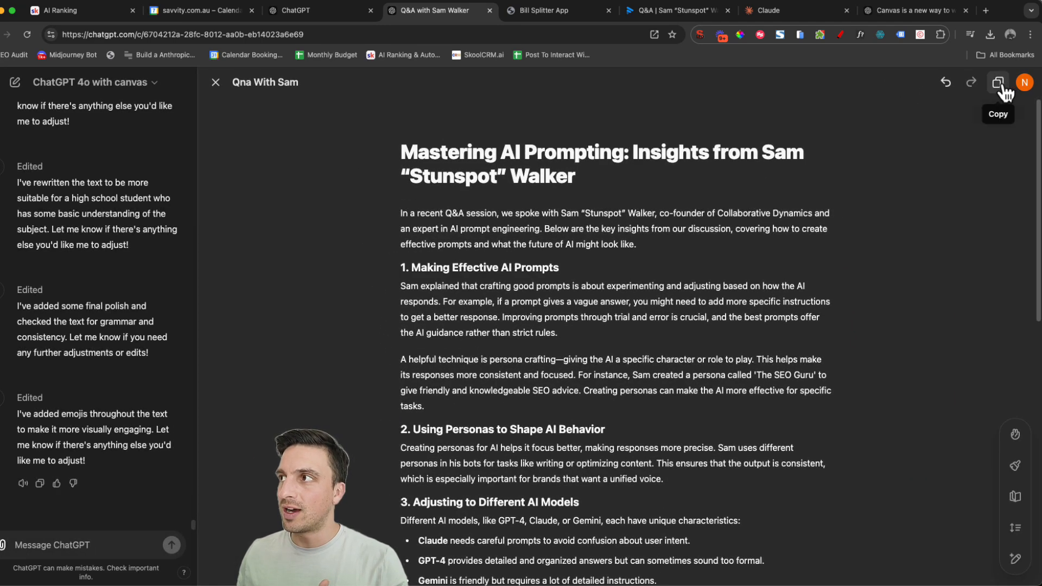
click(996, 81)
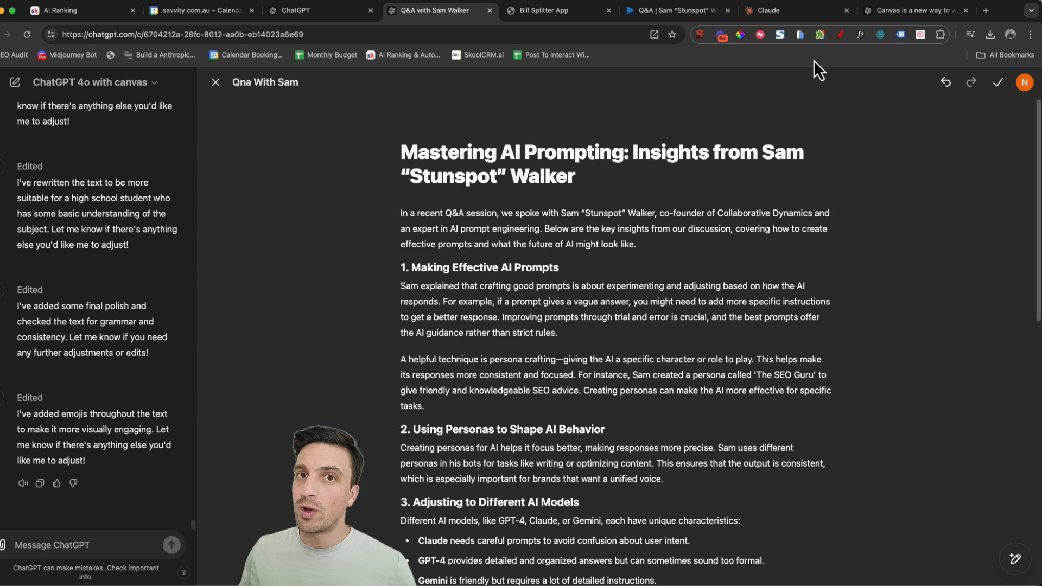
click(917, 10)
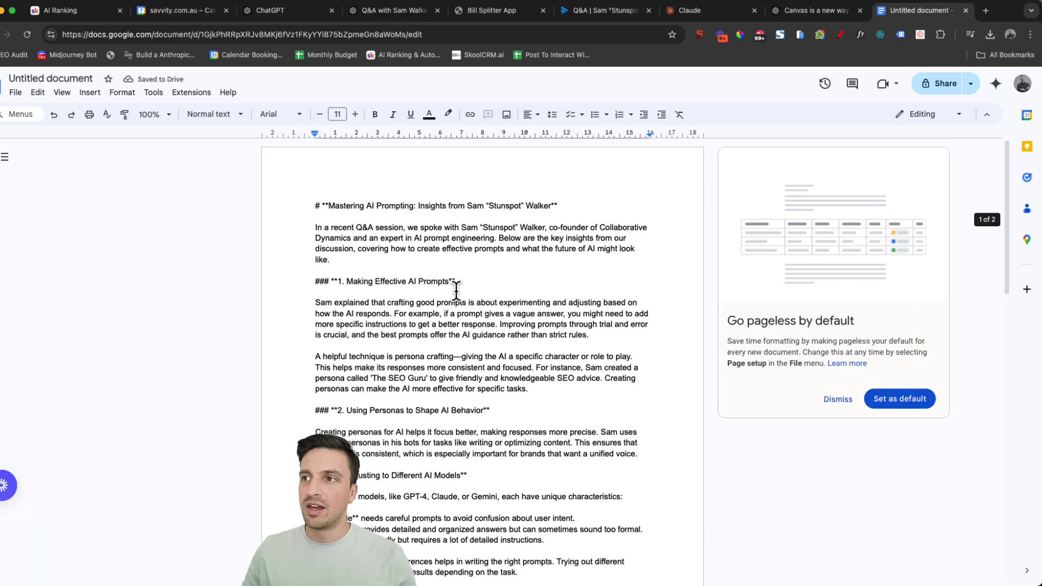
scroll(down, 3)
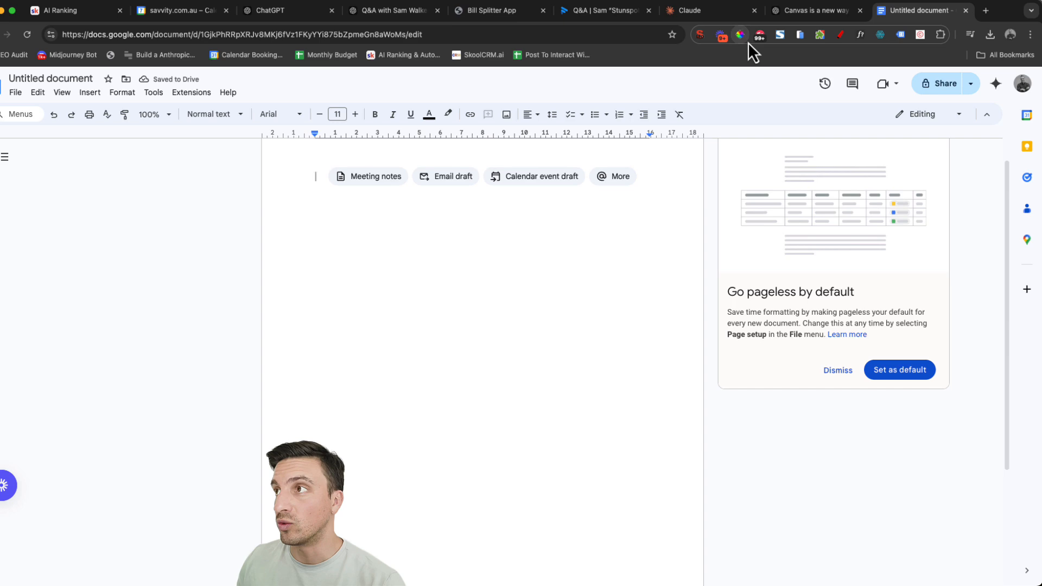
- Copy the article again from ChatGPT and paste it into the Google Doc with headings intact
click(389, 11)
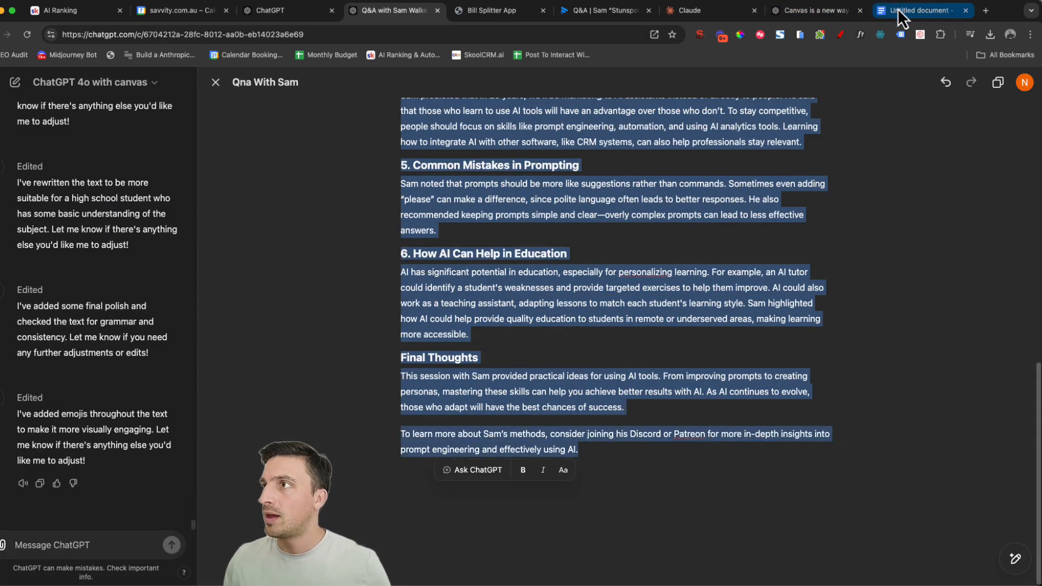
click(922, 10)
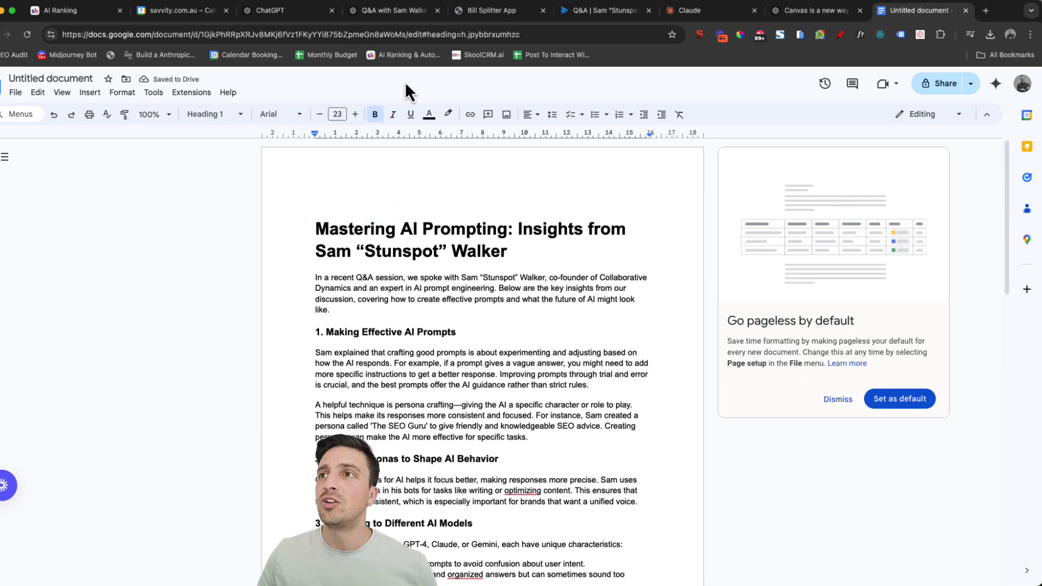
- Add the sentence "Sam was a cool guy." at the end of the article's intro paragraph
click(391, 11)
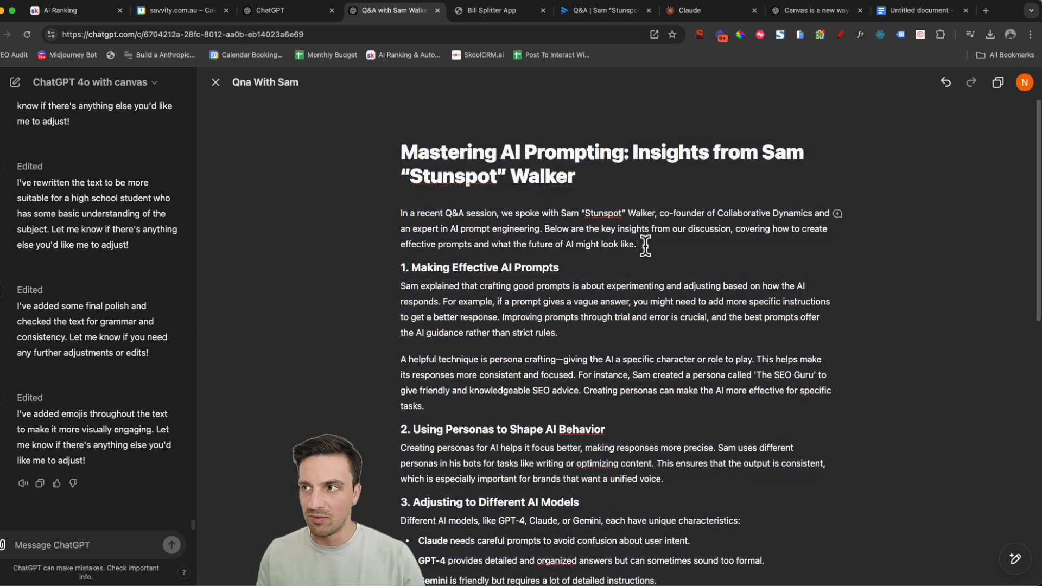
text(Sam was a cool guy.)
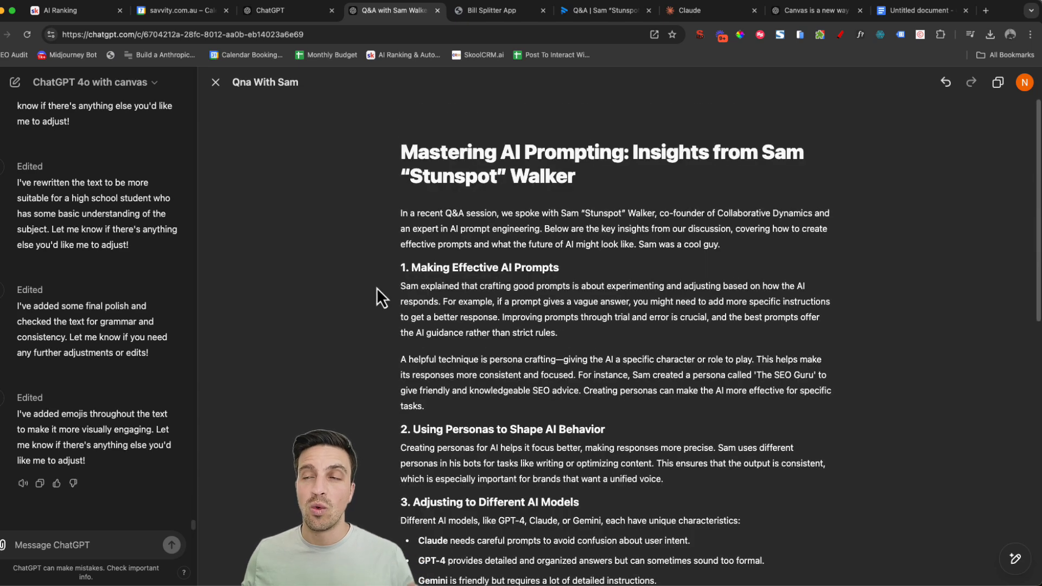
mouse_move(387, 309)
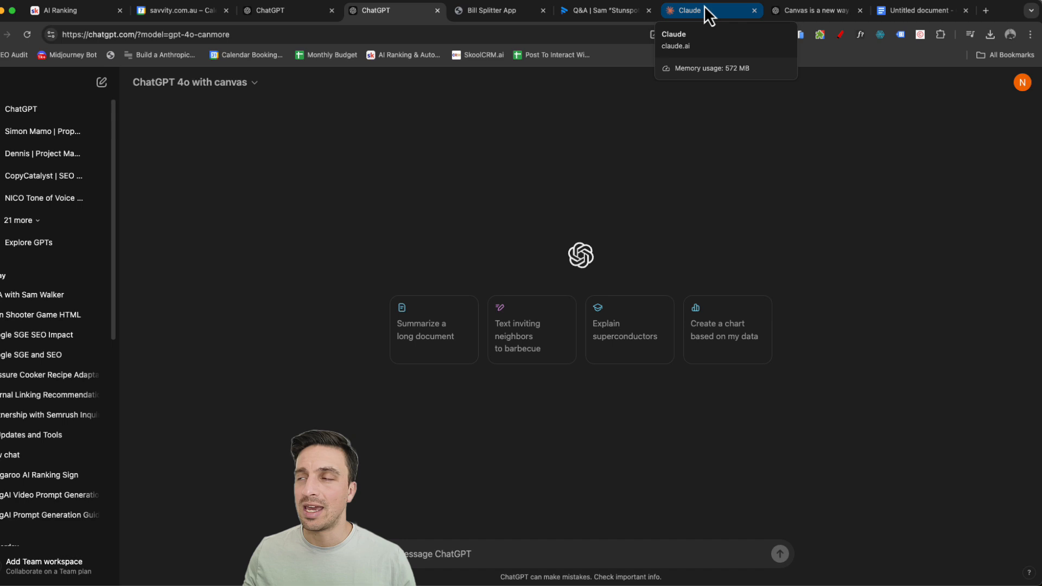
- Have ChatGPT 4o with canvas generate the HTML5 bill-splitter web app and scroll through the code
click(685, 10)
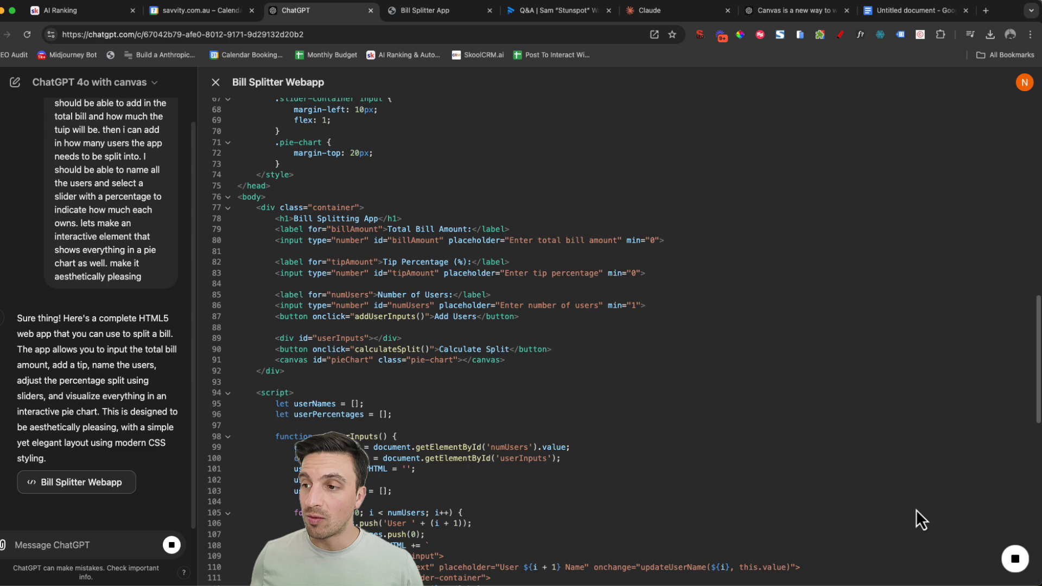
scroll(down, 3)
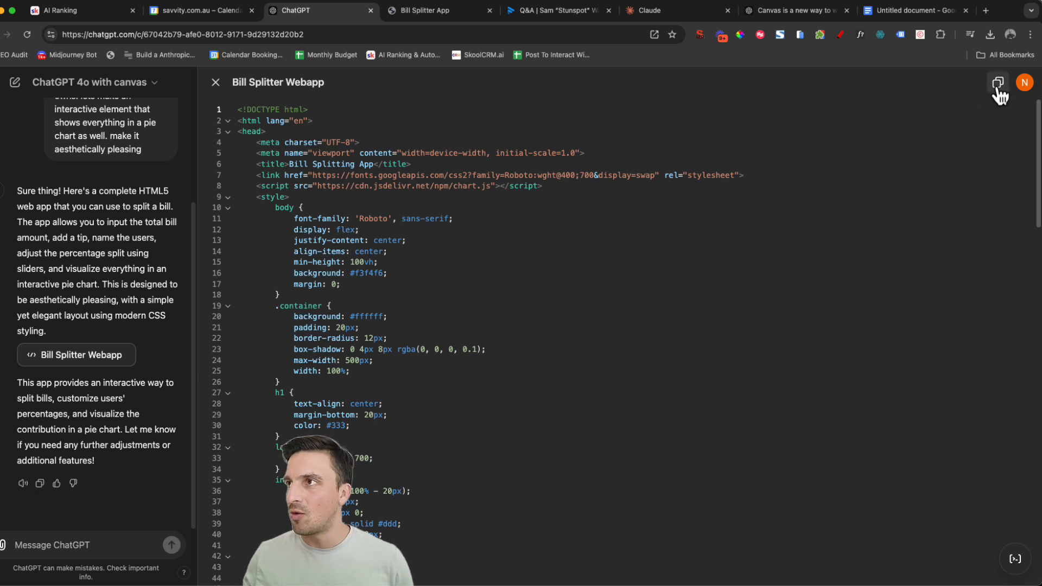
- Copy the Bill Splitter Webapp code to save as newapp.html and run it in the browser
click(997, 83)
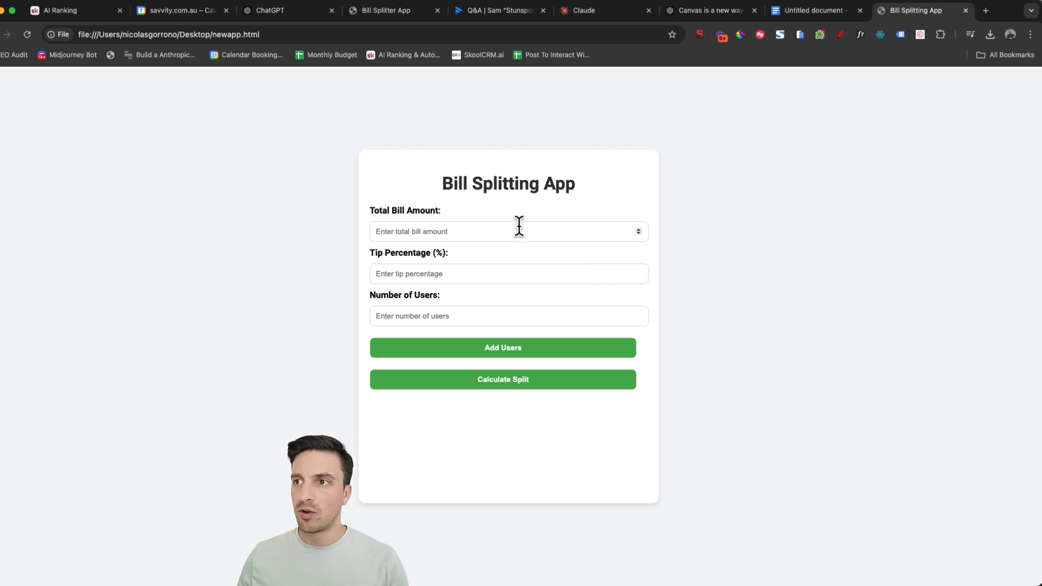
- Enter a 999 bill, 15% tip and 5 users, and add the user rows
click(508, 231)
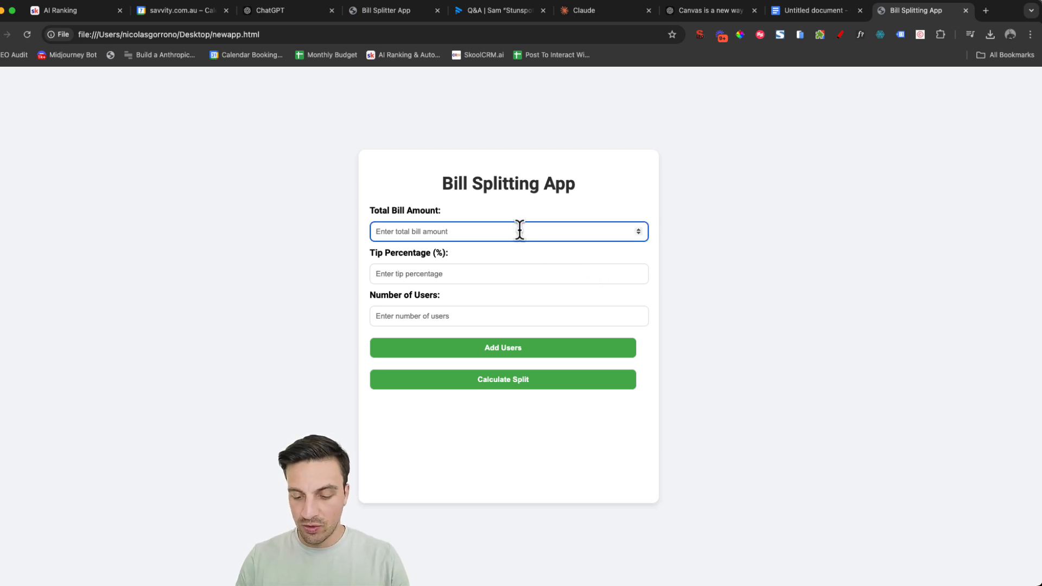
text(999)
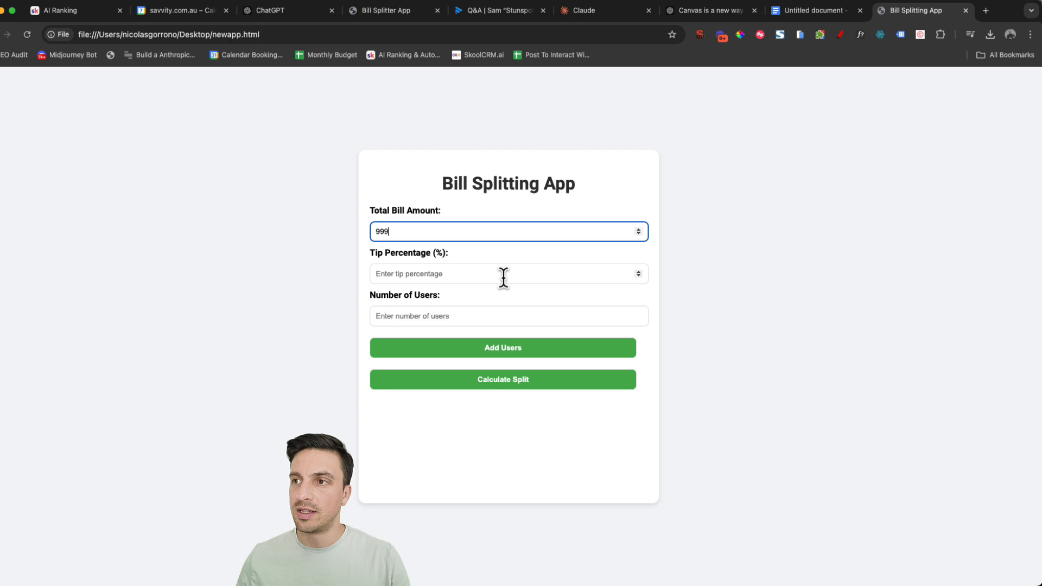
text(15)
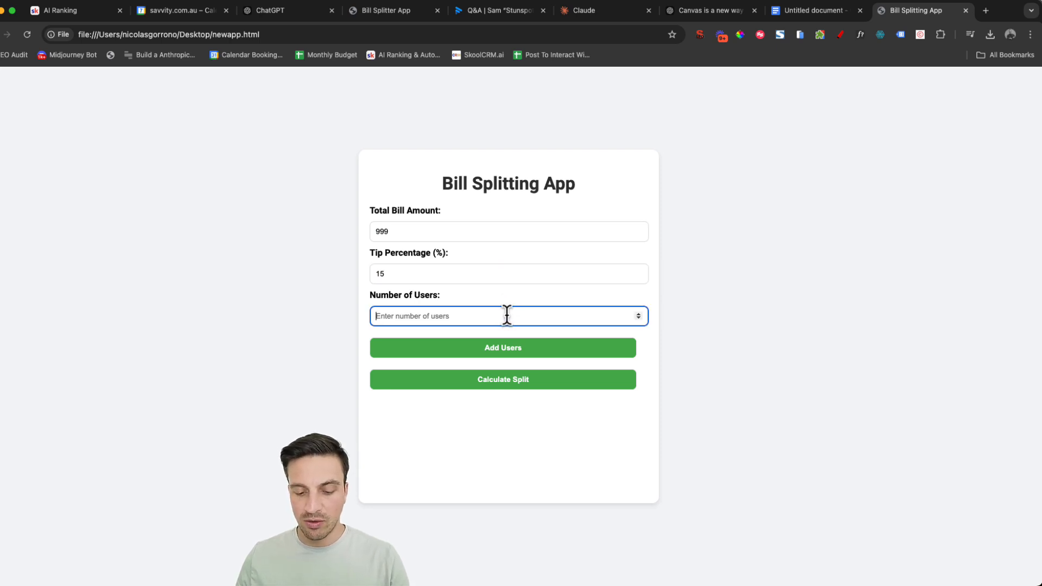
text(5)
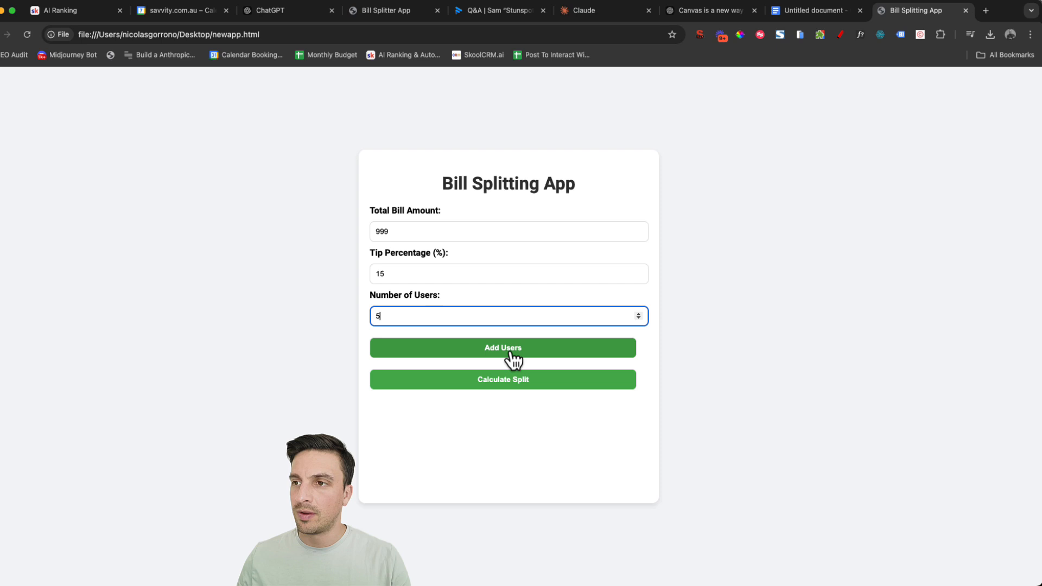
click(502, 347)
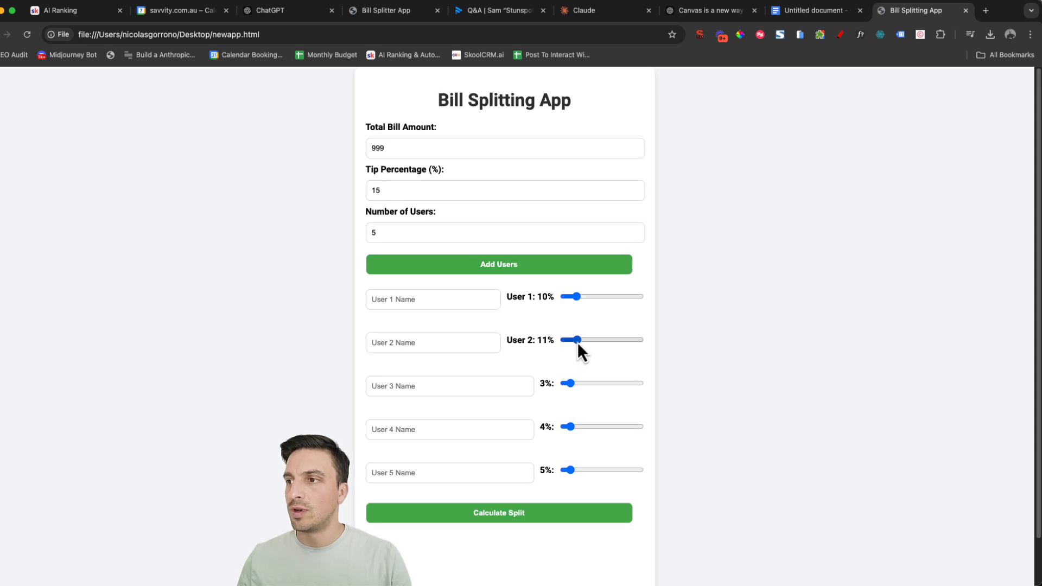
- Set User 2 to 15%, User 3 to 23%, adjust User 4's share, then return to ChatGPT
drag(577, 339, 573, 340)
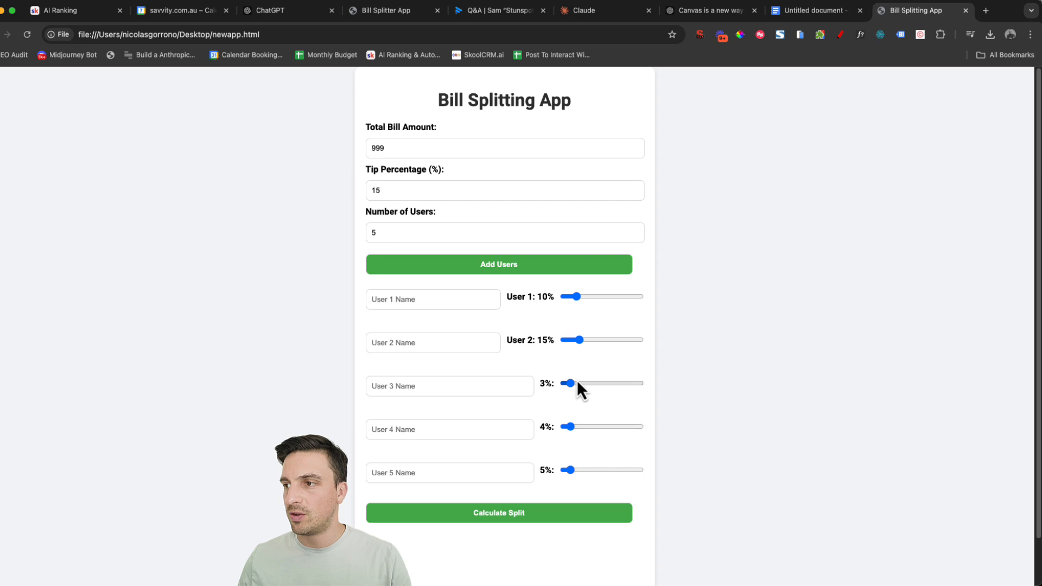
drag(568, 383, 583, 383)
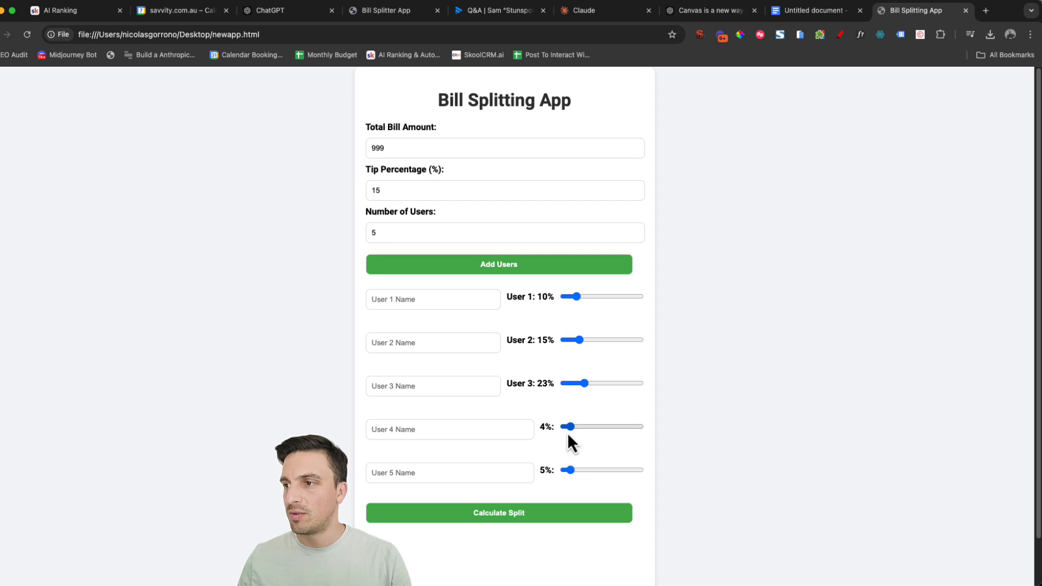
drag(567, 426, 584, 425)
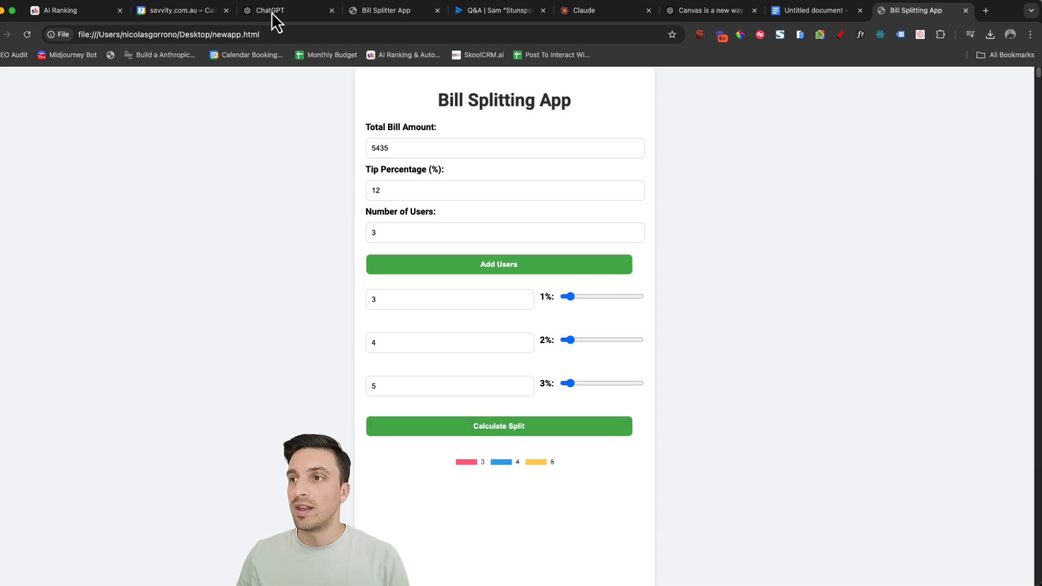
click(271, 10)
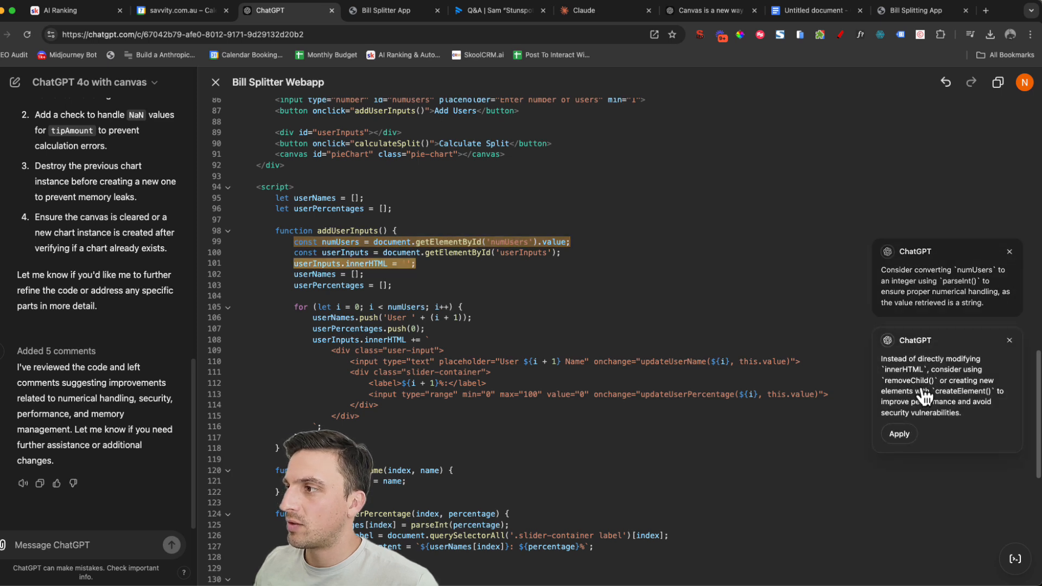
mouse_move(993, 417)
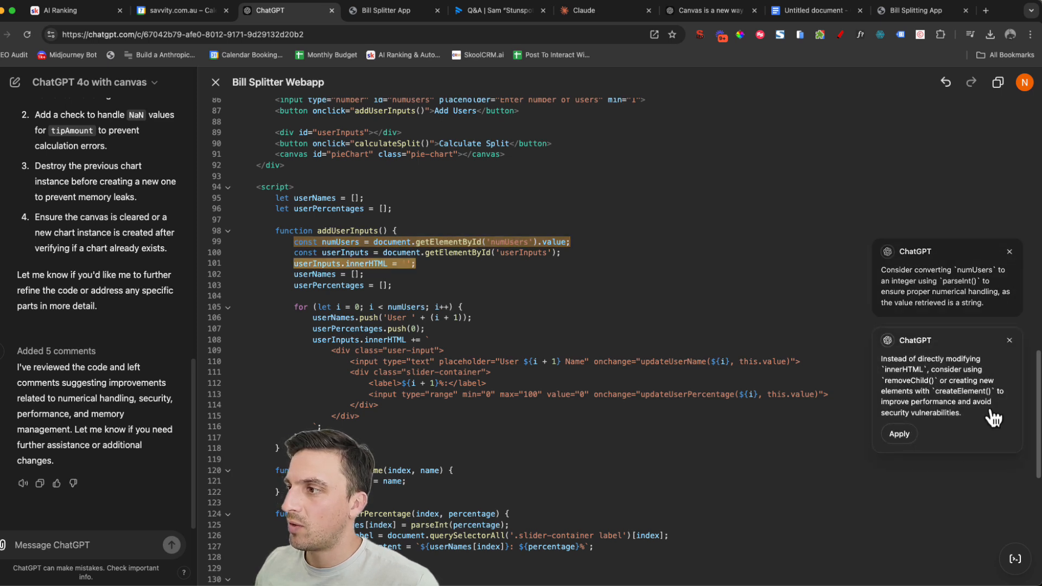
- Apply the code-review suggestion to stop editing innerHTML directly
click(1009, 340)
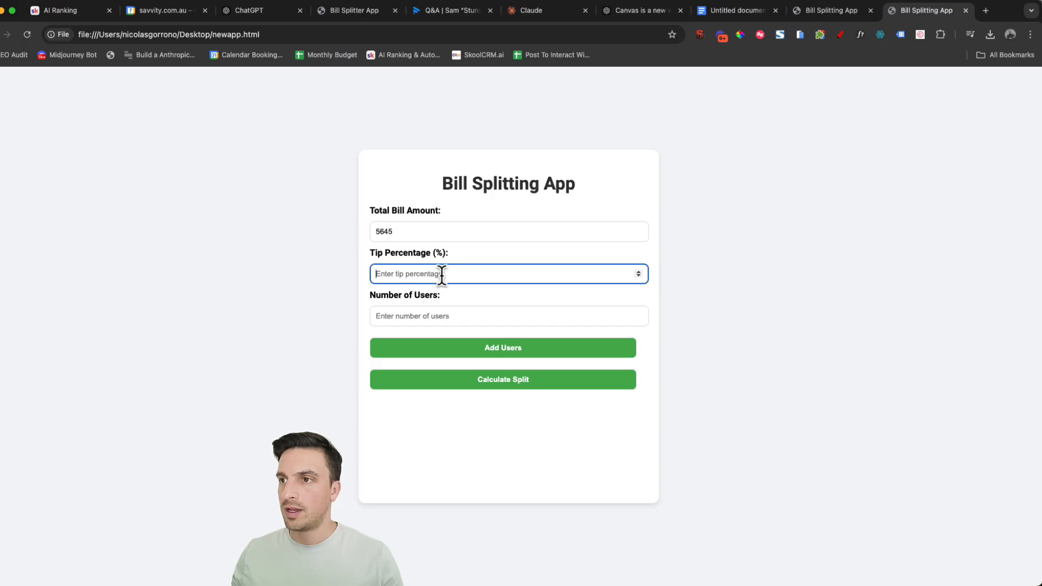
- Enter a 10% tip for the 5645 bill, add the user rows and calculate the split
text(10)
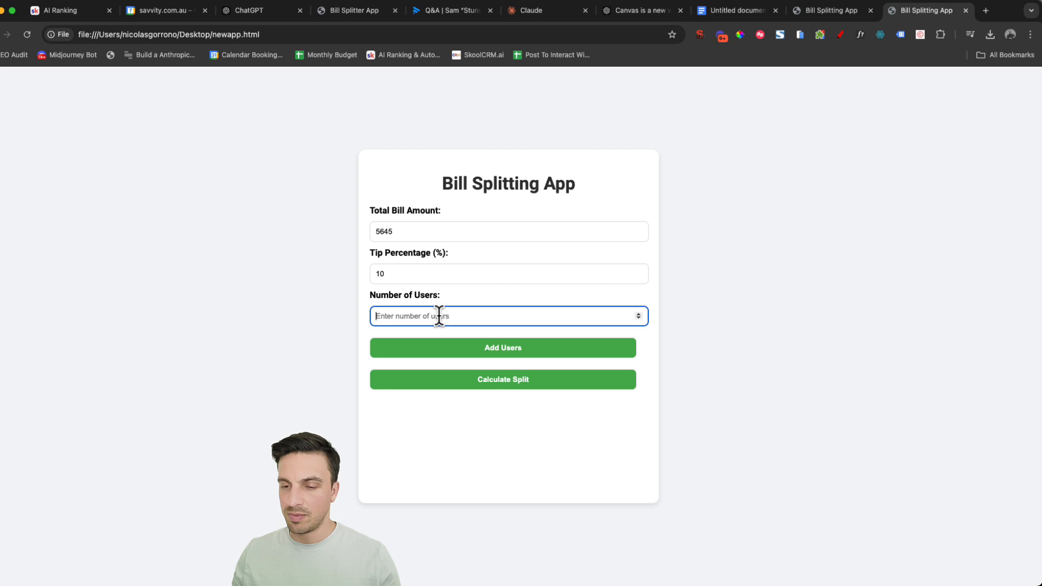
click(502, 348)
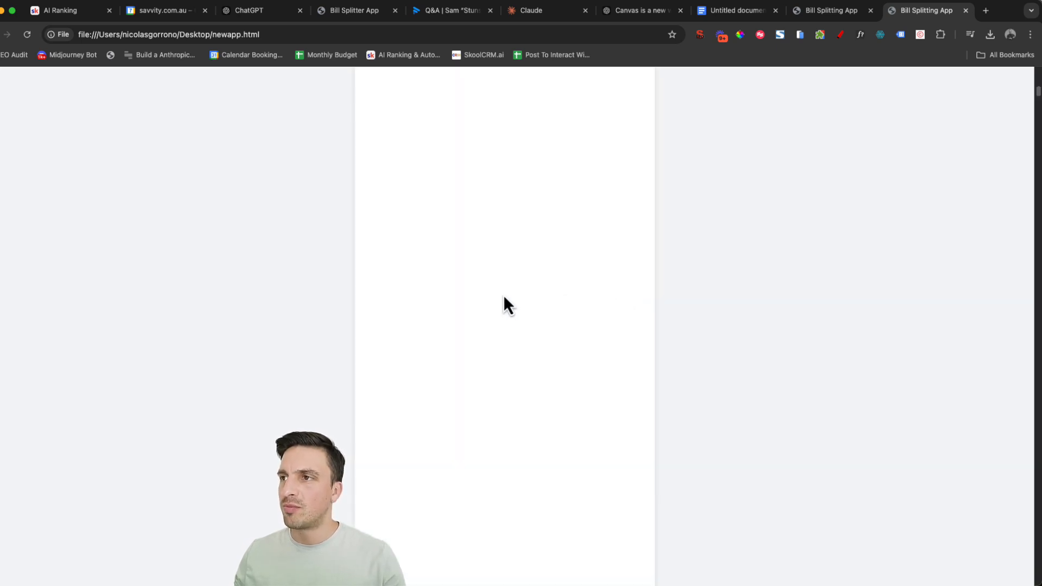
click(261, 10)
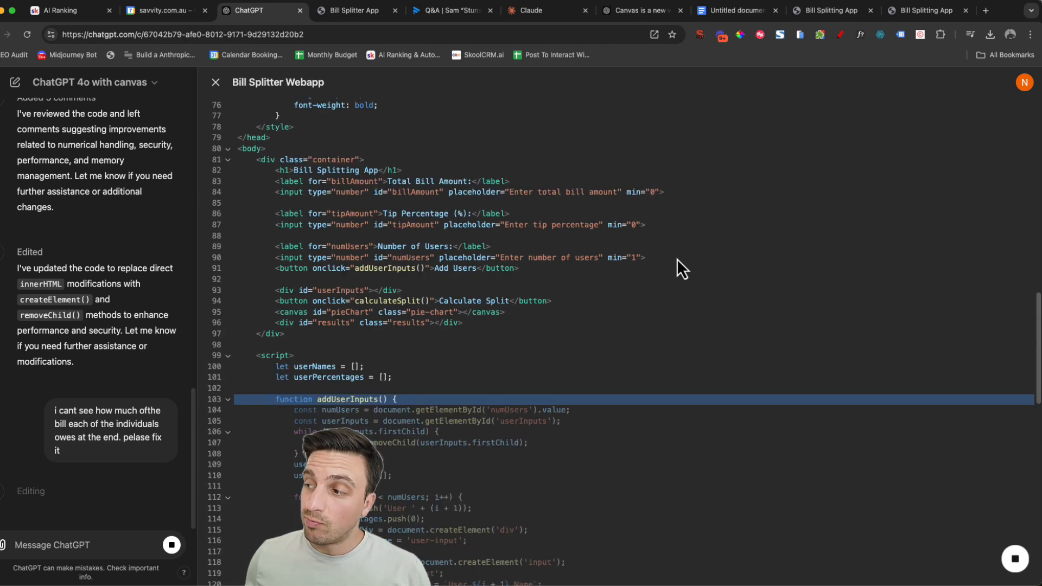
- Scroll through the rewritten canvas code and open the updated app in another tab
scroll(down, 3)
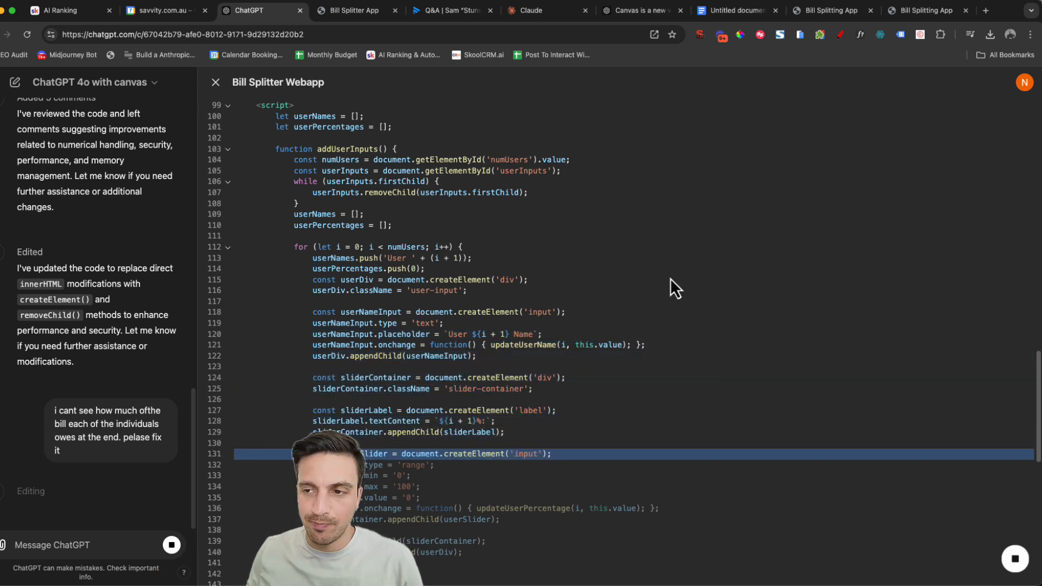
click(927, 9)
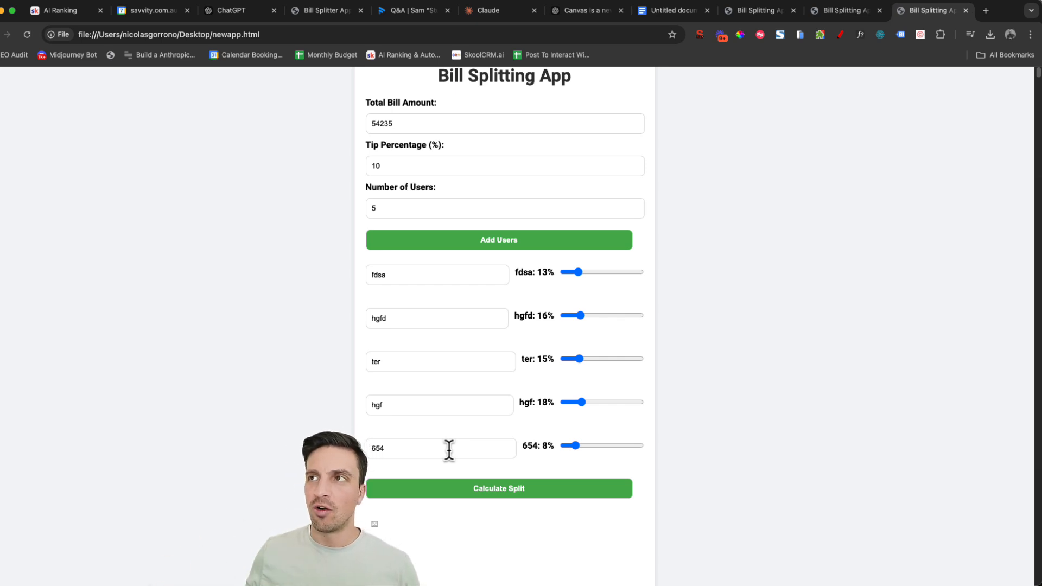
mouse_move(444, 273)
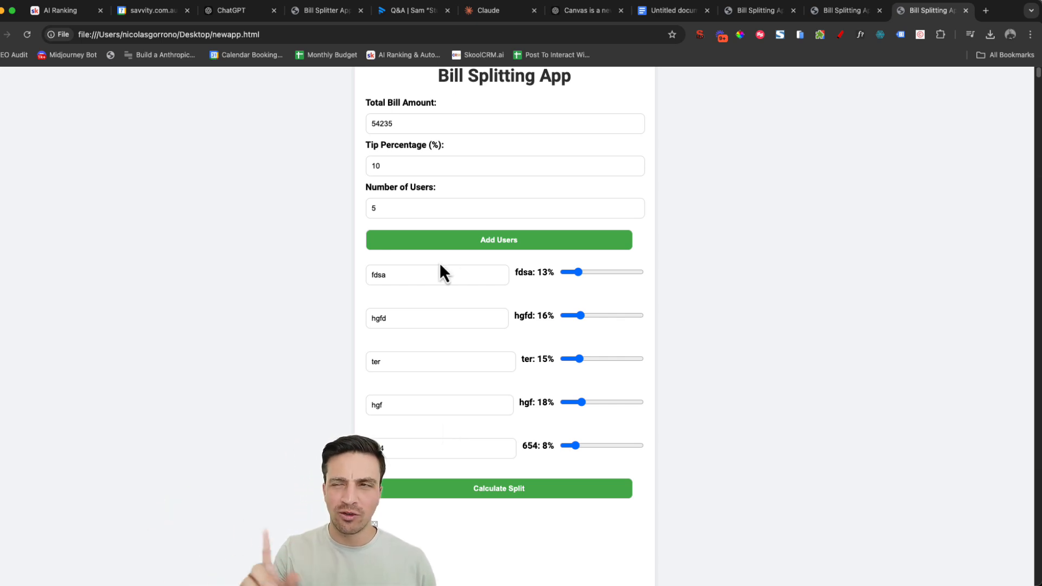
- Switch to Claude's Advanced Bill Splitter preview for comparison
click(489, 10)
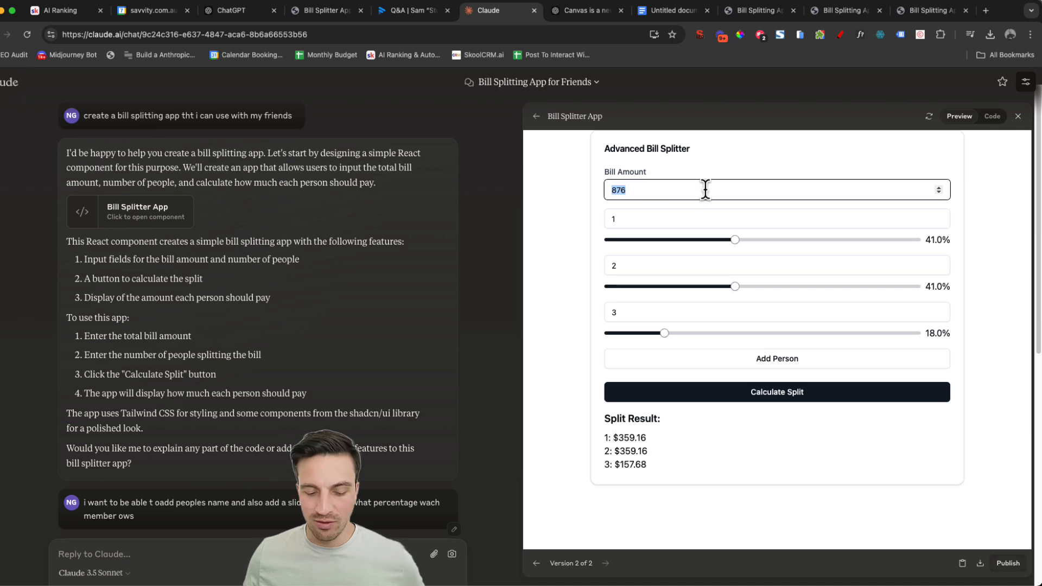
- Enter a 5644 bill in Claude's splitter and set person 1's share to 59%
text(5644)
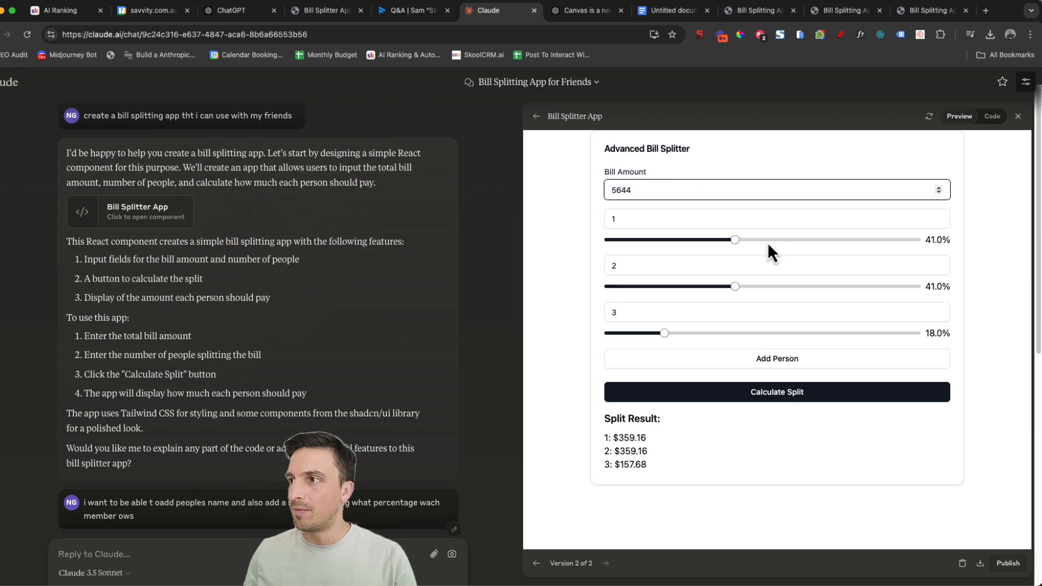
drag(735, 240, 719, 240)
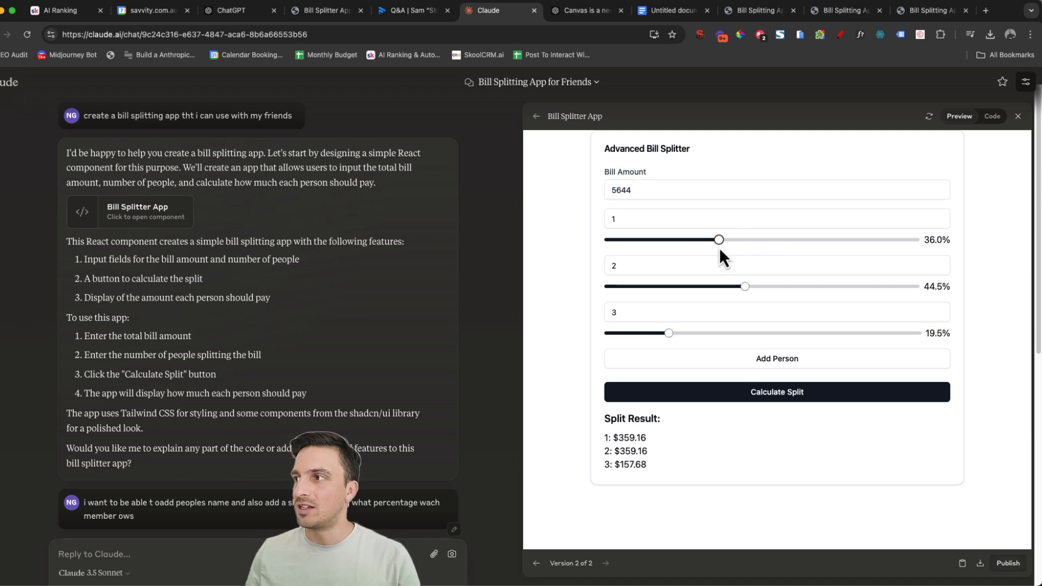
drag(718, 239, 765, 239)
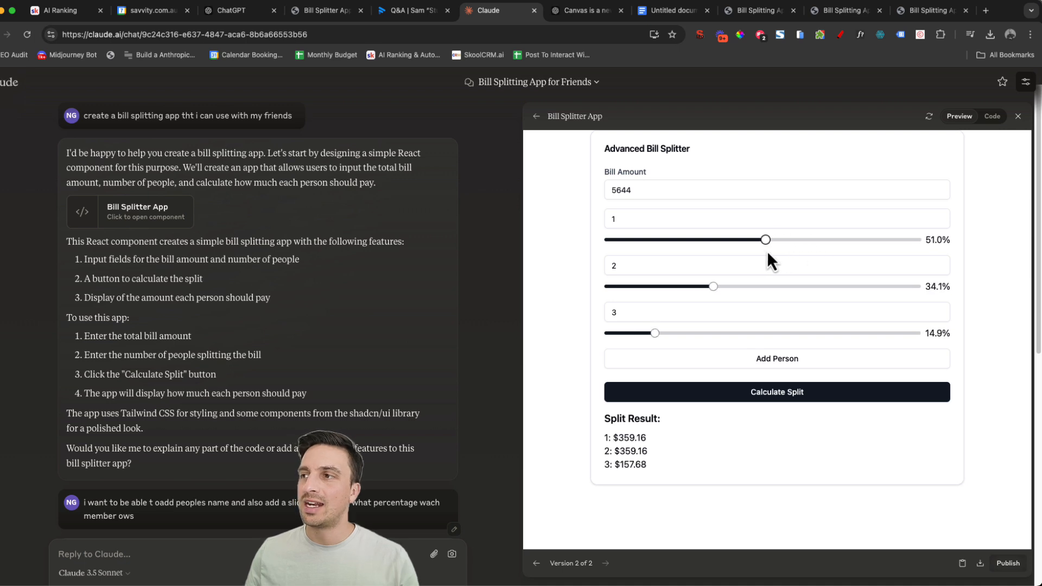
drag(764, 240, 723, 240)
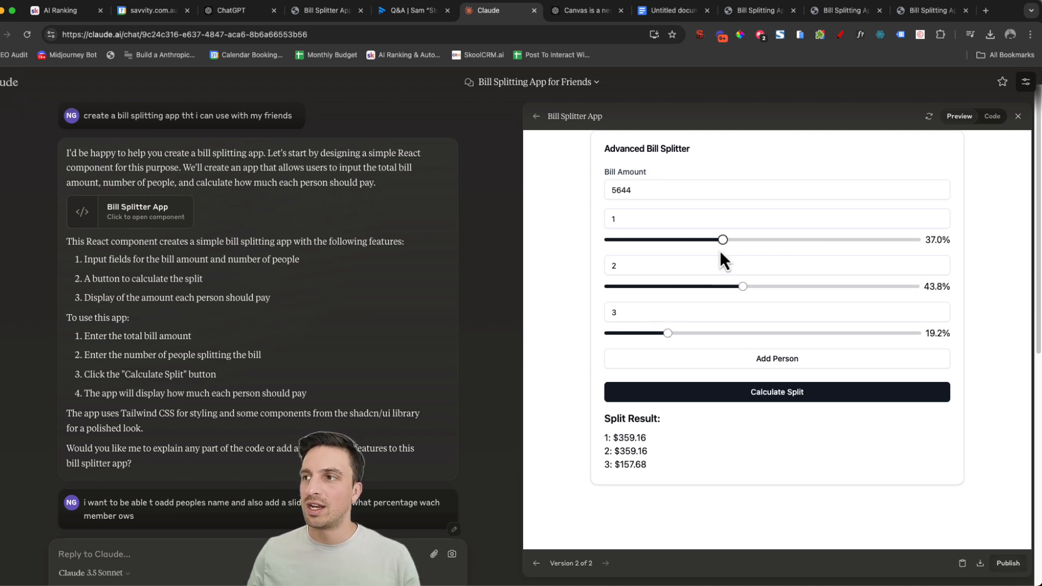
drag(722, 239, 789, 238)
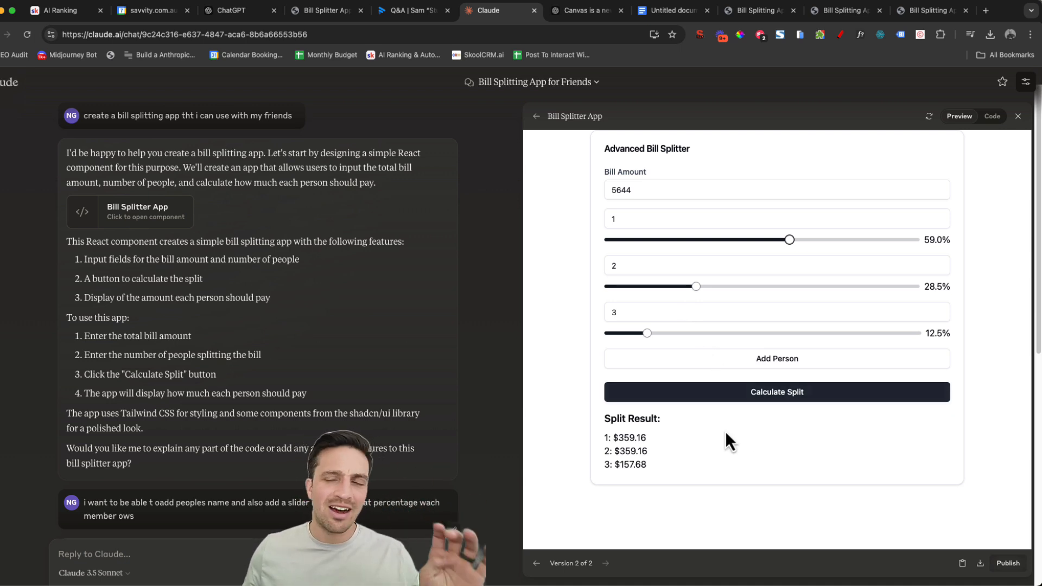
- Recalculate the split into $3329.96, $1608.06 and $705.98, then return to ChatGPT
click(776, 392)
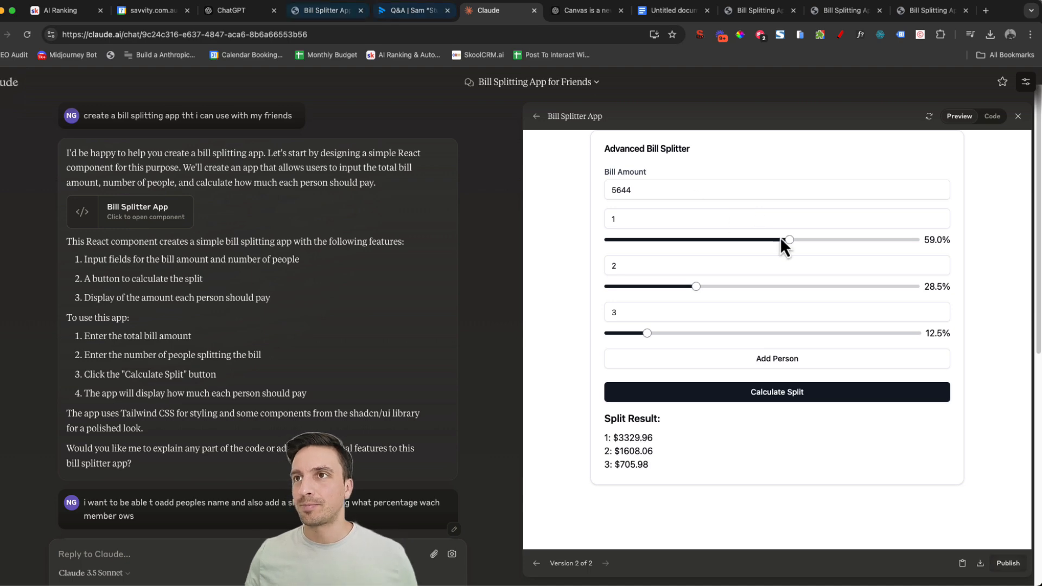
click(235, 10)
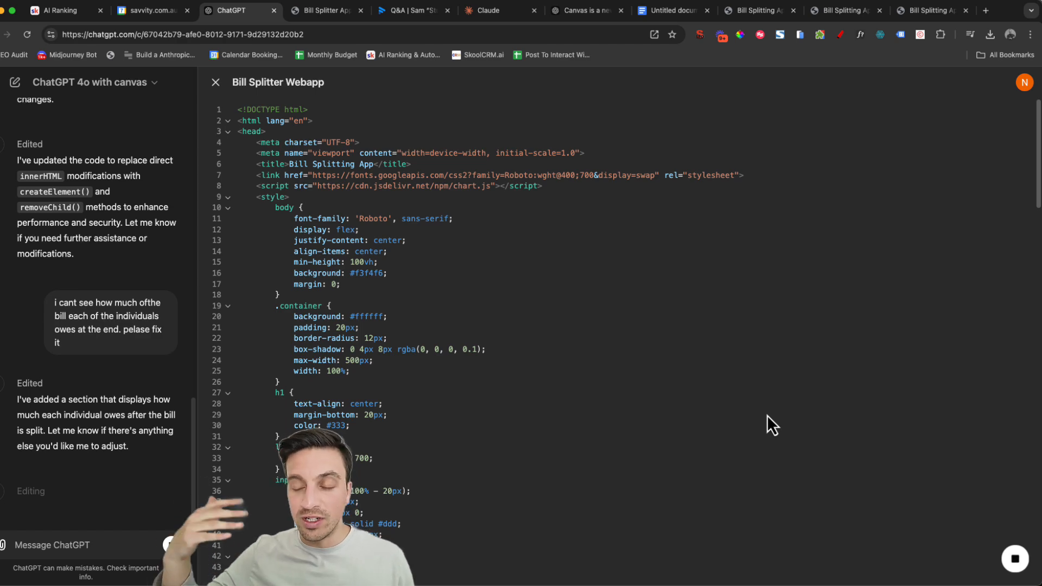
- Port the bill splitter canvas code to JavaScript, producing the Bill Splitter Js canvas
scroll(down, 3)
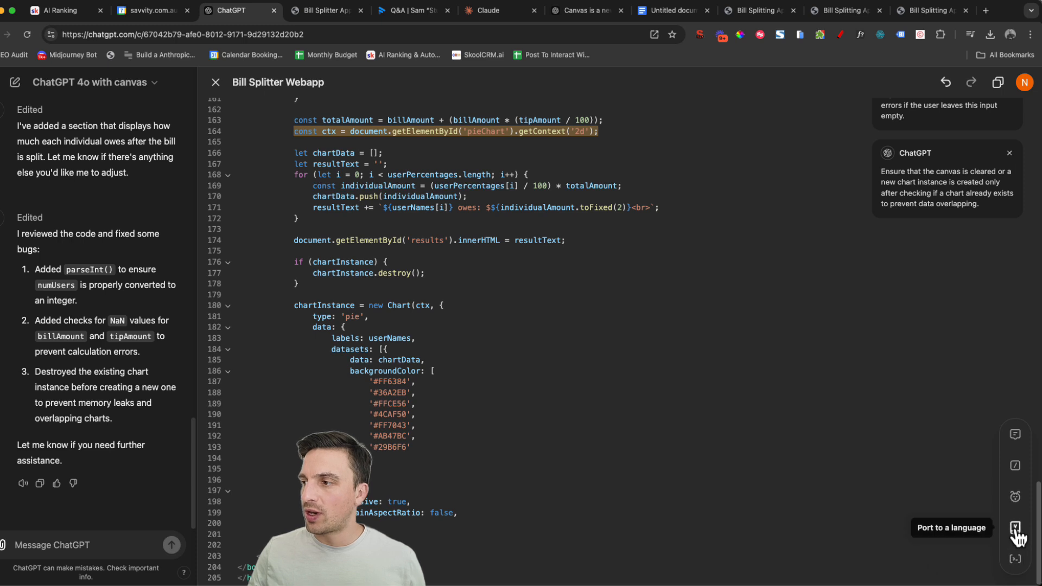
click(1014, 527)
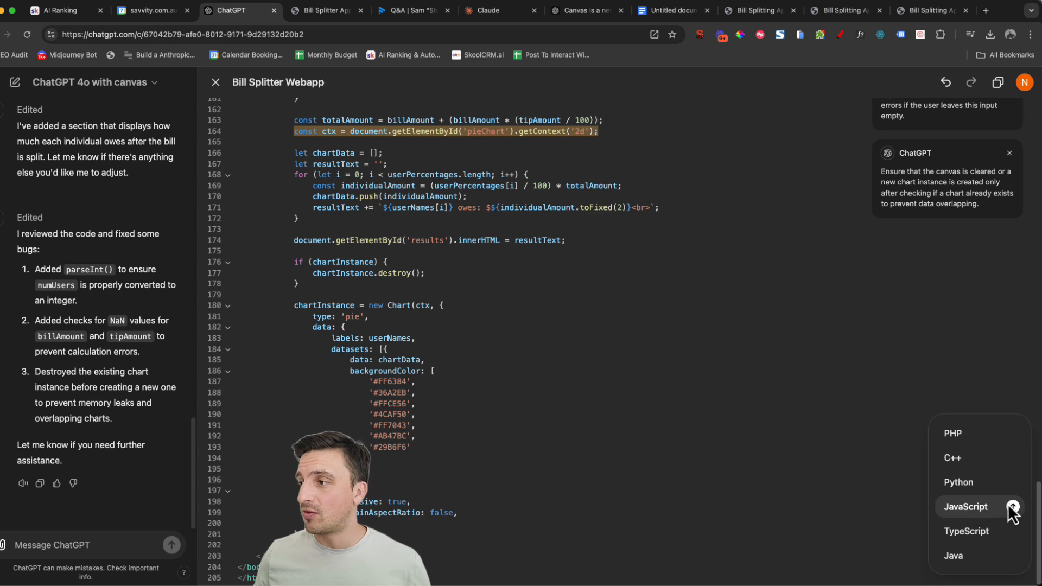
click(965, 507)
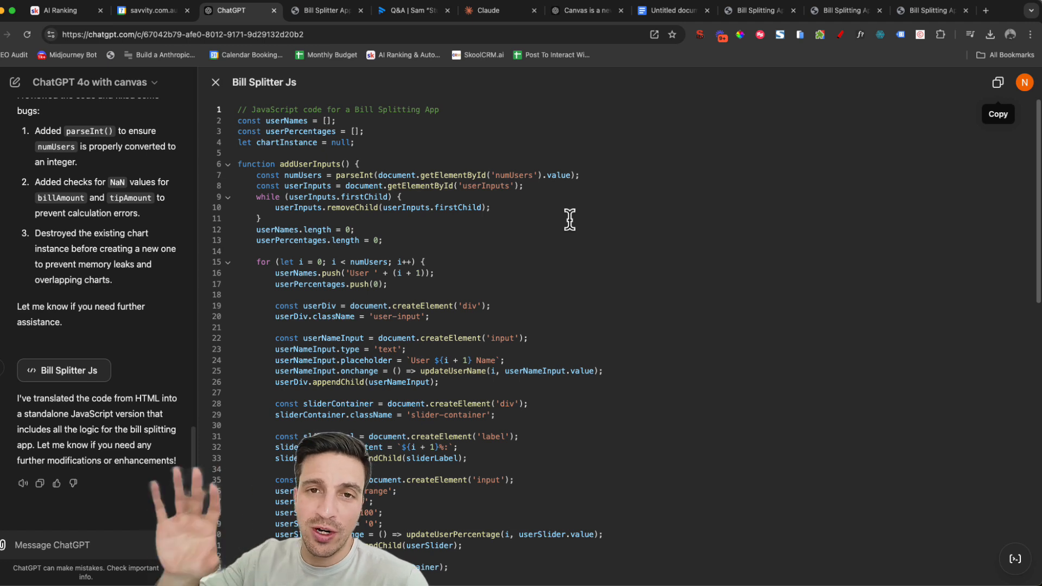
mouse_move(735, 265)
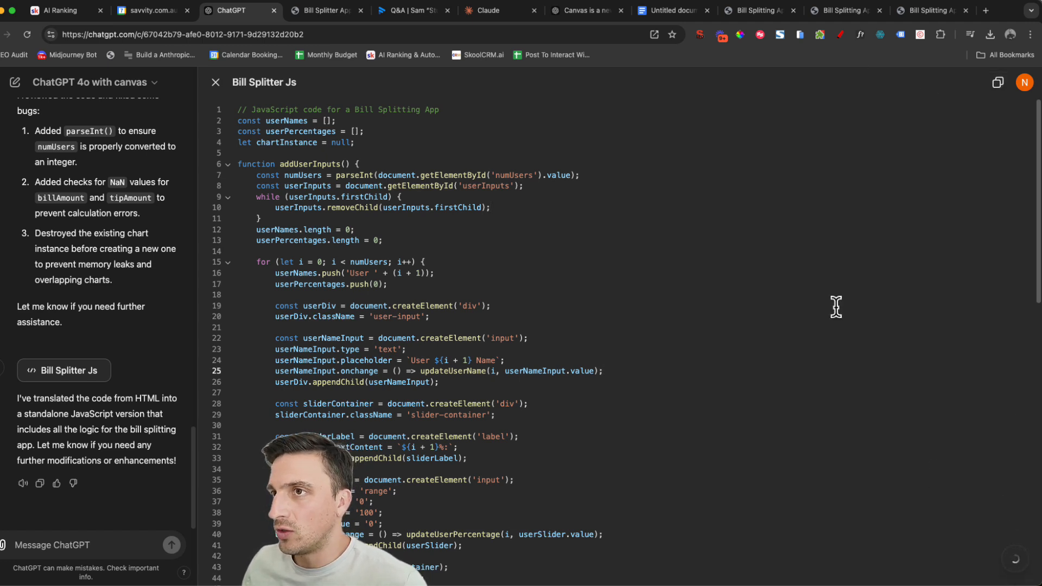
- Review the Bill Splitter Js code with its new inline comments and console logs
scroll(down, 3)
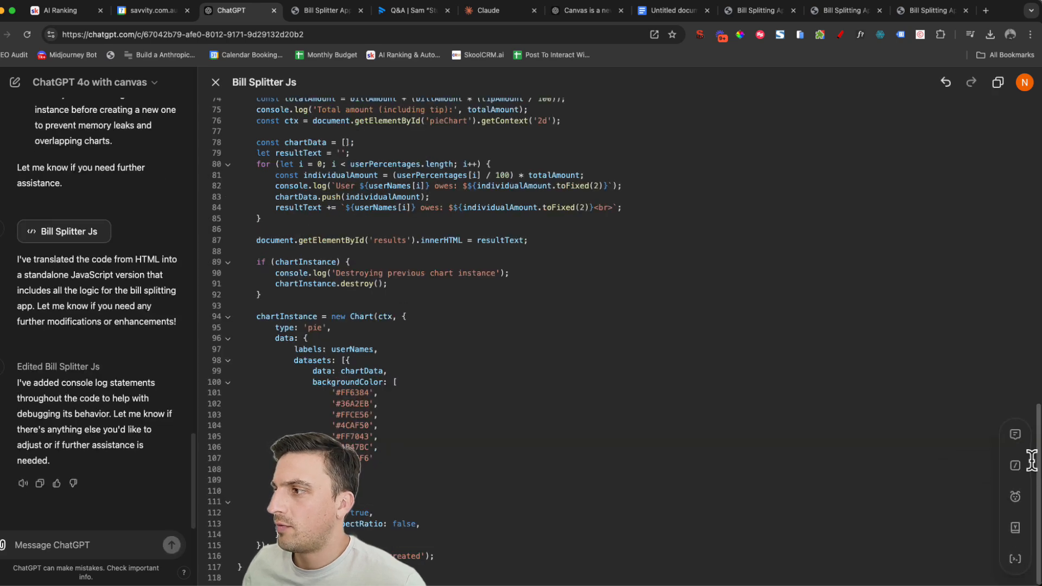
mouse_move(1015, 434)
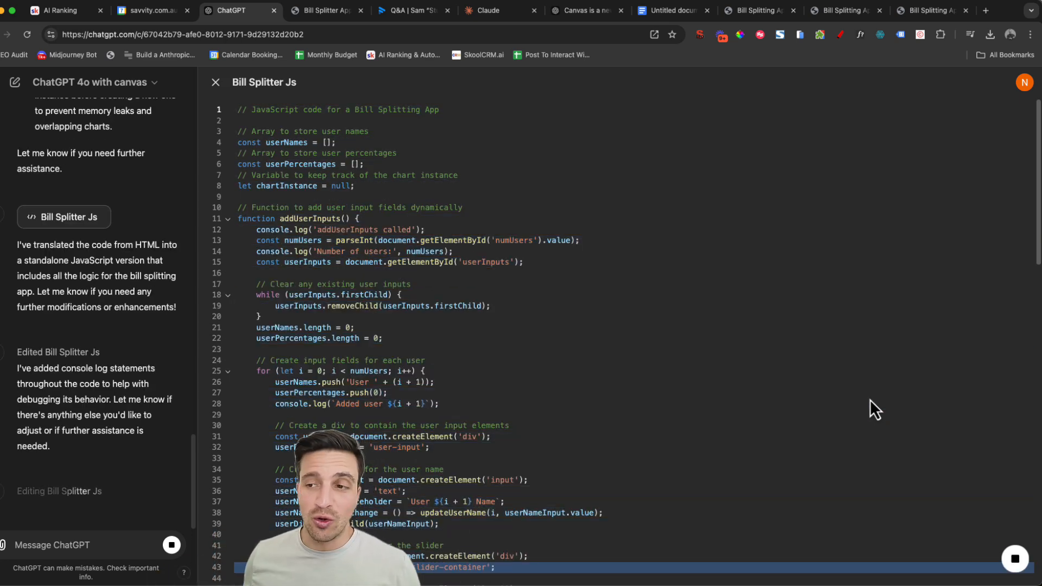
scroll(down, 3)
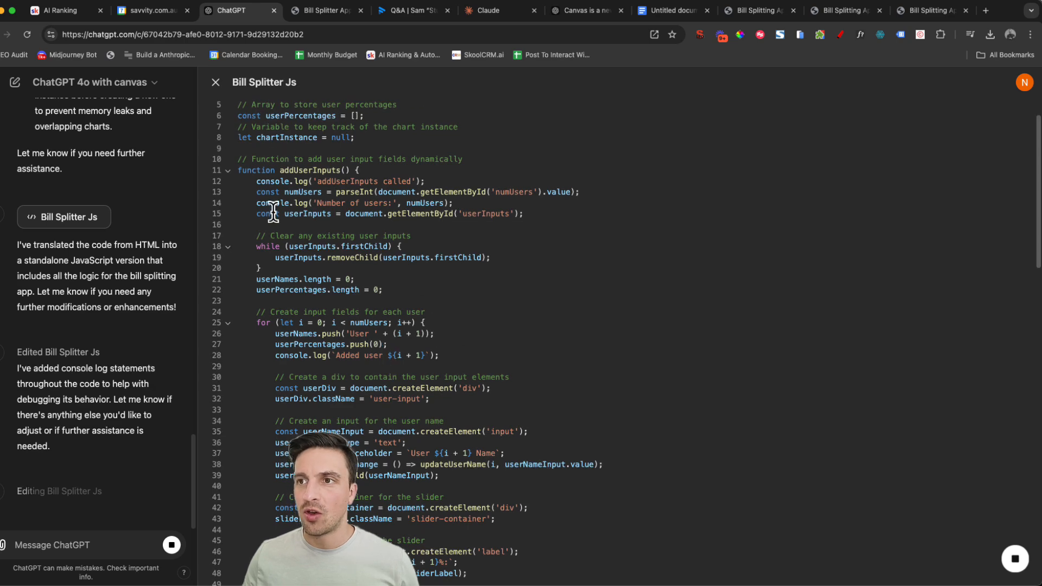
mouse_move(442, 241)
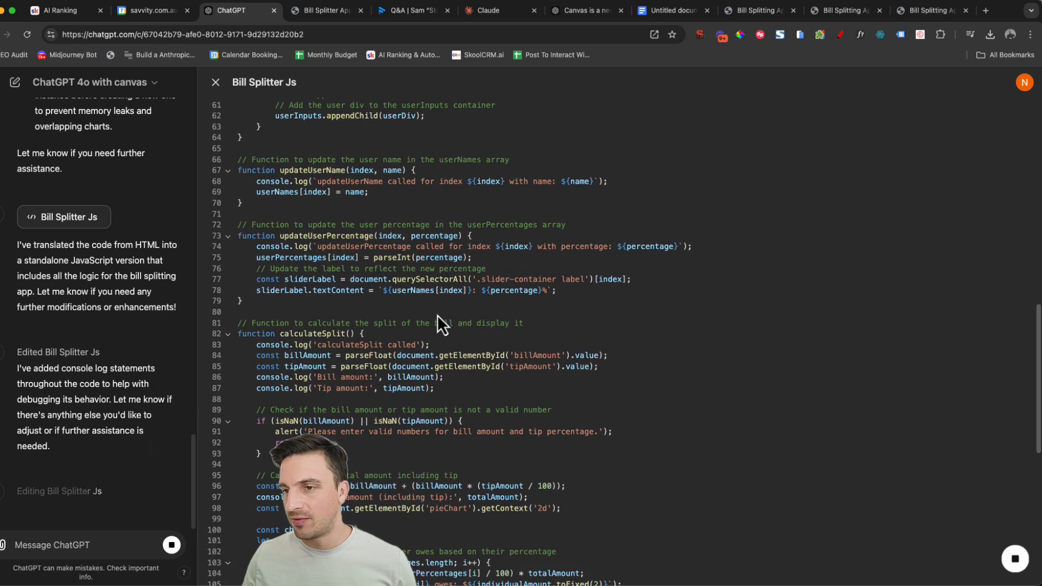
scroll(down, 3)
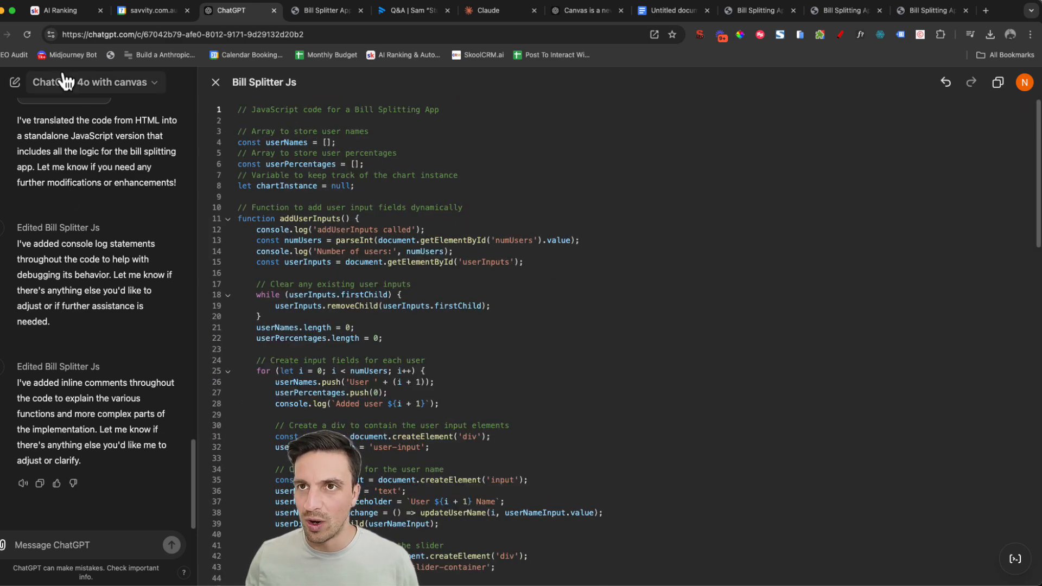
- Switch the new chat from GPT-4o with canvas to standard GPT-4o
click(91, 82)
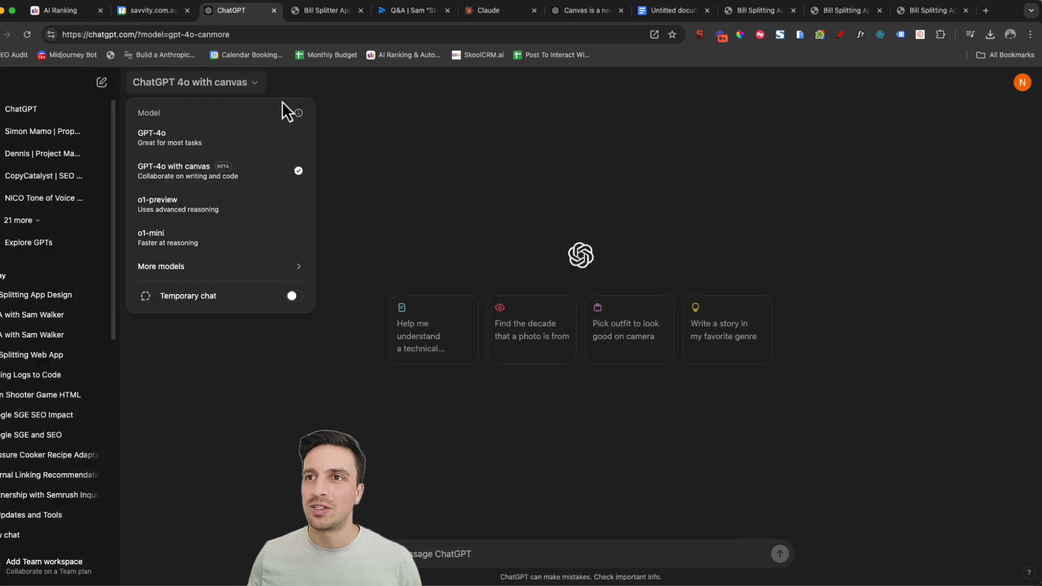
click(152, 136)
text(/)
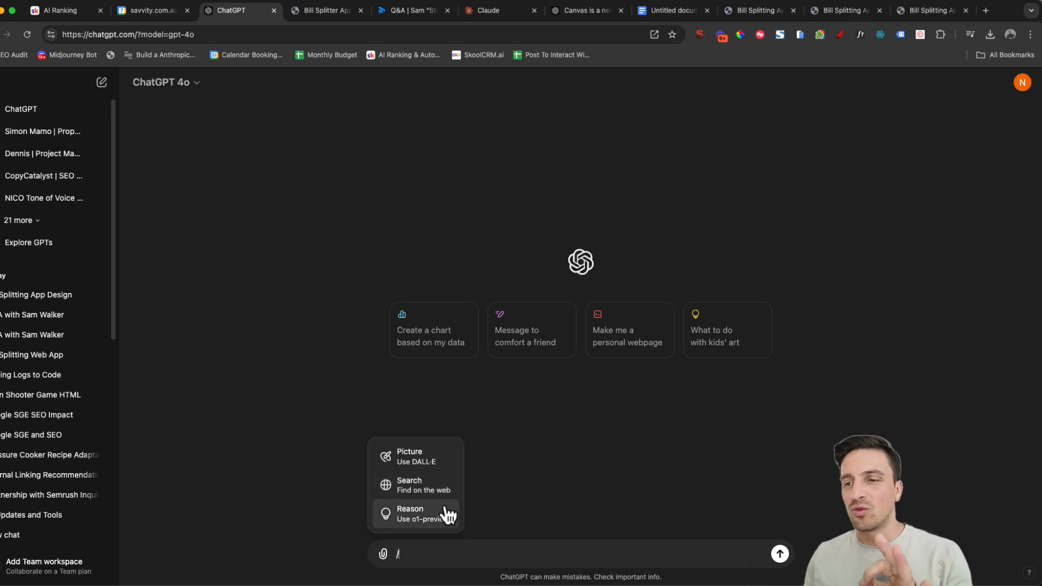
mouse_move(422, 495)
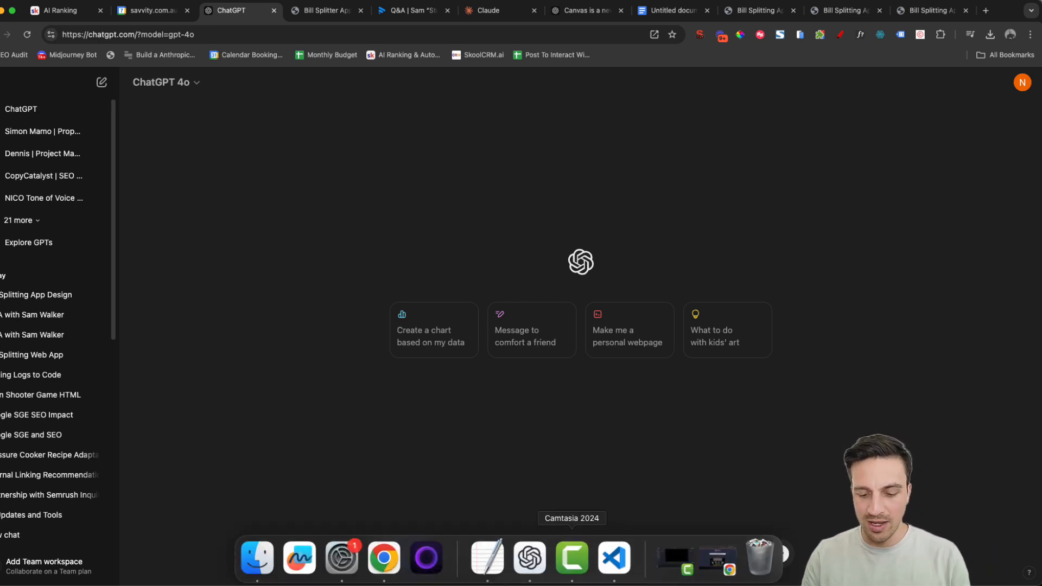
- Generate pink elephant in Patagonia images via the Picture shortcut, then choose Search for the next prompt
text(Picture a pink elefant in the)
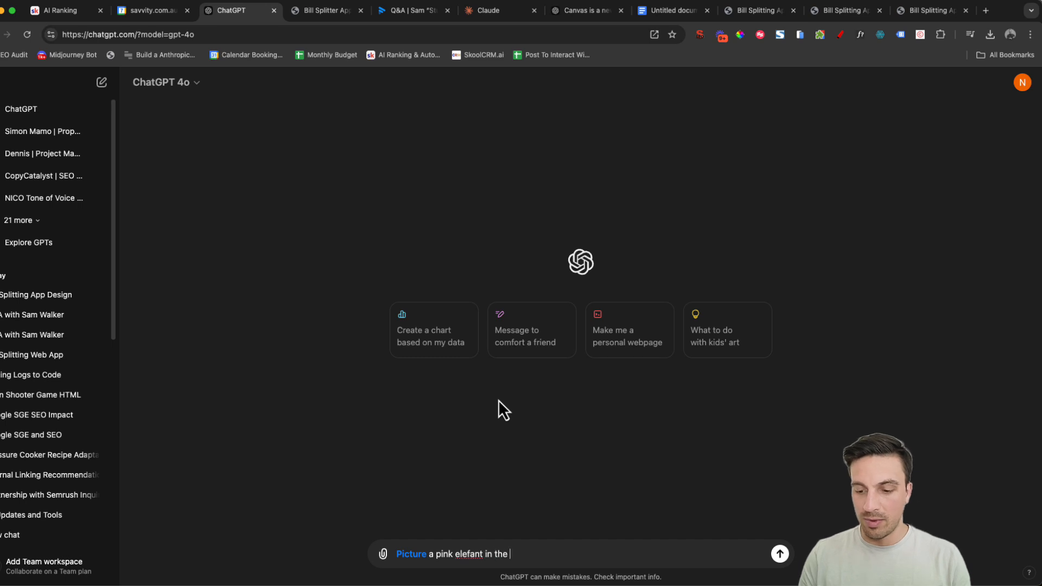
click(780, 553)
text(/)
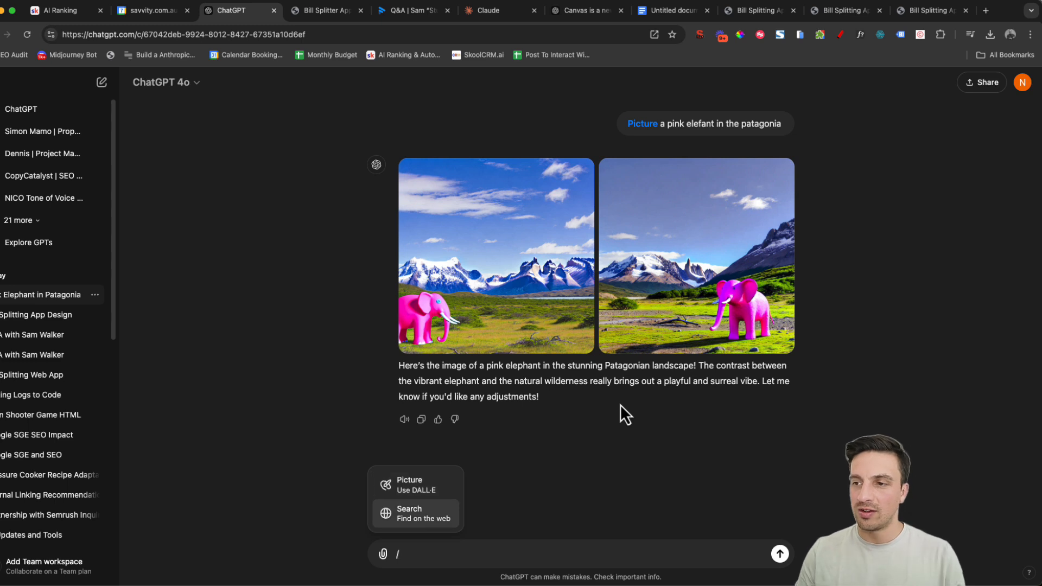
click(414, 514)
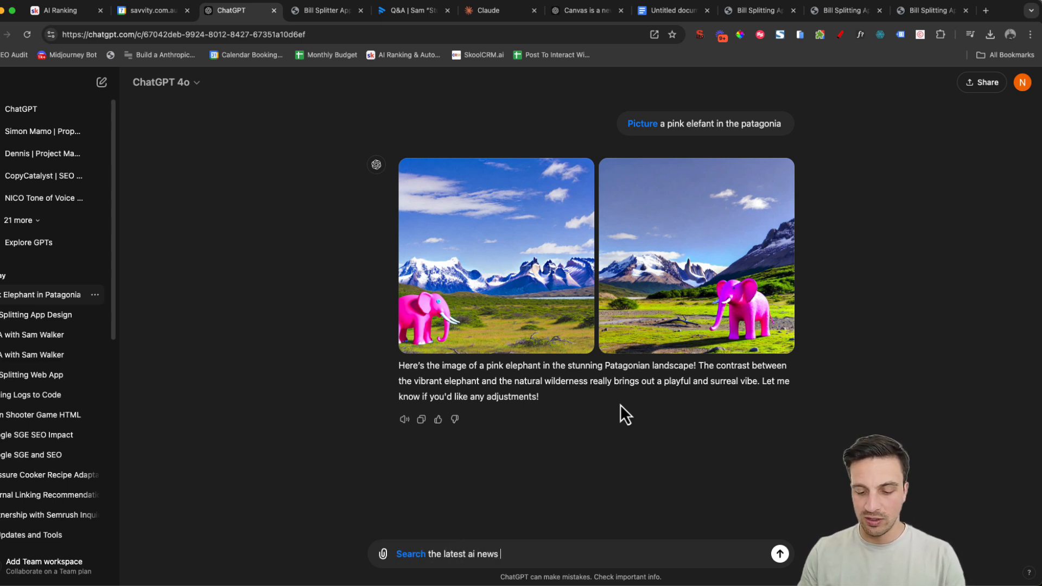
- Send the web search for today's AI news and review the three sourced results
text(publishe)
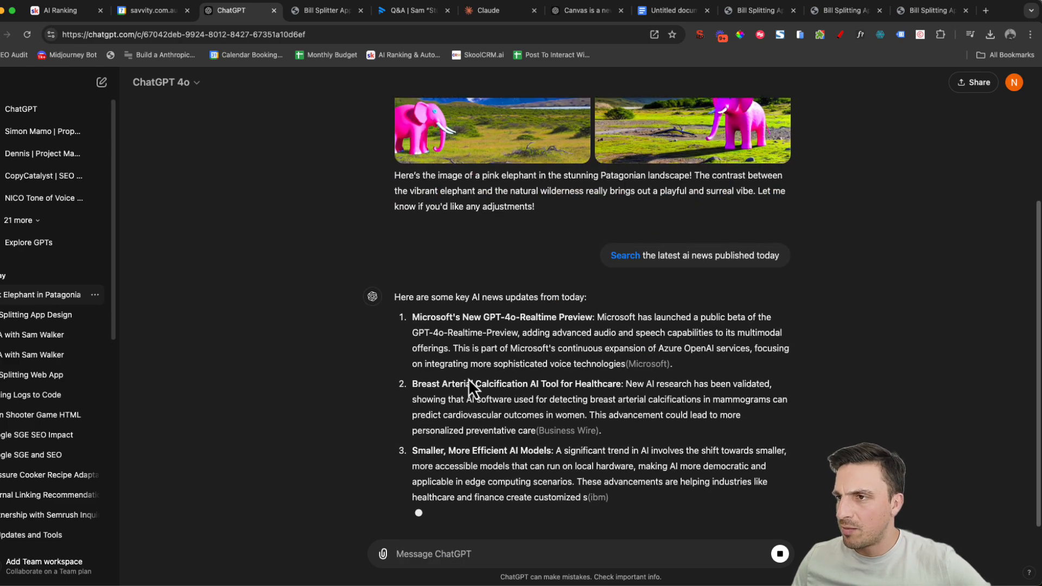
scroll(down, 3)
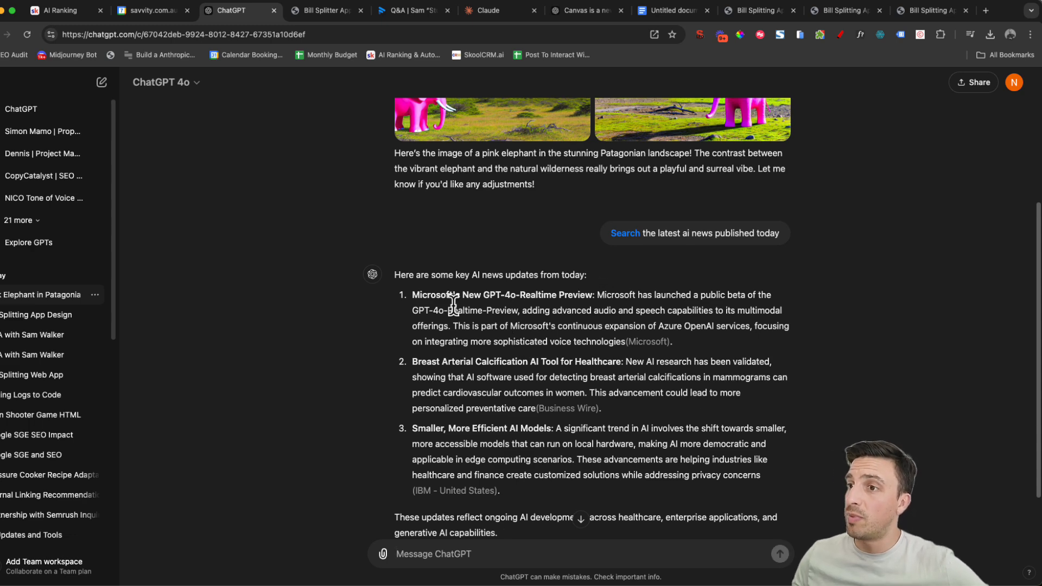
scroll(down, 3)
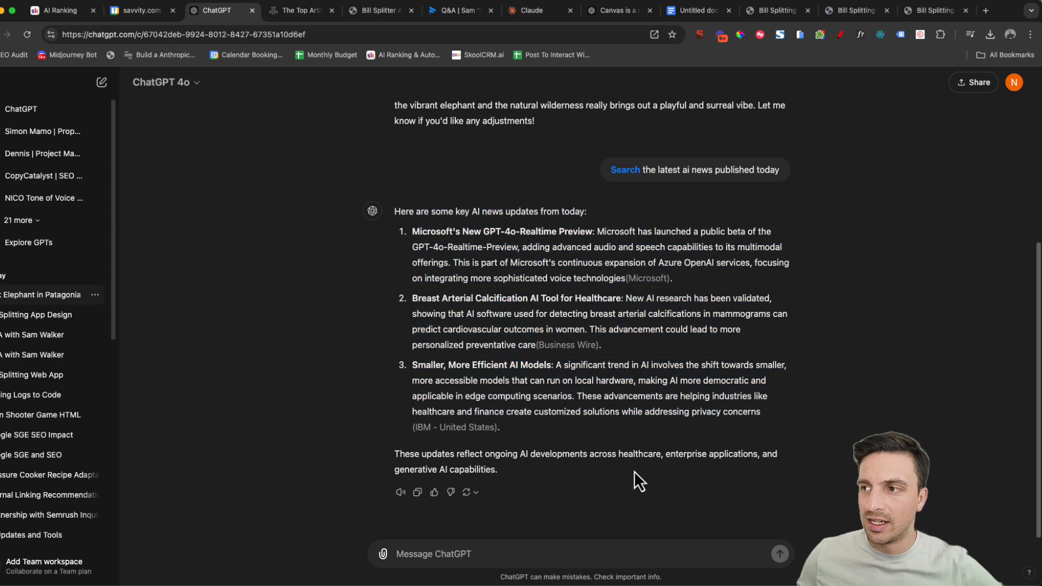
scroll(up, 3)
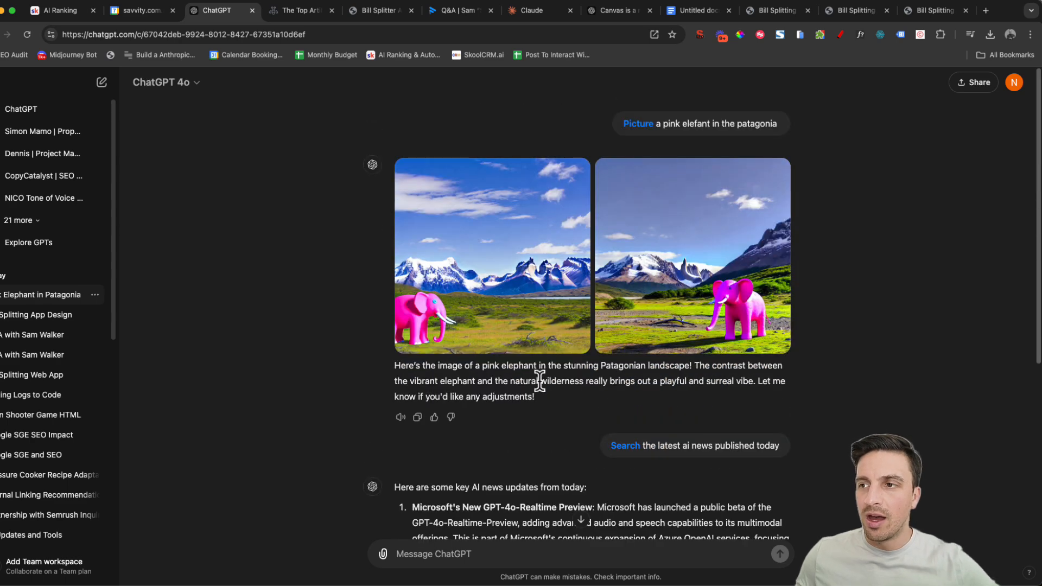
scroll(down, 3)
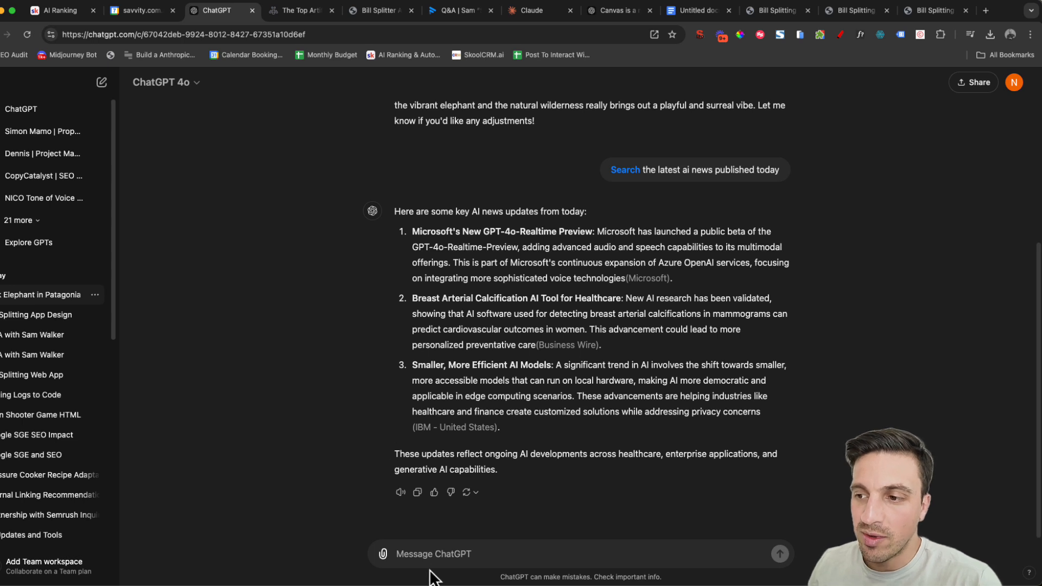
mouse_move(291, 483)
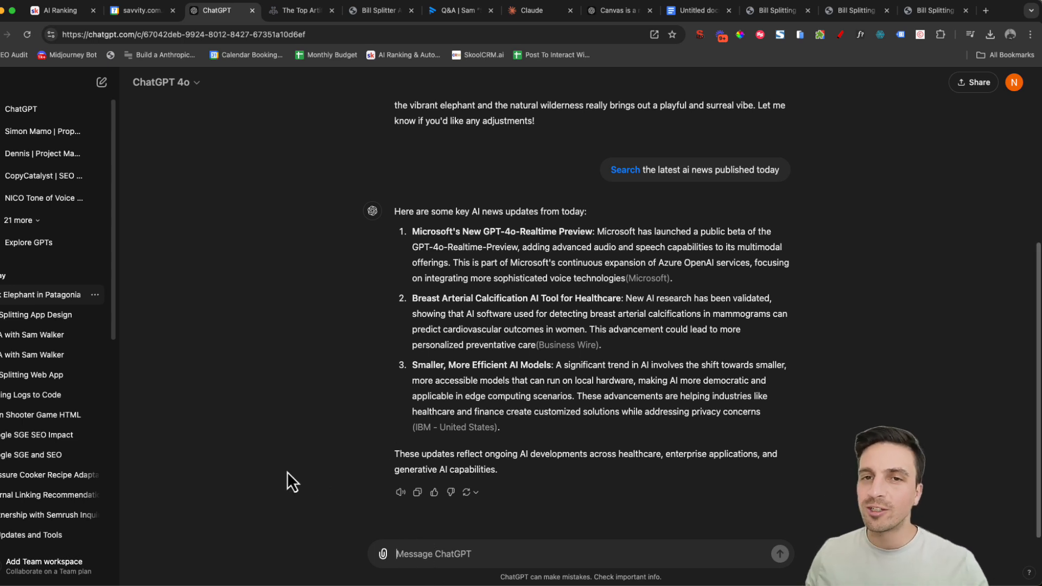
mouse_move(251, 420)
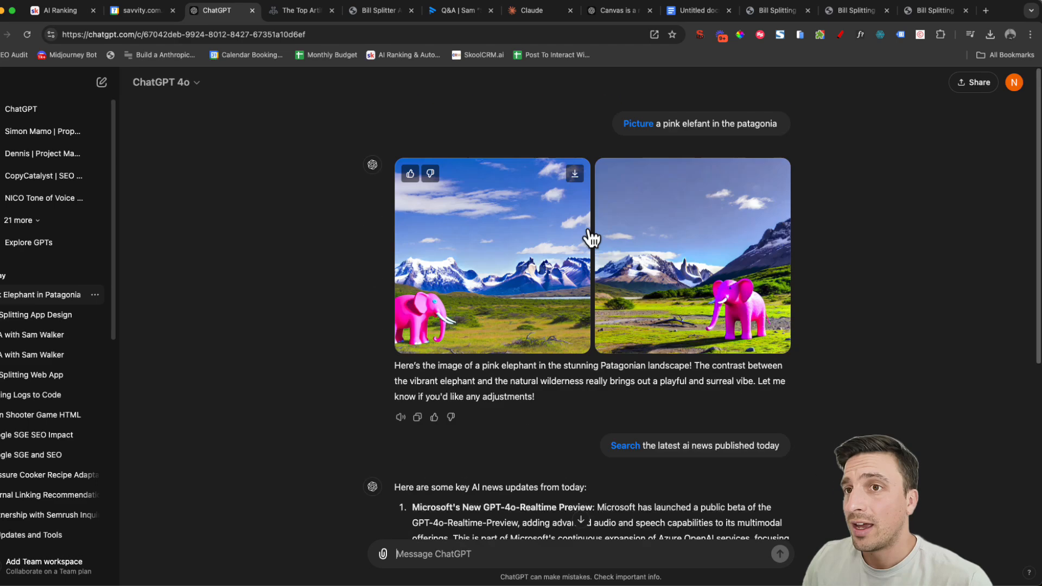
mouse_move(392, 401)
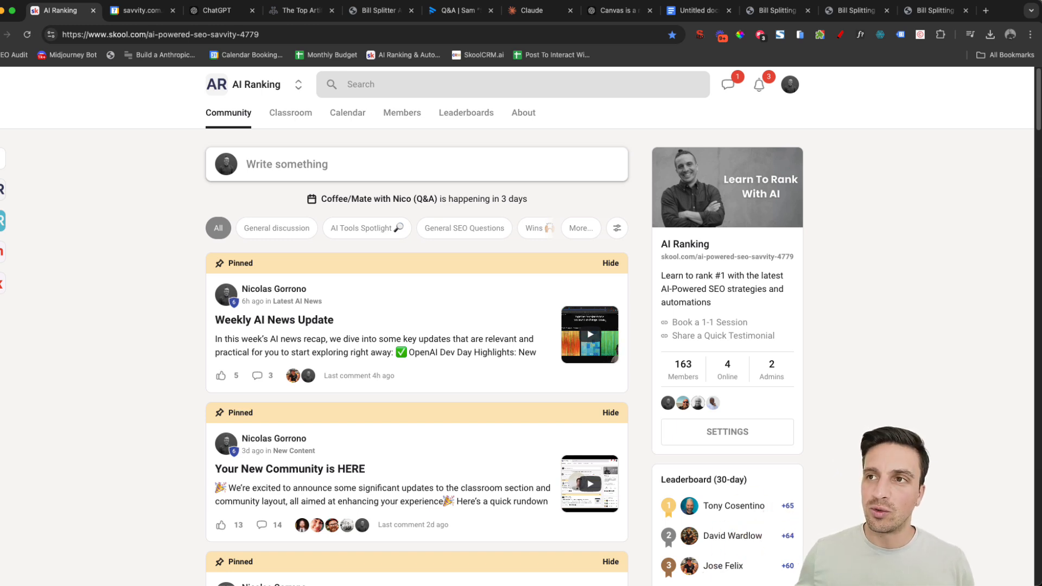
- Browse the Skool AI Ranking Classroom course cards such as Start Here and AI Fundamentals
click(290, 112)
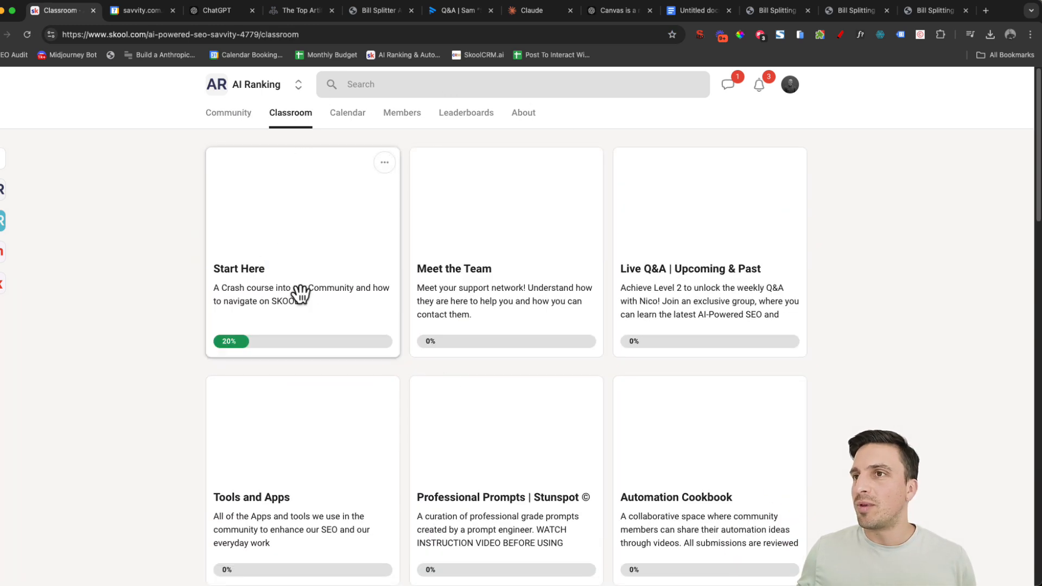
scroll(down, 3)
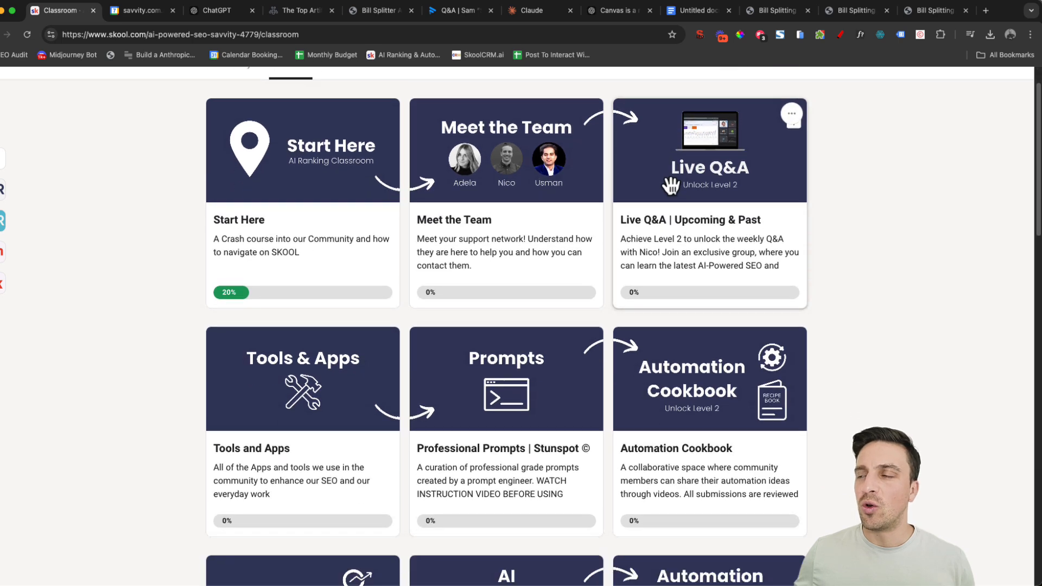
scroll(down, 3)
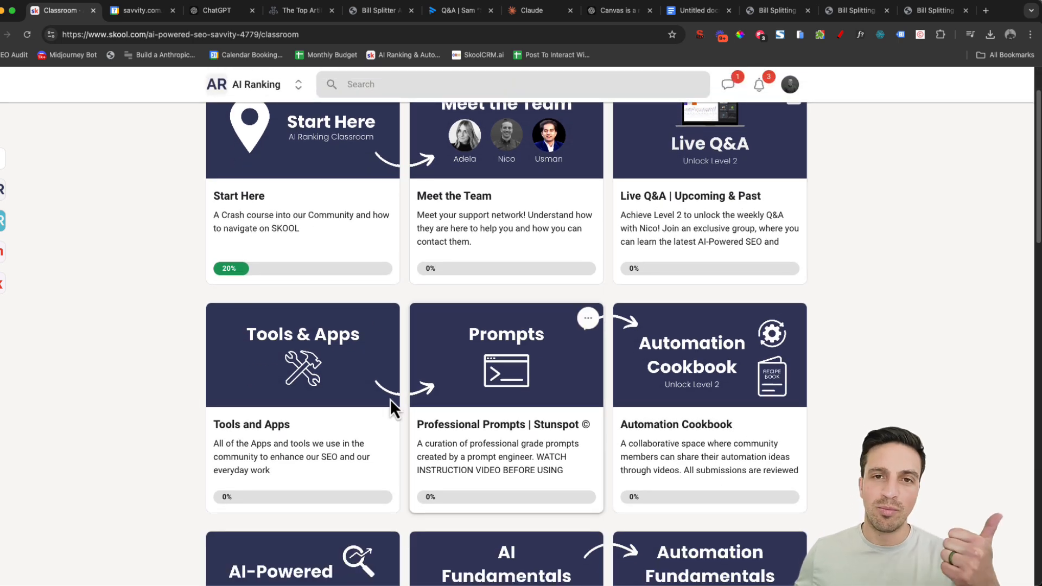
scroll(down, 3)
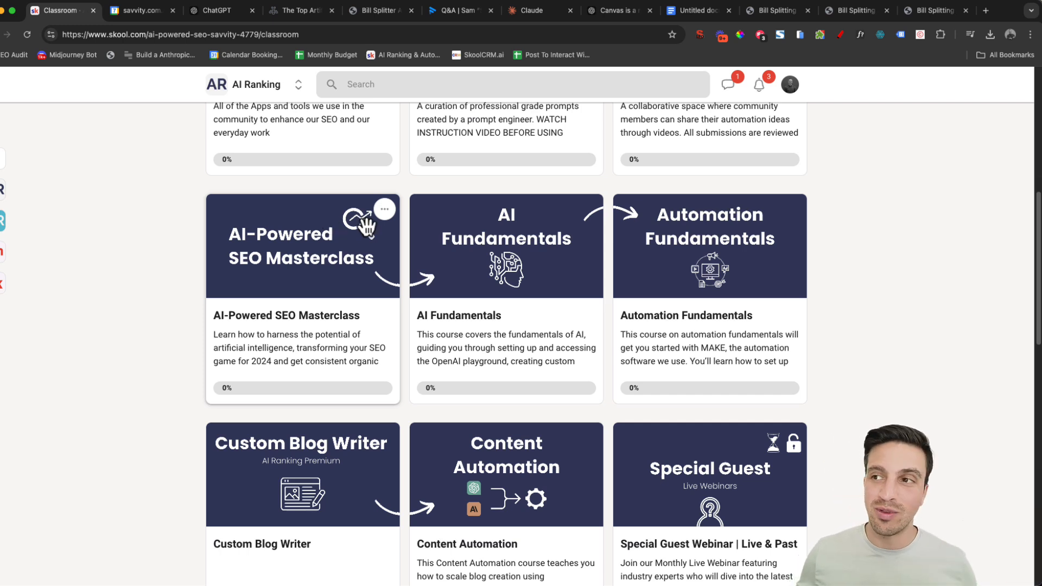
mouse_move(531, 238)
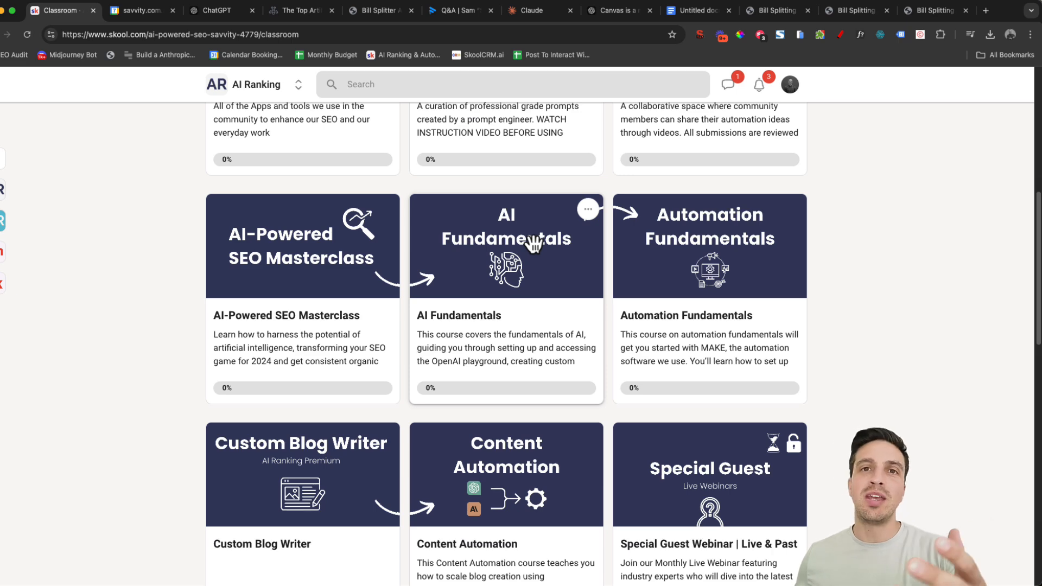
mouse_move(791, 220)
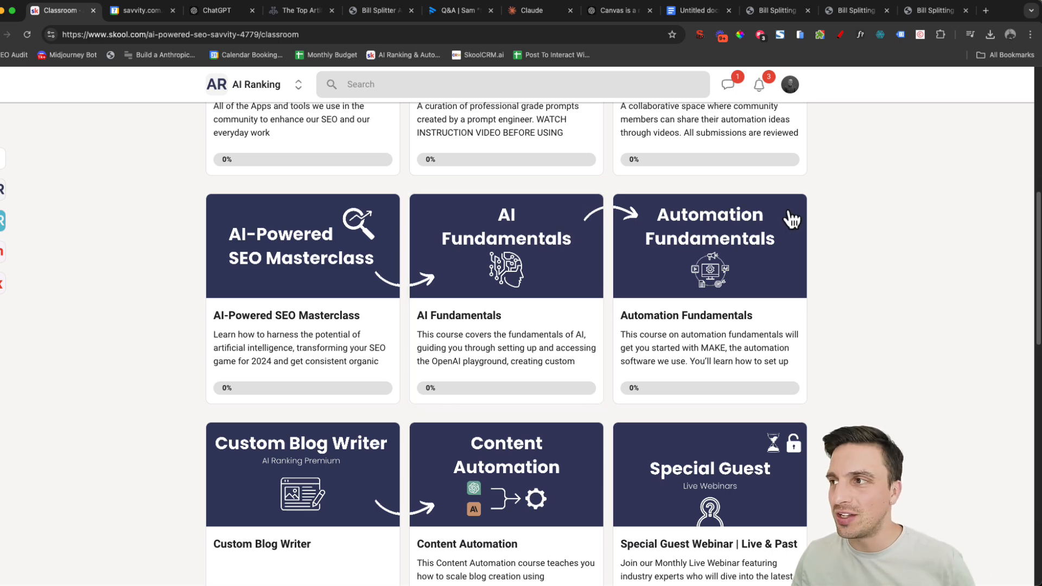
scroll(up, 3)
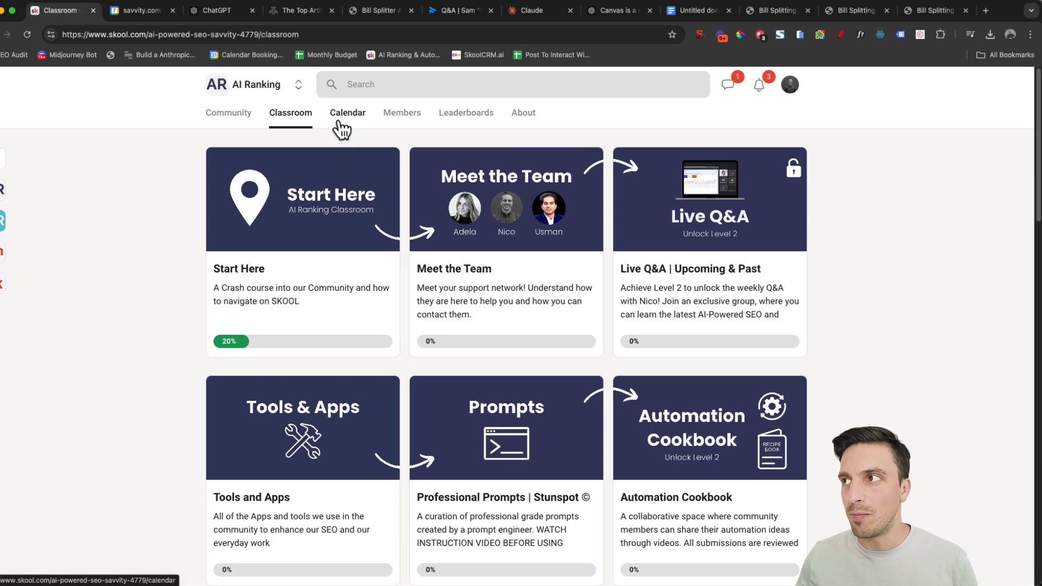
- View the Skool October 2024 calendar and community feed, then return to the ChatGPT conversation
click(347, 111)
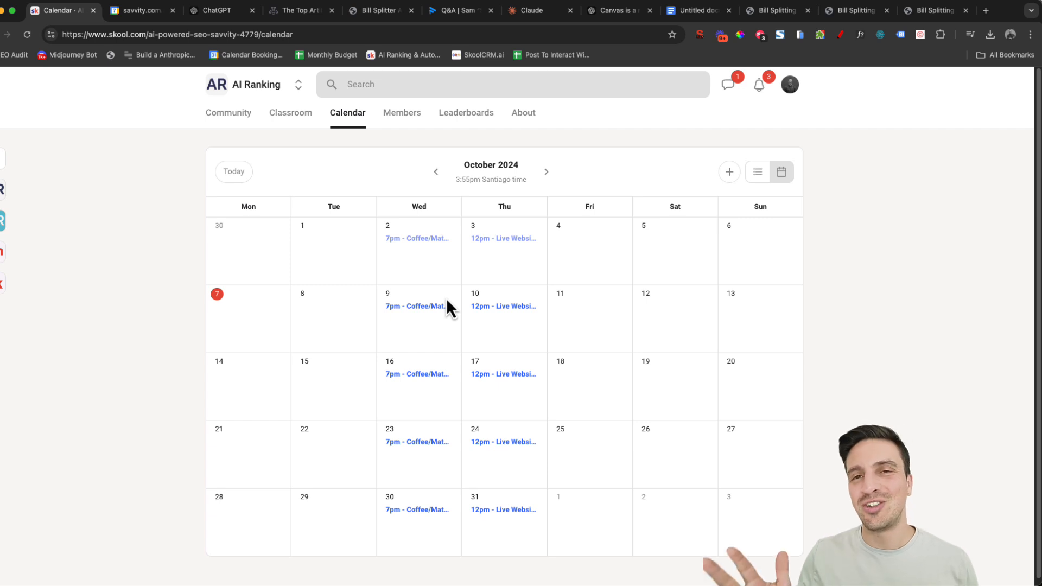
mouse_move(259, 213)
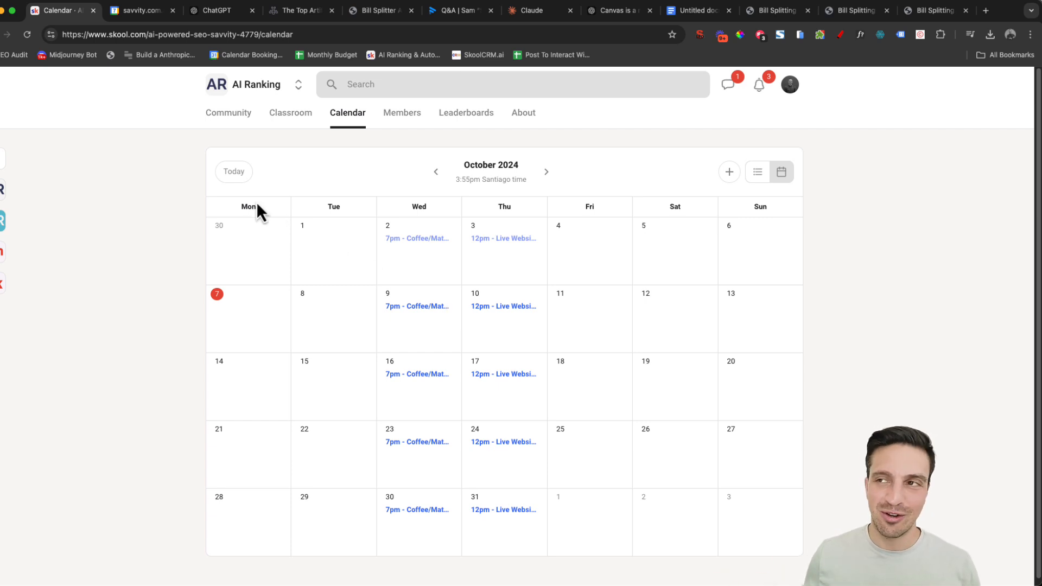
click(228, 112)
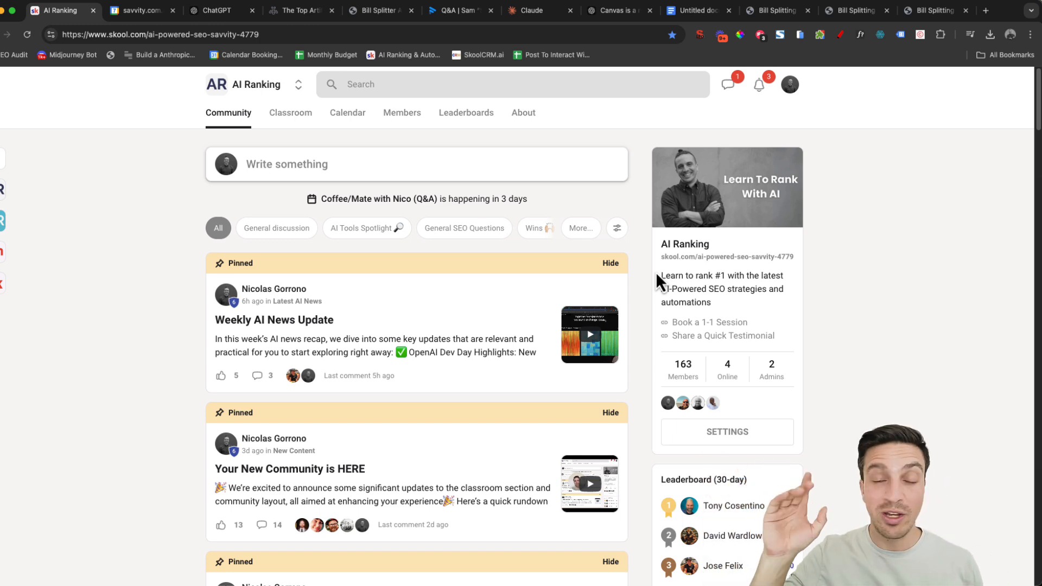
click(212, 10)
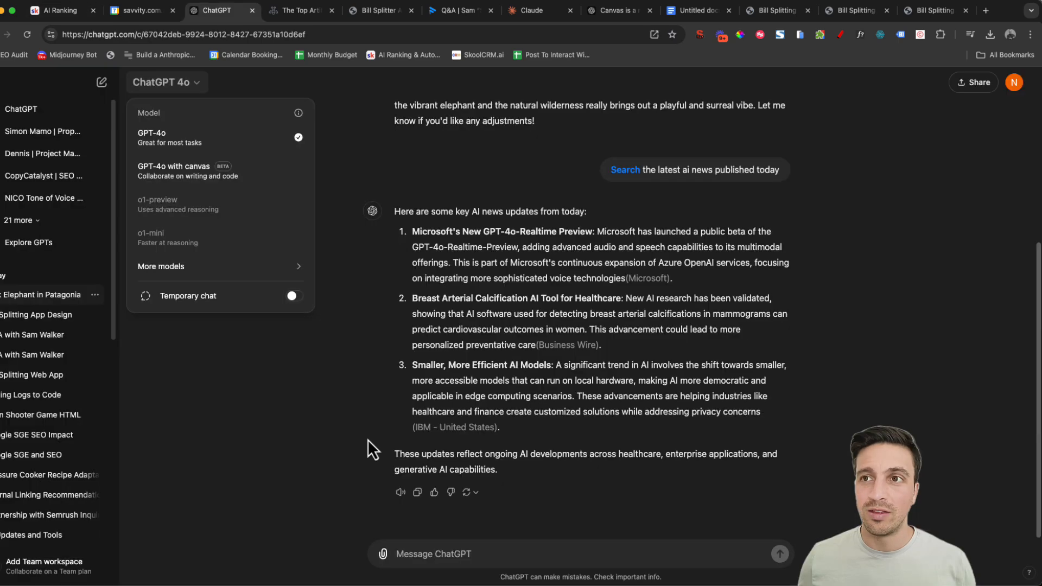